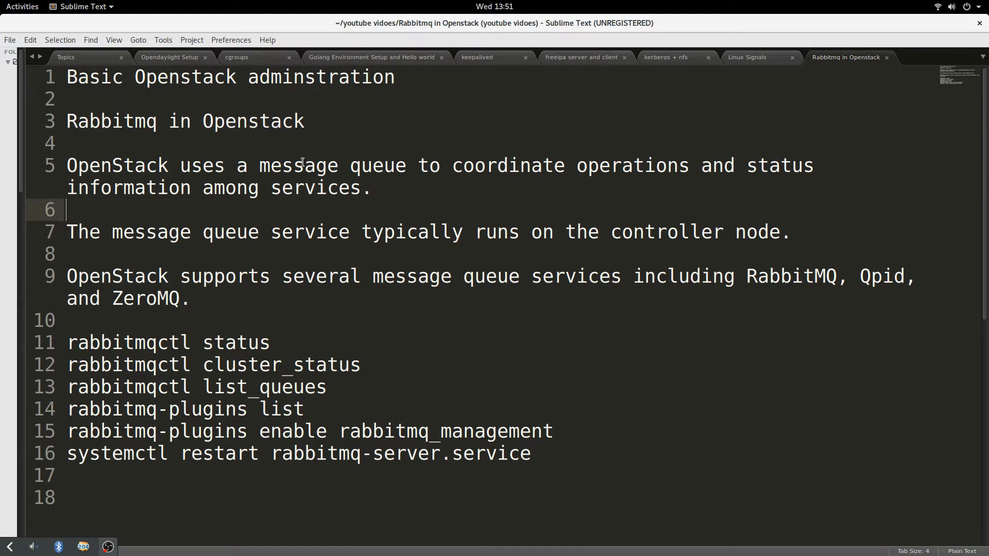
# - Highlight the RabbitMQ lines in the notes and return to the controller-node terminal
pyautogui.moveTo(259, 165); pyautogui.dragTo(407, 165)
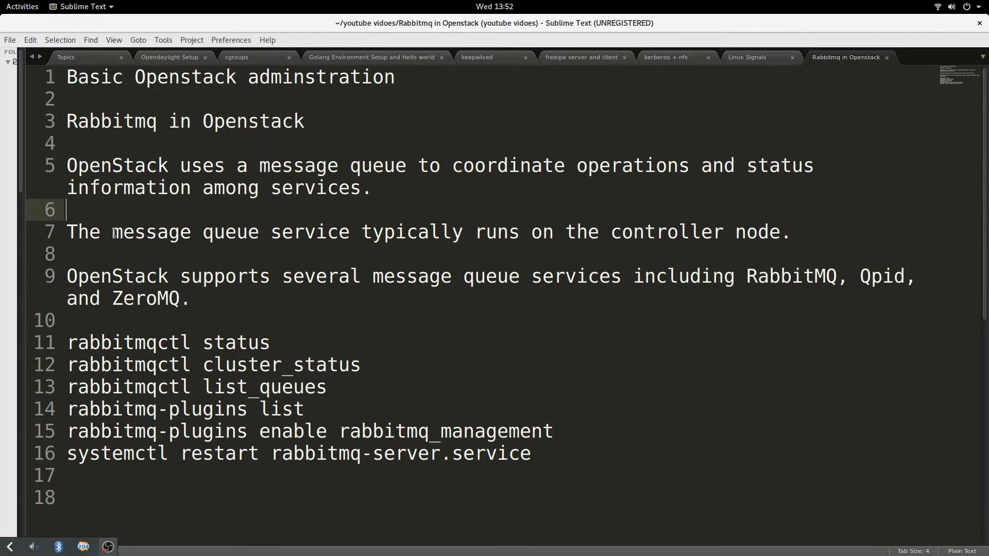
pyautogui.moveTo(111, 232); pyautogui.dragTo(780, 231)
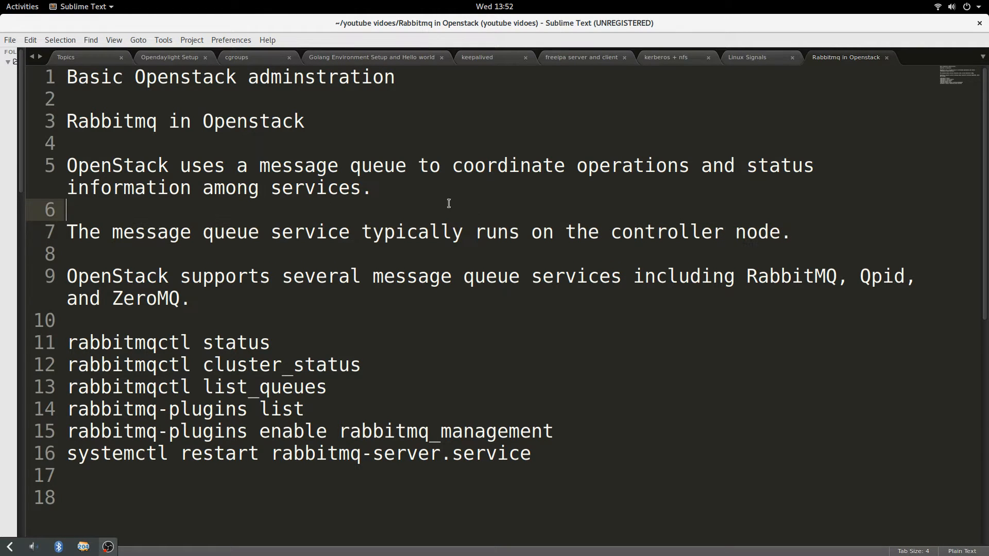
pyautogui.click(22, 6)
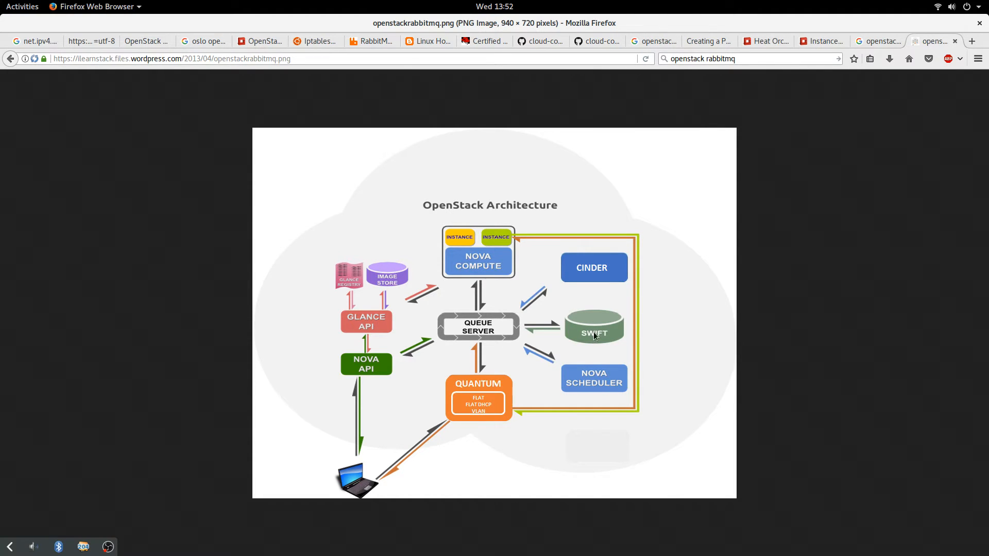
pyautogui.moveTo(591, 385)
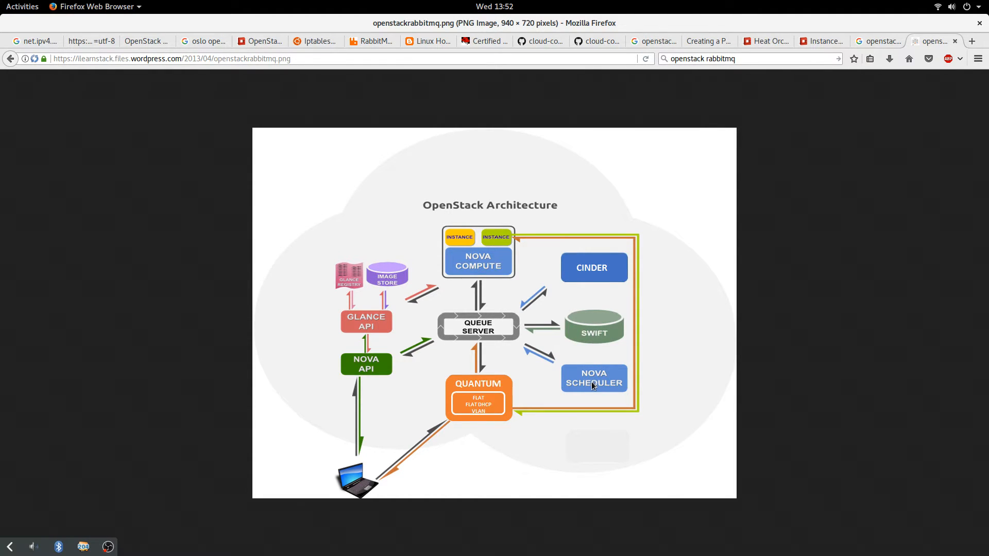
pyautogui.moveTo(564, 350)
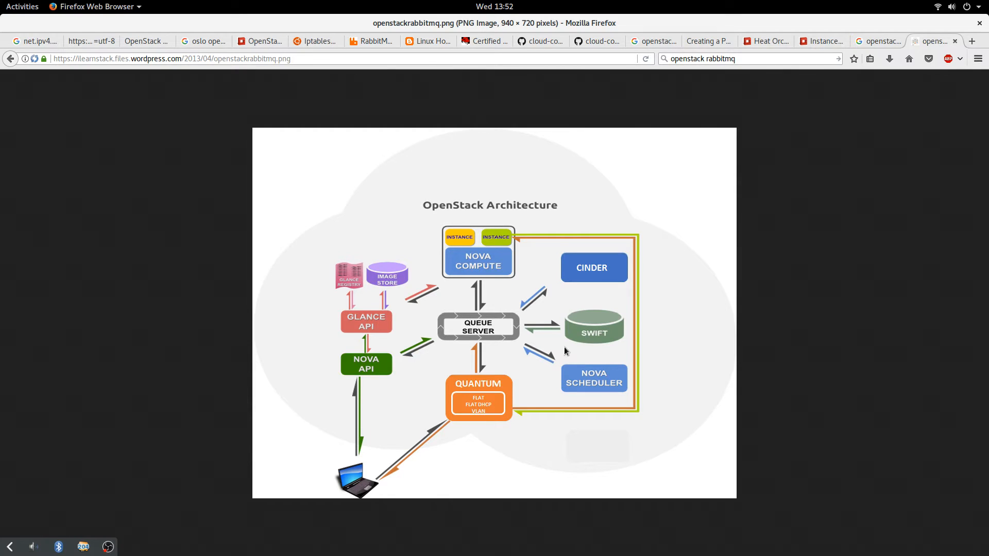
pyautogui.moveTo(507, 325)
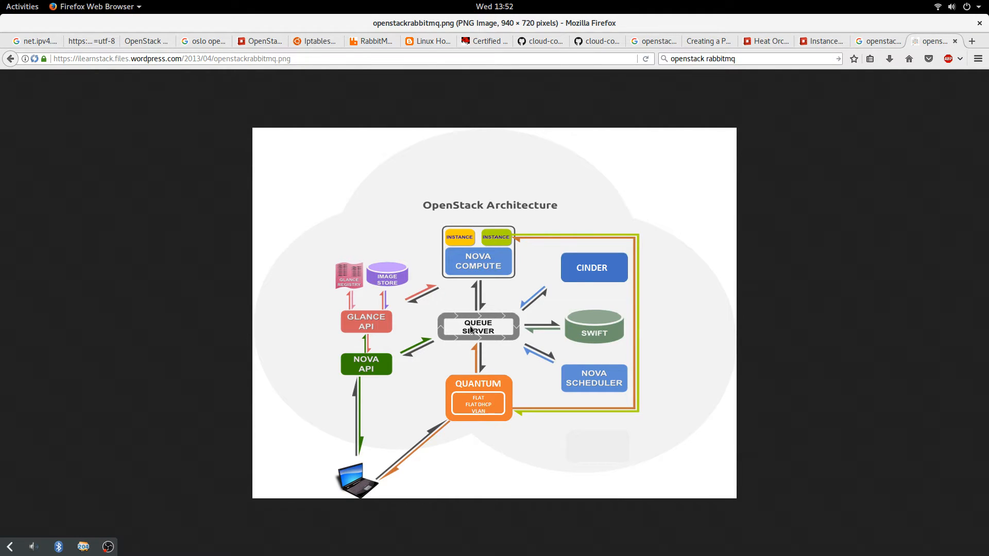
pyautogui.moveTo(472, 333)
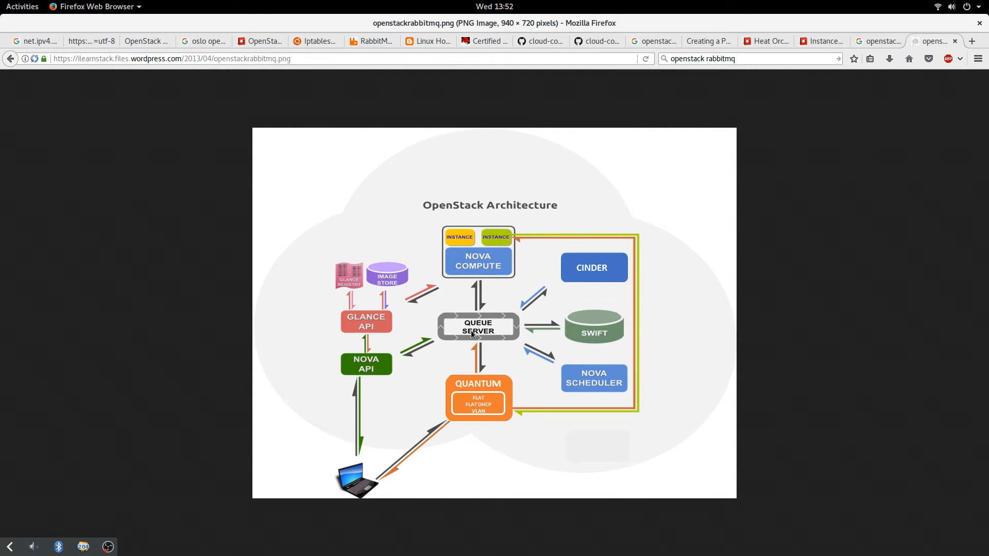
pyautogui.moveTo(504, 334)
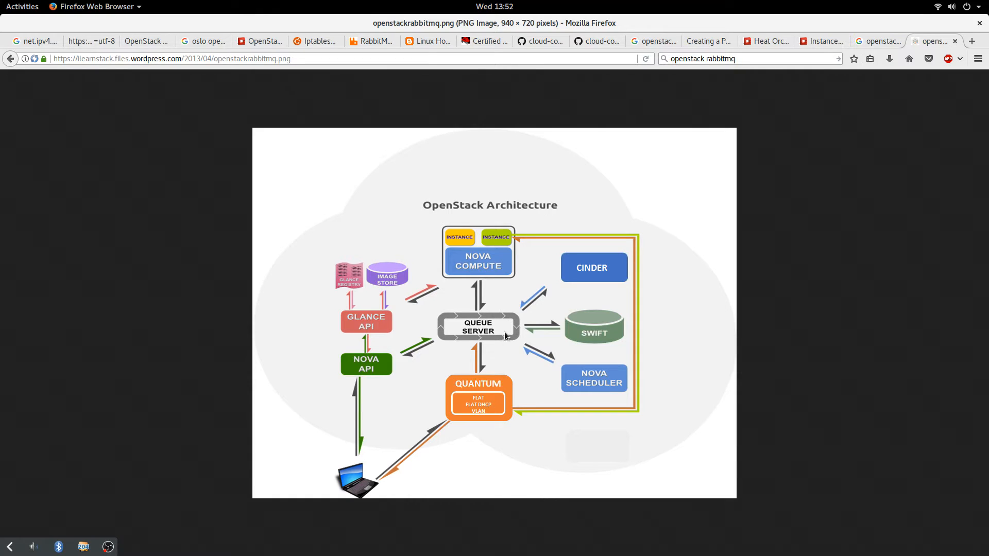
pyautogui.moveTo(411, 291)
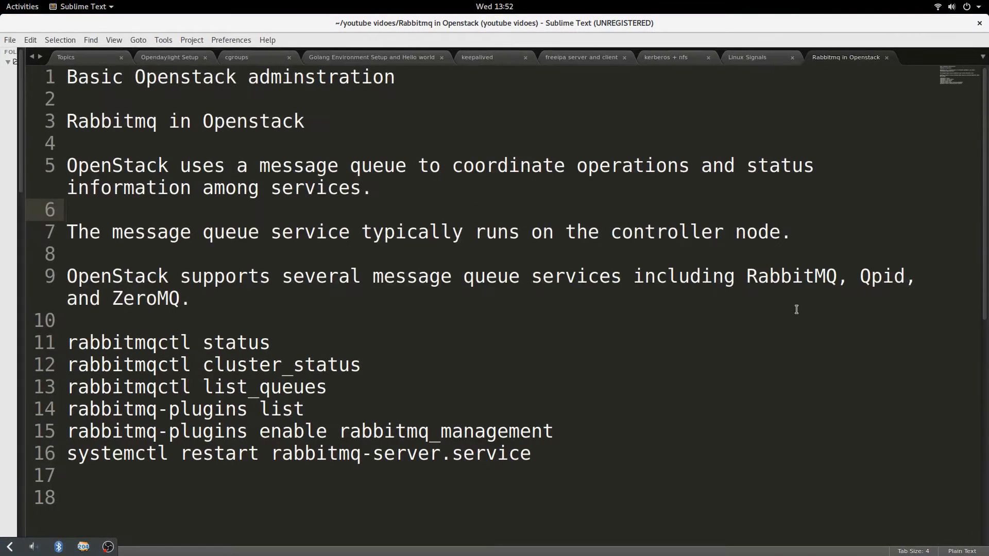
pyautogui.doubleClick(881, 276)
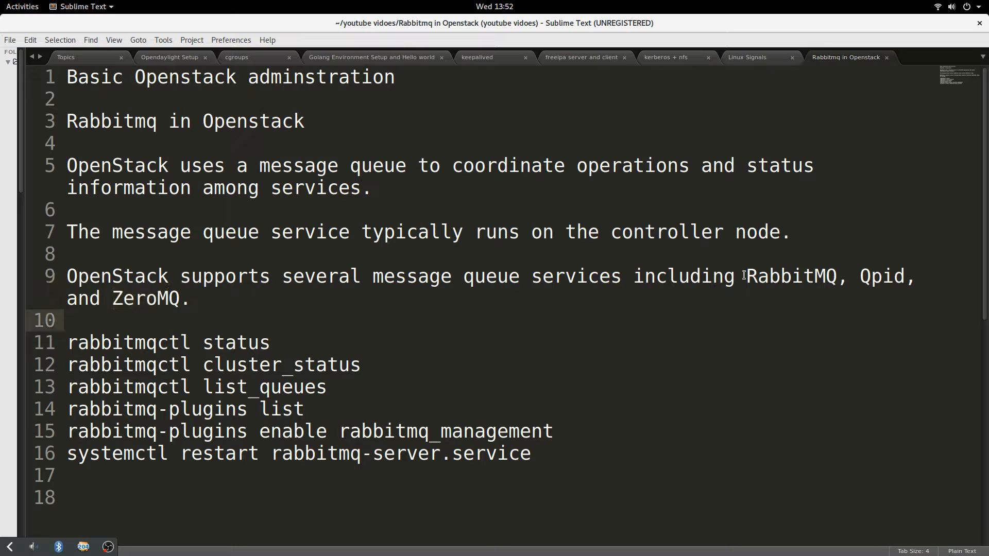
pyautogui.doubleClick(790, 276)
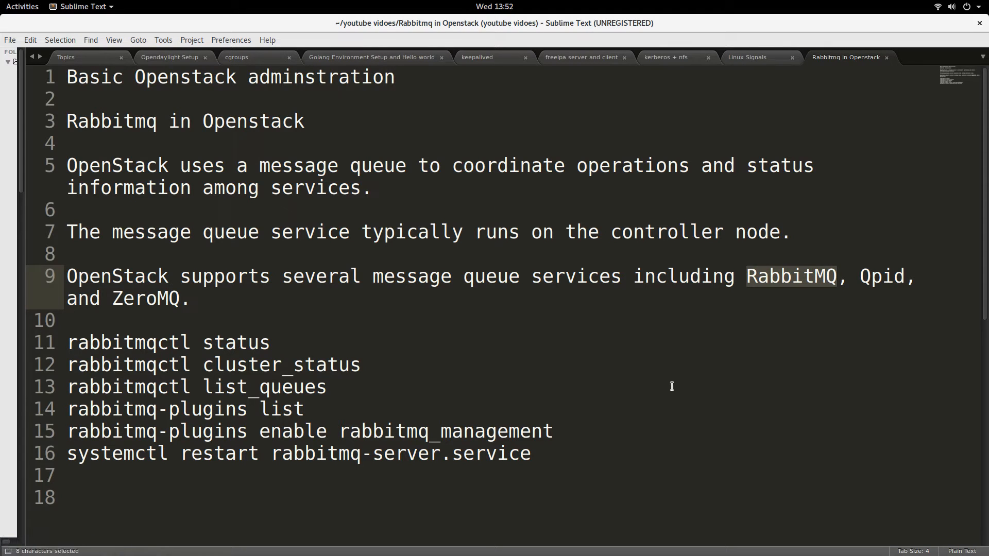
pyautogui.click(327, 388)
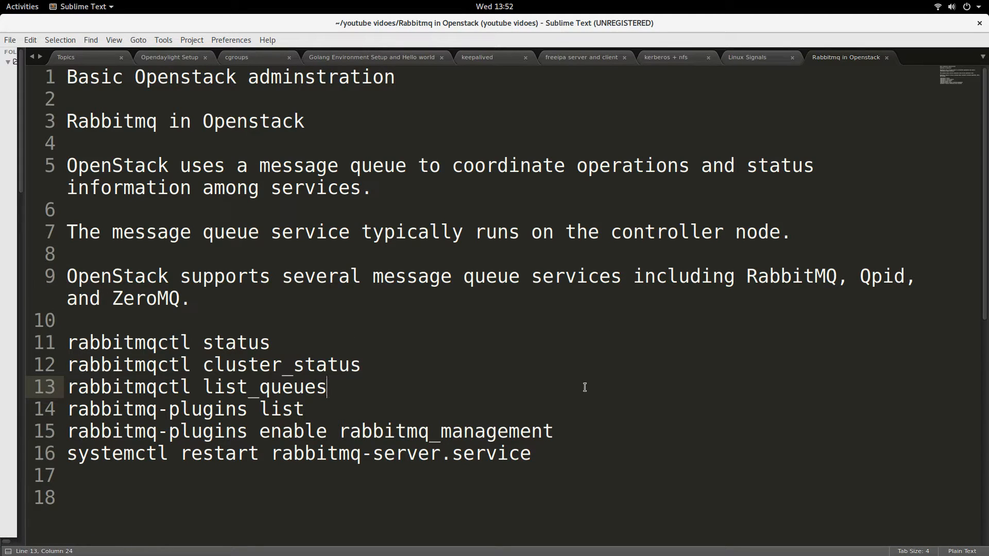
pyautogui.moveTo(393, 329)
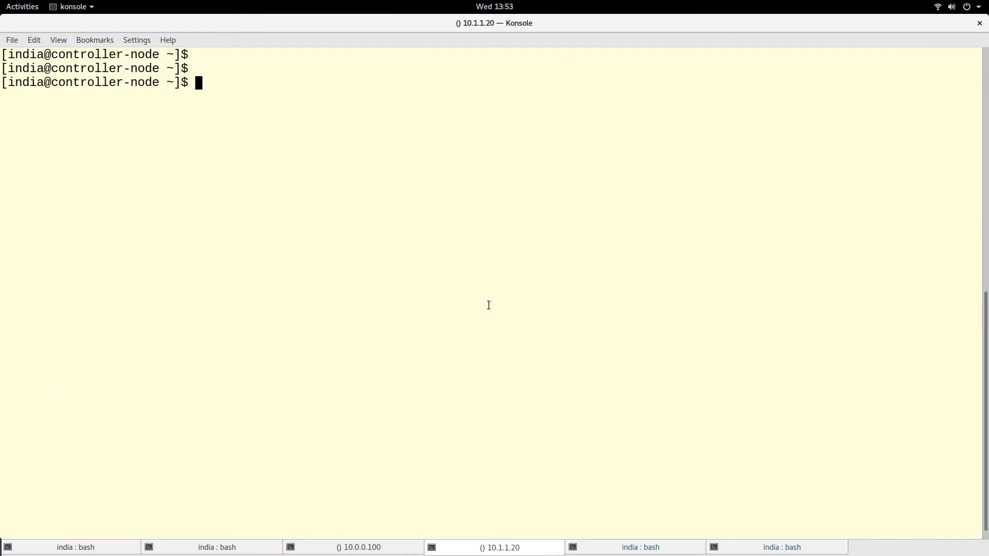
# - Get a root shell with sudo bash and enter rabbitmqctl status at the prompt
pyautogui.write('sudo bash')
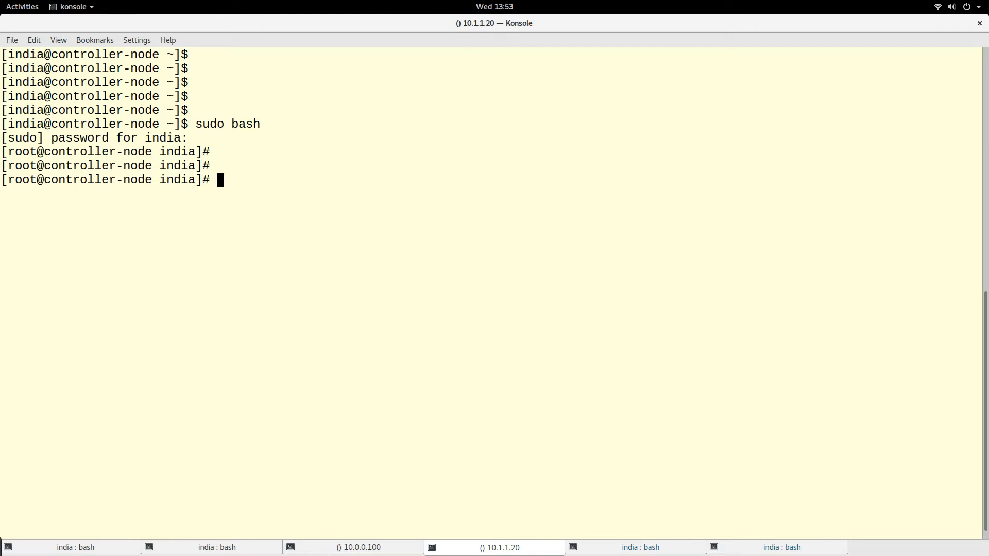
pyautogui.write('rabbitmq')
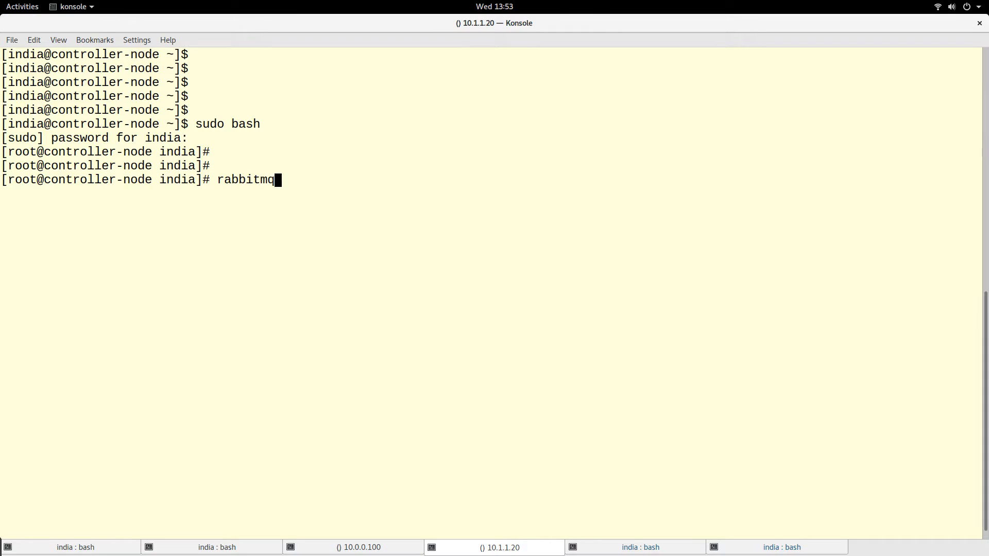
pyautogui.write('ctl')
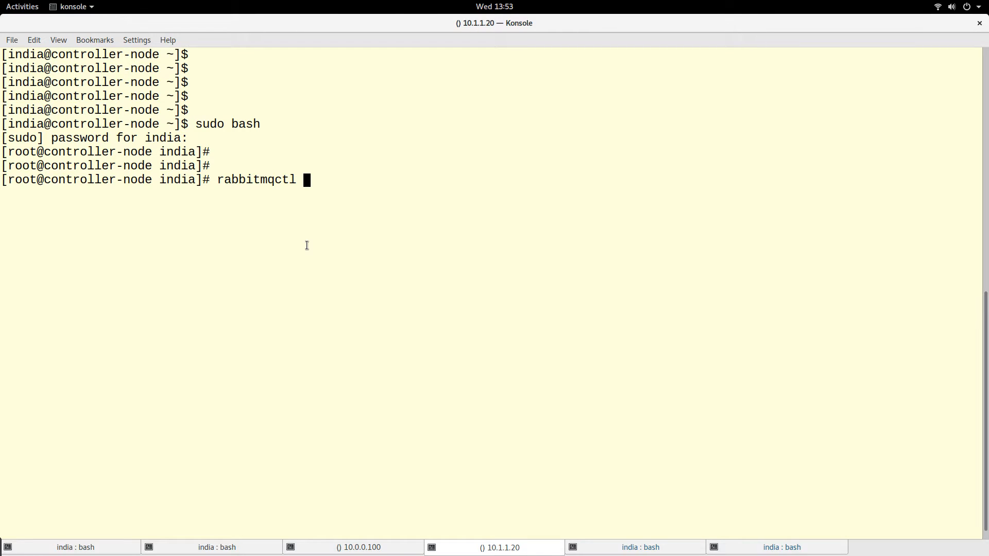
pyautogui.write('status')
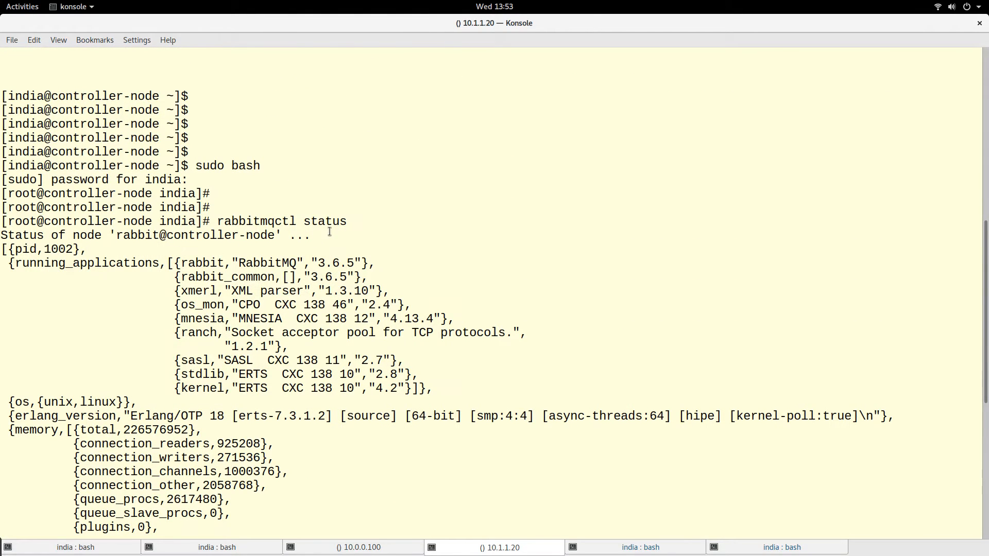
# - Run rabbitmqctl status and review running applications, memory, listeners and file descriptors
pyautogui.doubleClick(286, 222)
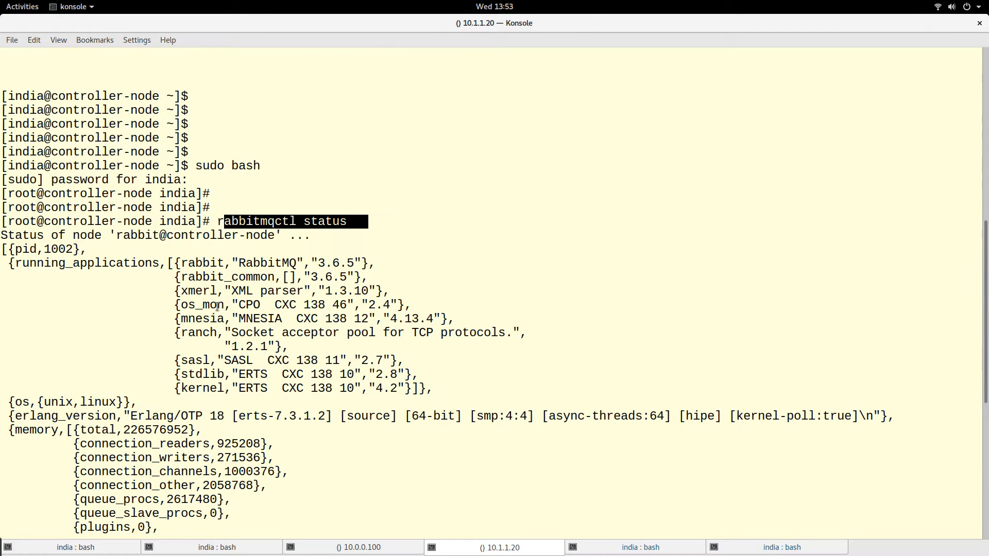
pyautogui.scroll(-3)
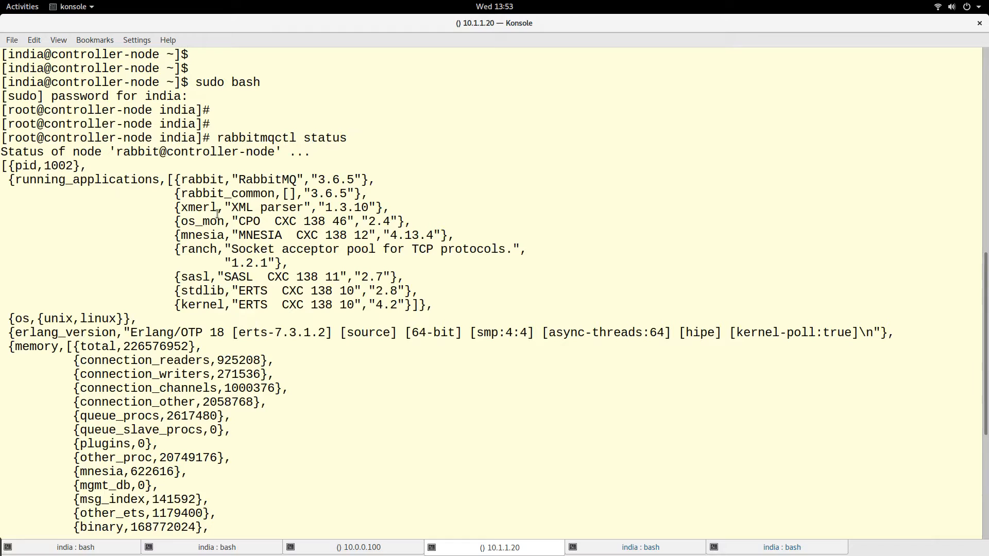
pyautogui.scroll(-3)
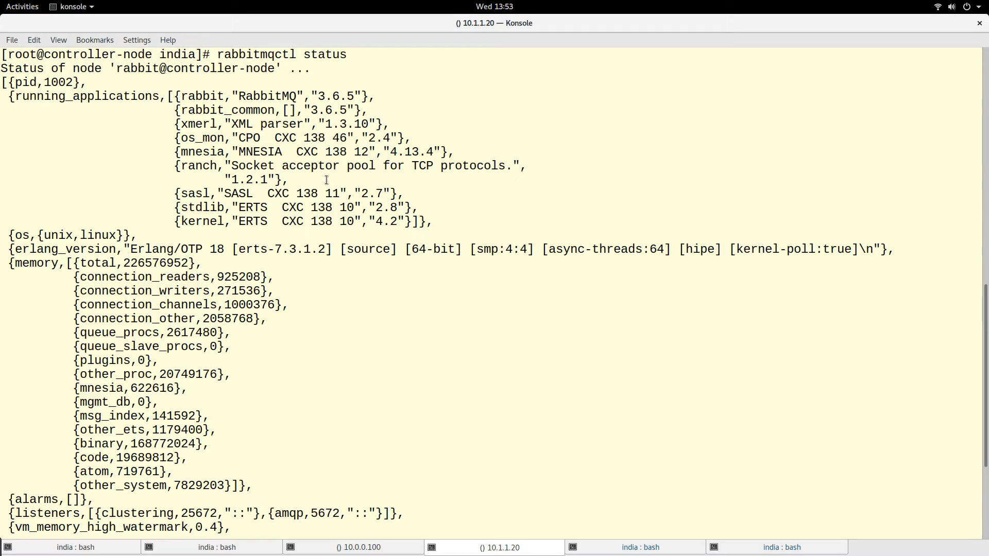
pyautogui.doubleClick(148, 248)
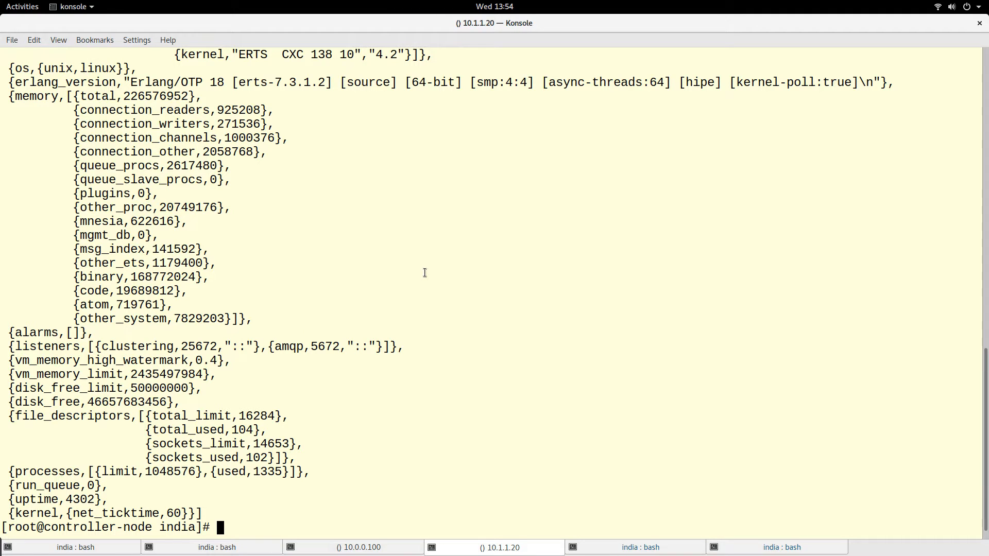
pyautogui.scroll(-3)
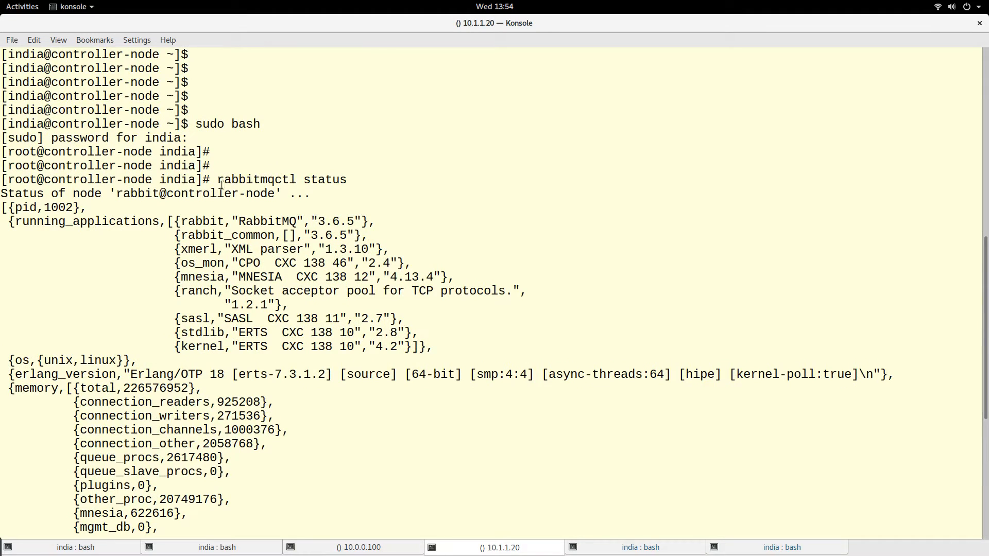
pyautogui.scroll(-3)
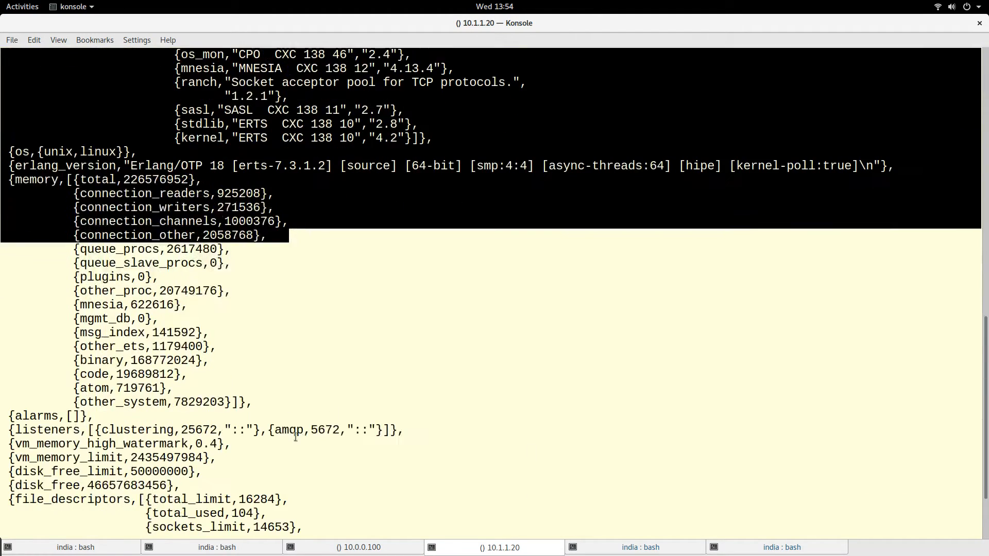
pyautogui.scroll(-3)
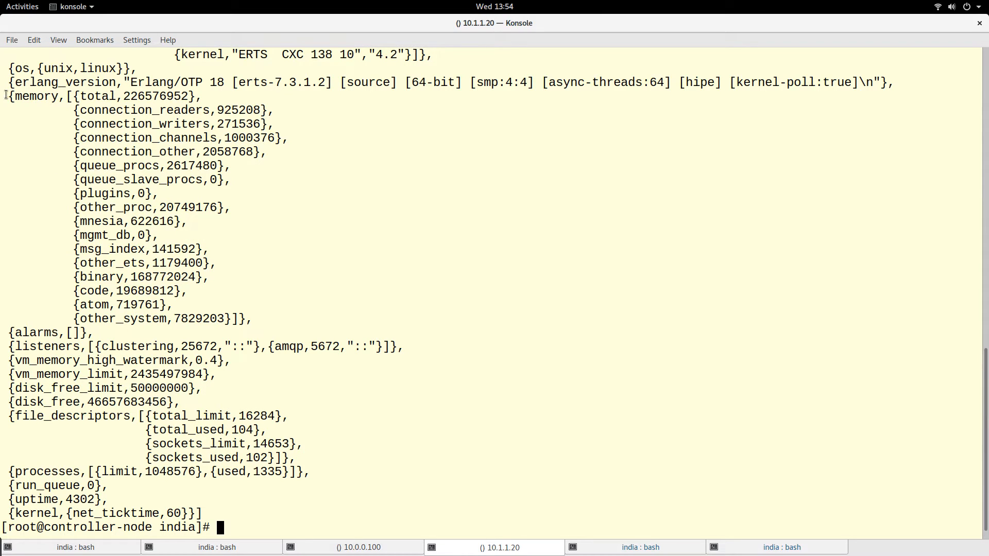
pyautogui.doubleClick(35, 96)
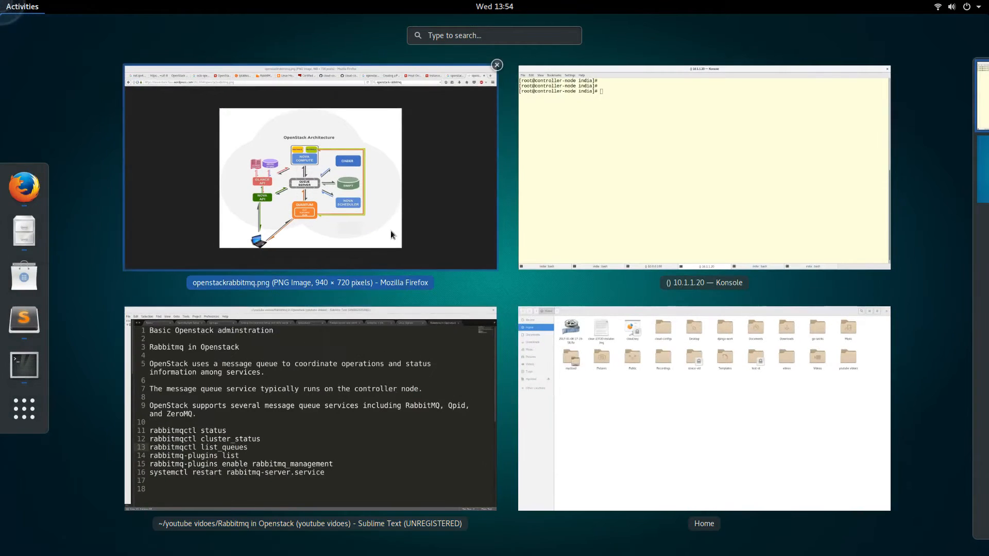
# - Copy the rabbitmqctl cluster_status command from the RabbitMQ notes
pyautogui.click(310, 410)
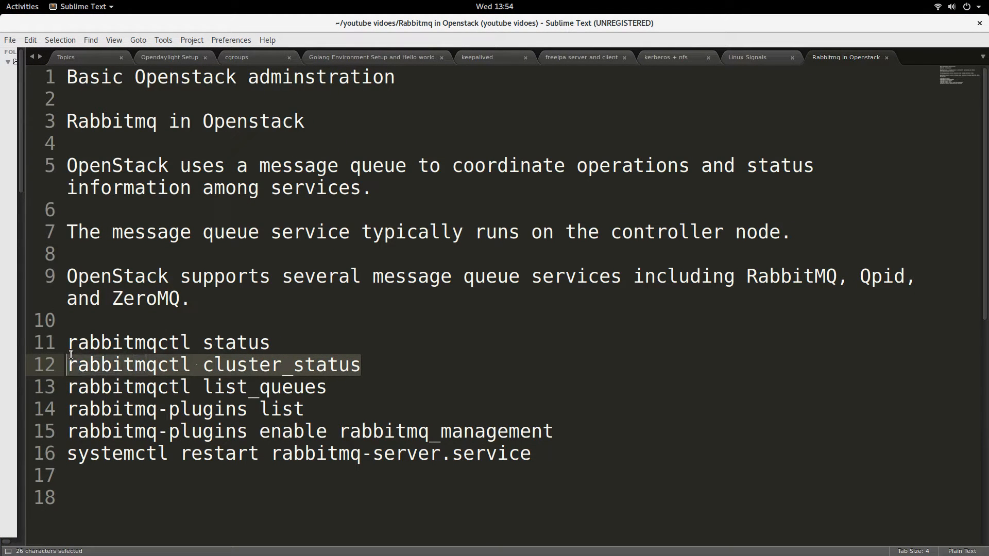
pyautogui.rightClick(309, 365)
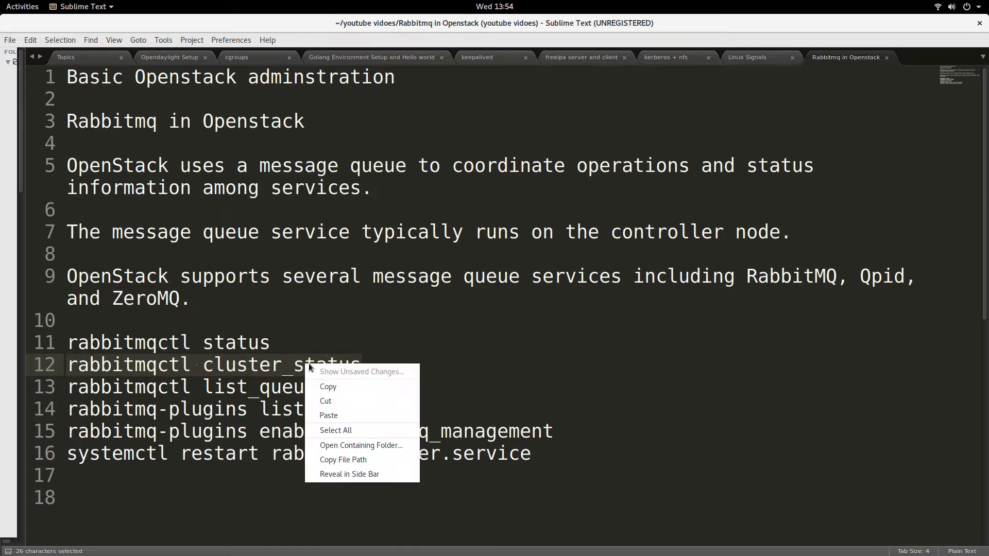
pyautogui.click(328, 387)
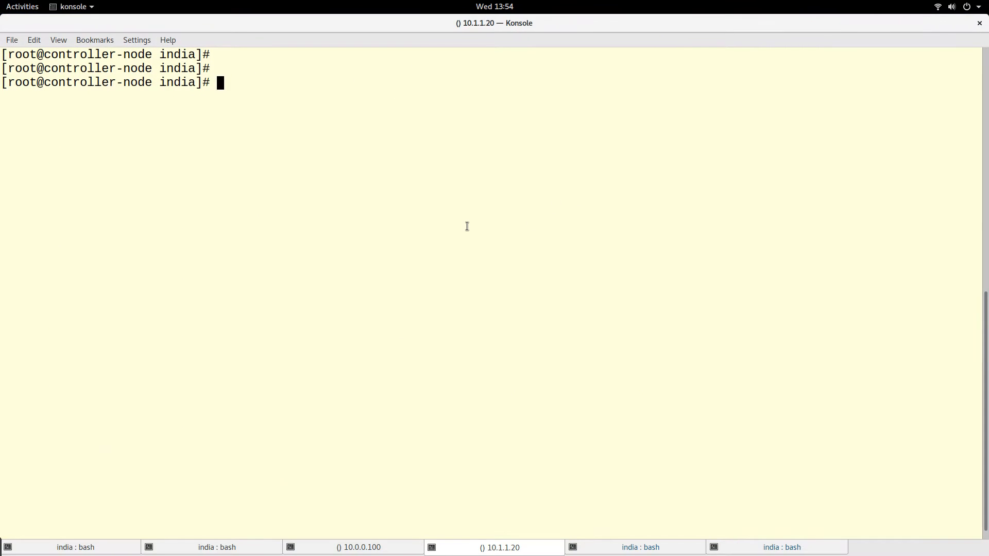
# - Enter rabbitmqctl cluster_status at the root prompt and return to the architecture diagram
pyautogui.write('rabbitmqctl cluster_status')
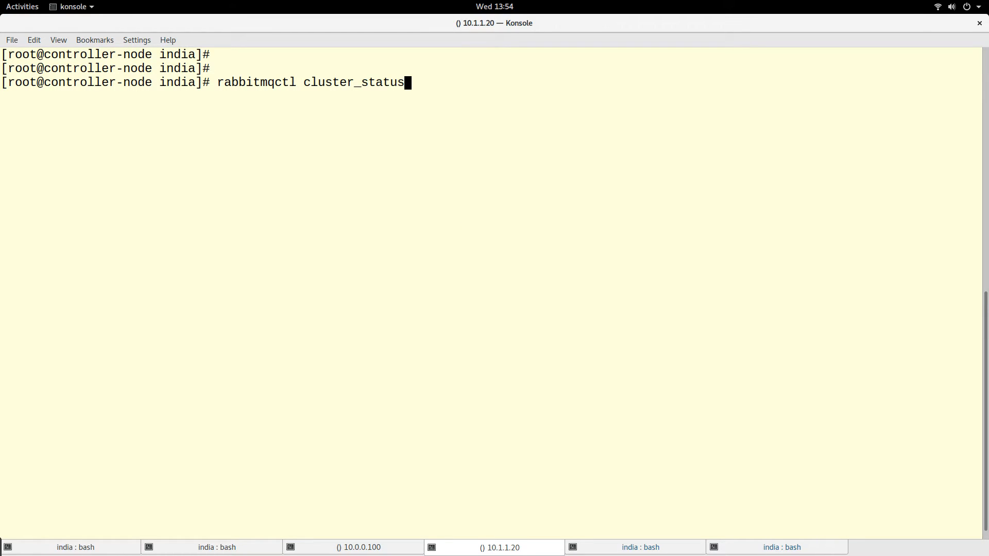
pyautogui.click(22, 6)
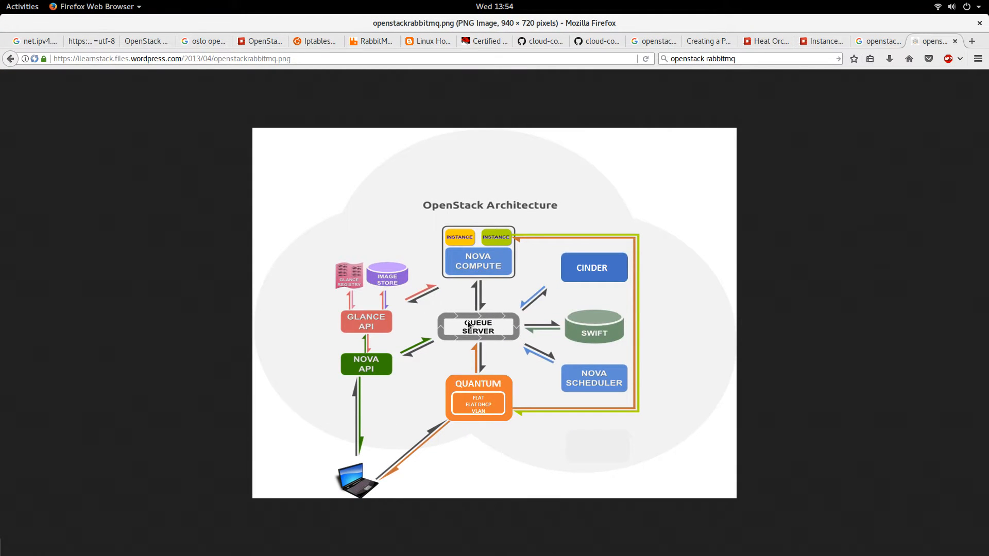
pyautogui.moveTo(493, 326)
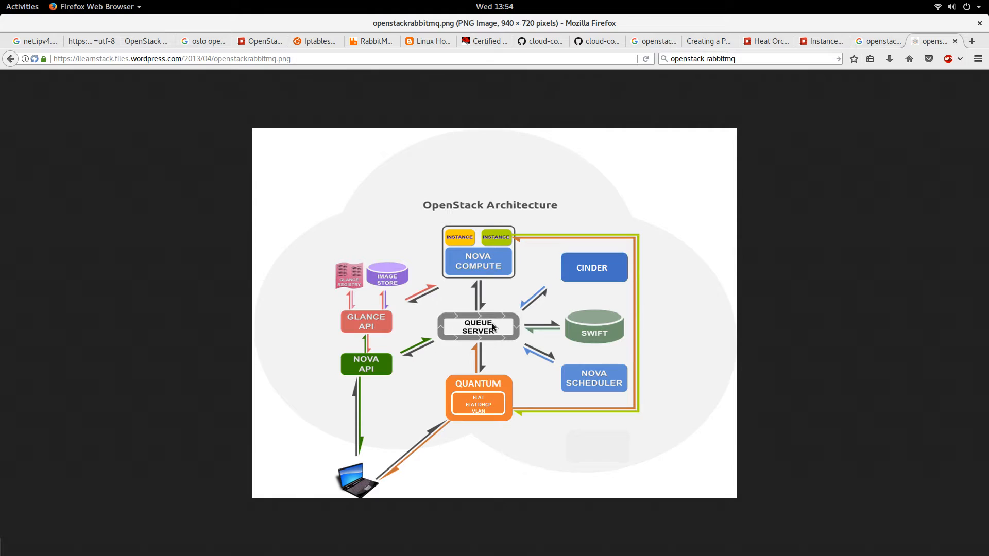
pyautogui.moveTo(481, 327)
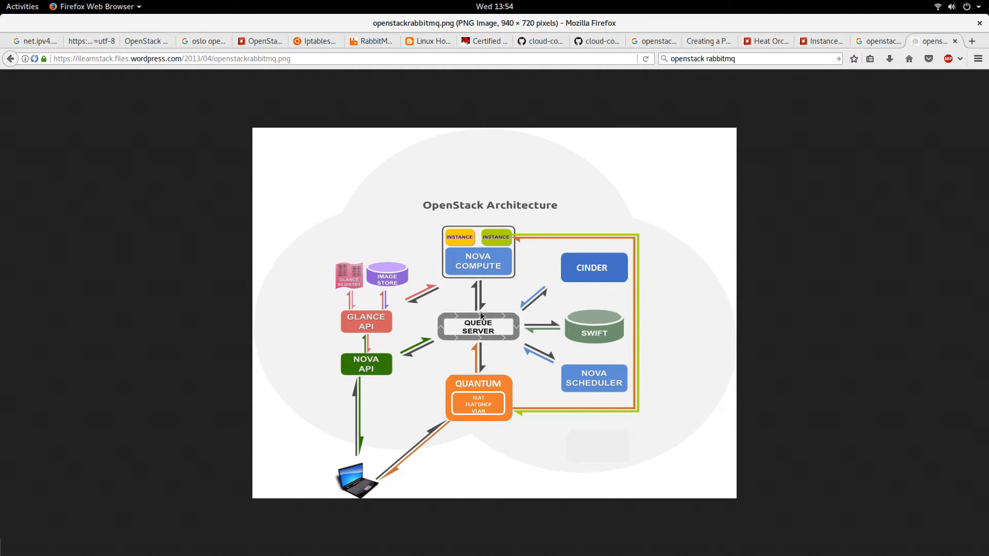
pyautogui.moveTo(474, 327)
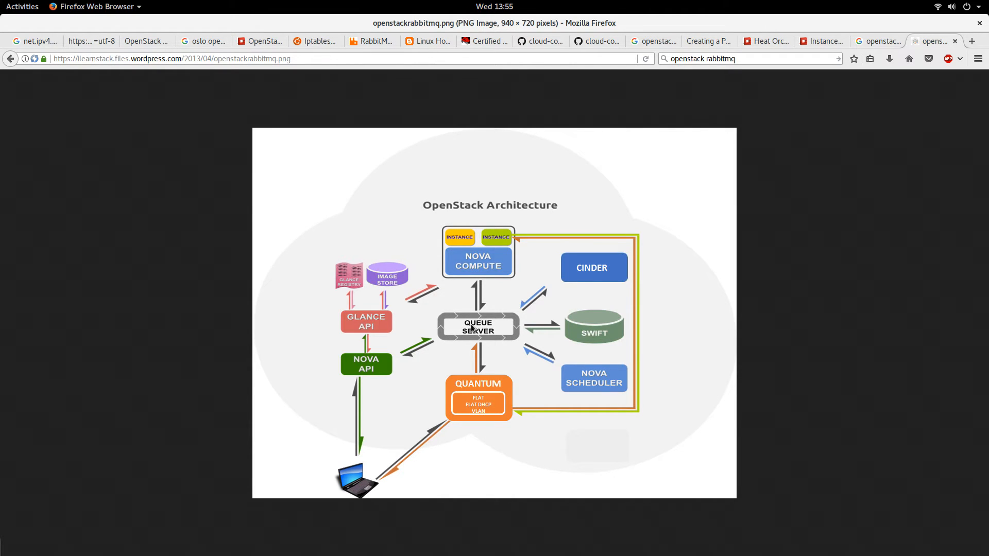
pyautogui.moveTo(482, 328)
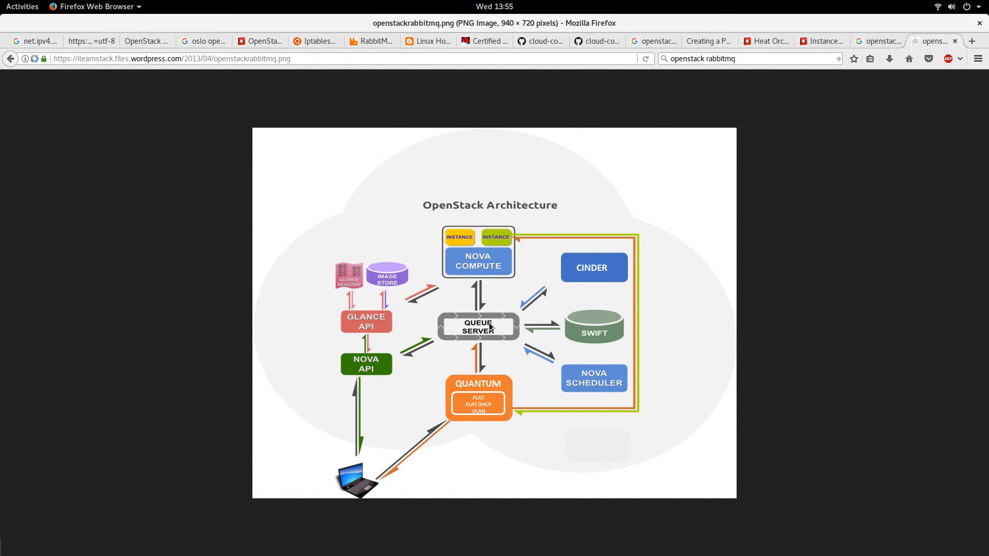
# - Switch back from the OpenStack queue-server diagram to the controller terminal
pyautogui.click(21, 6)
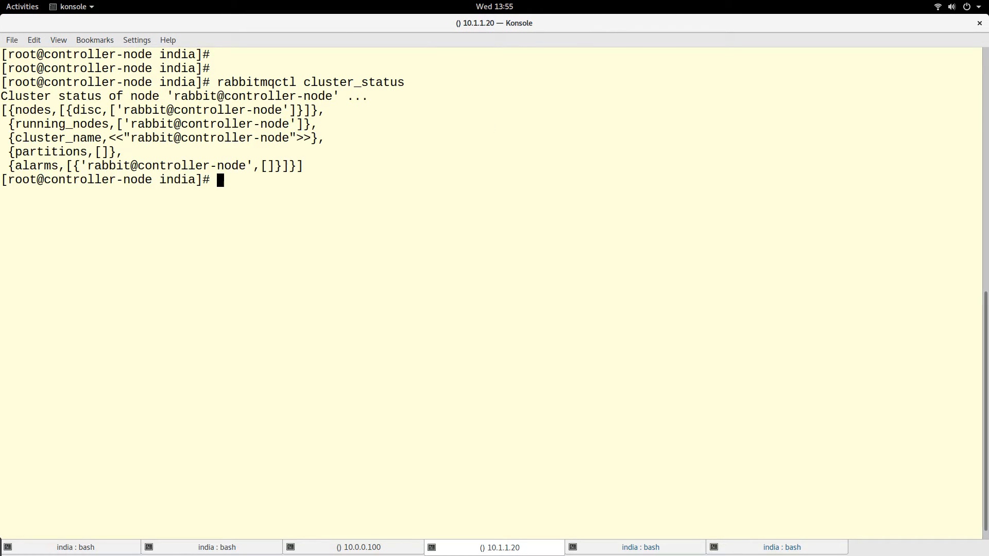
# - Clear the terminal and run rabbitmqctl list_queues copied from the notes
pyautogui.doubleClick(331, 83)
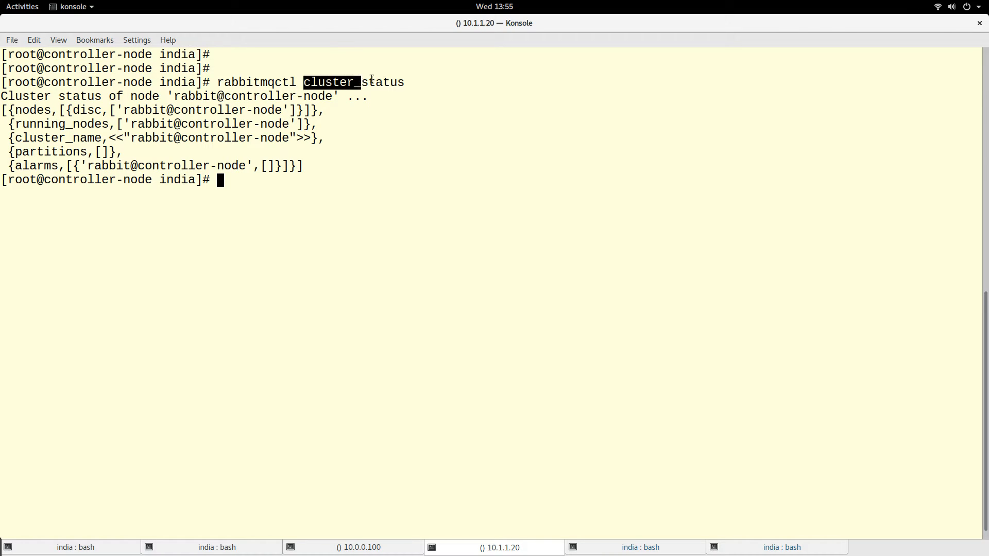
pyautogui.doubleClick(378, 82)
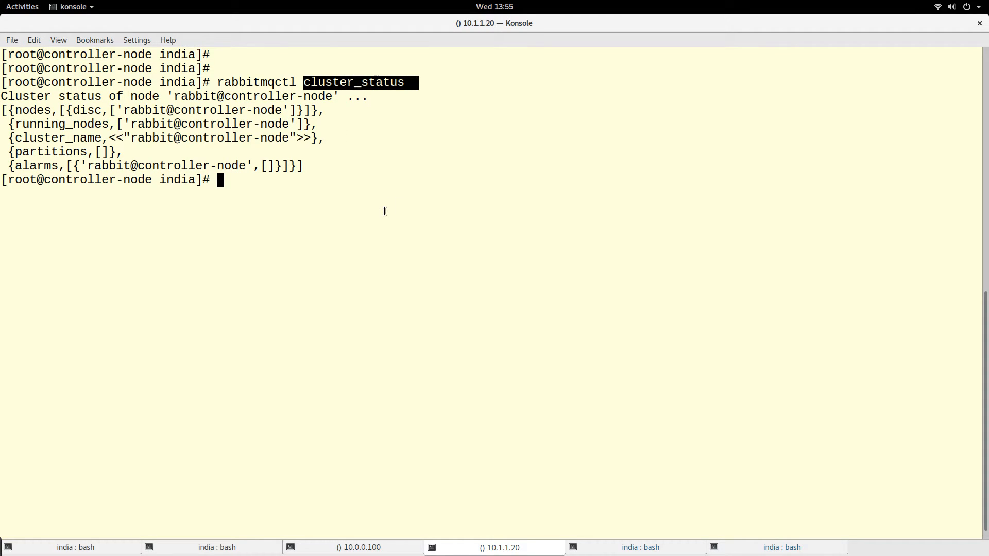
pyautogui.write('clear')
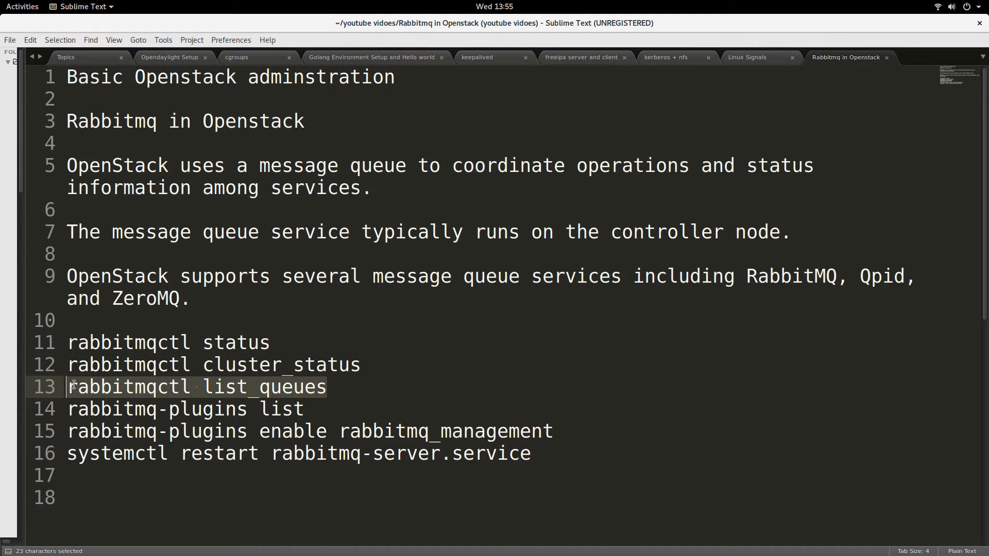
pyautogui.press('ctrl+c')
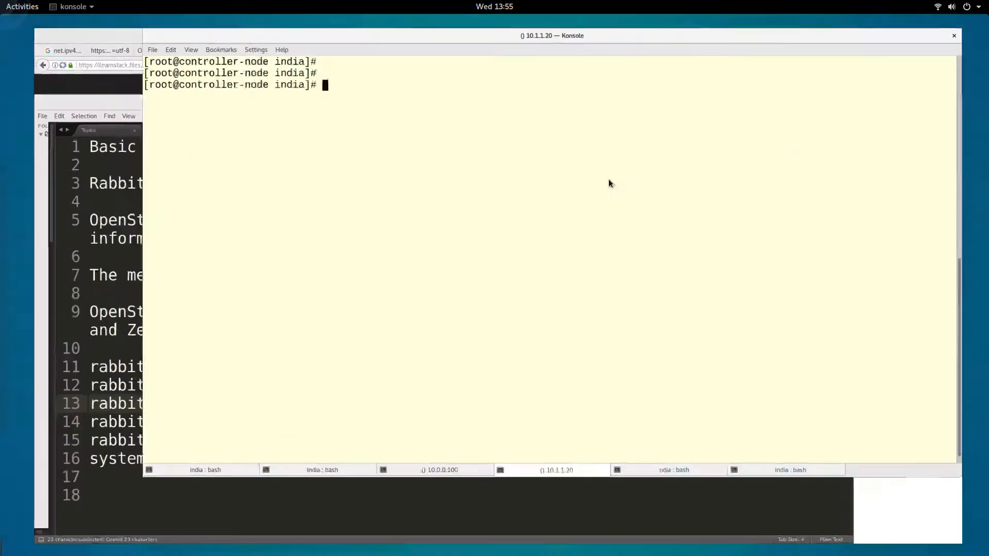
pyautogui.write('rabbitmqctl list_queues')
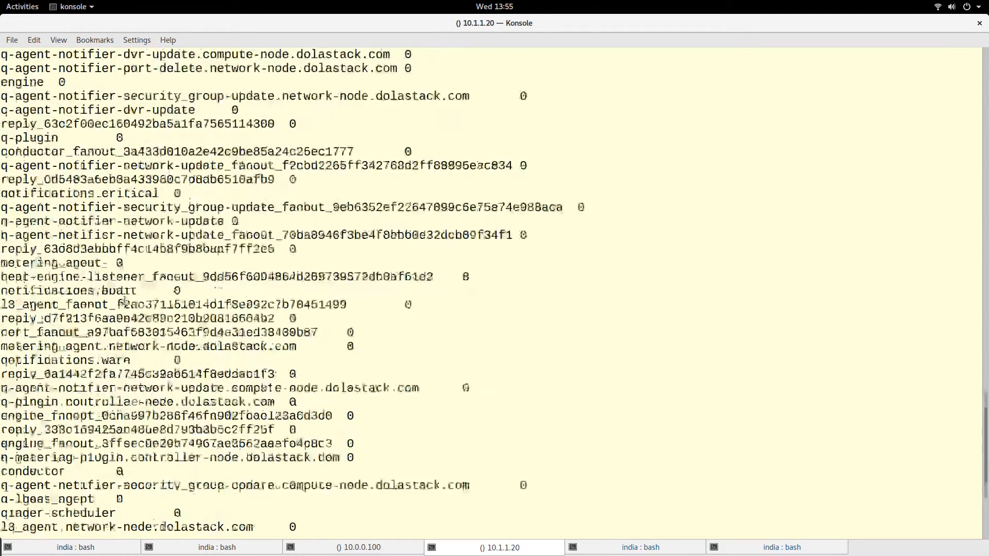
# - Review the OpenStack service queues, all with zero messages, highlighting alarm_notifier_fanout
pyautogui.scroll(-3)
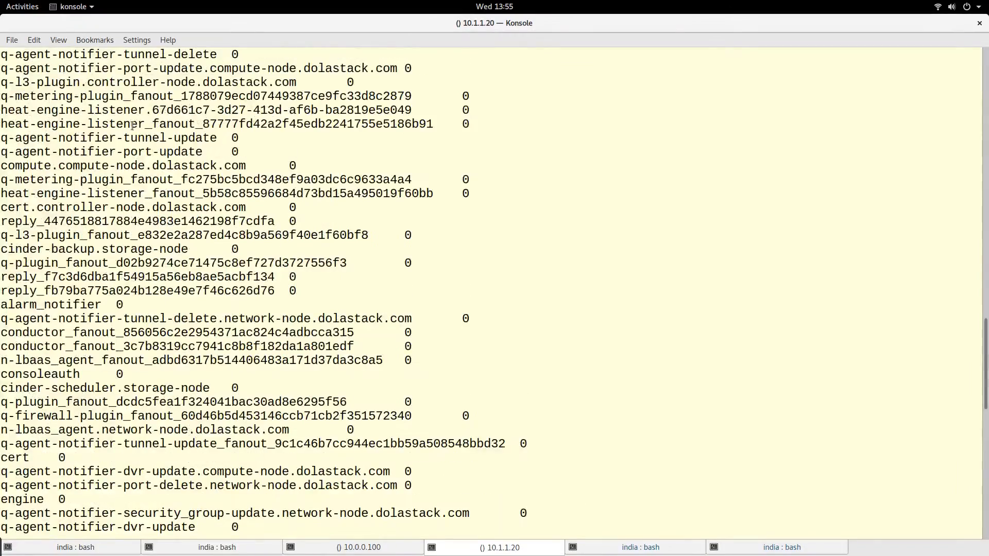
pyautogui.scroll(-3)
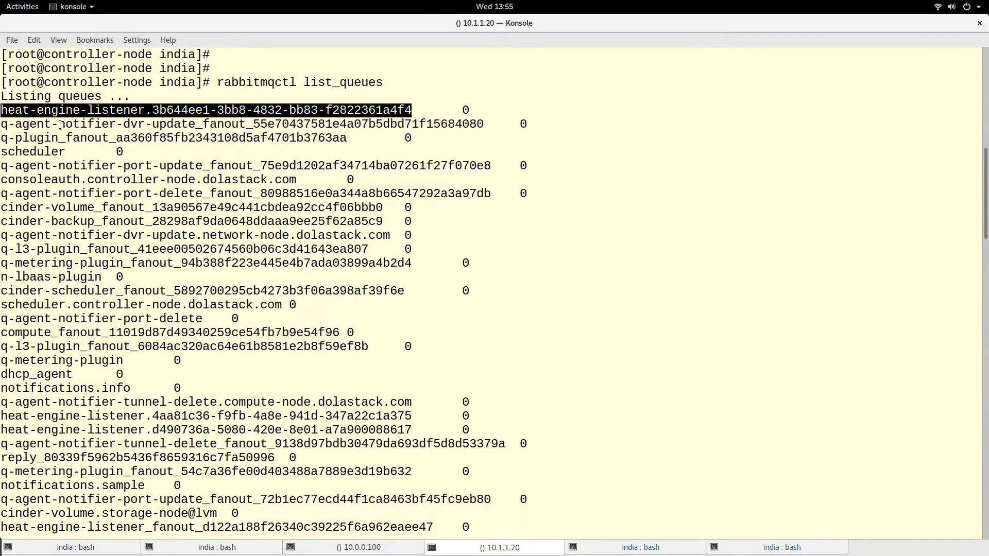
pyautogui.scroll(-3)
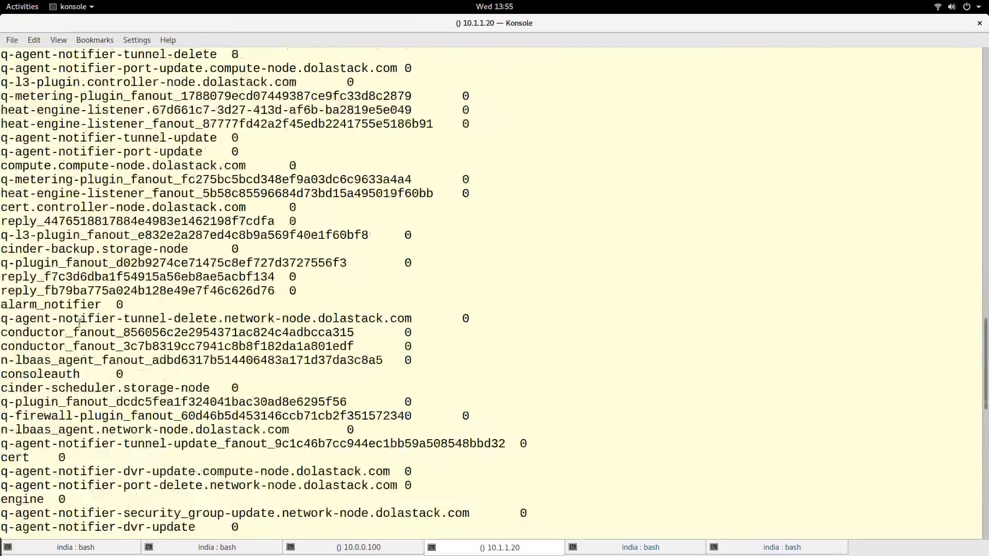
pyautogui.scroll(-3)
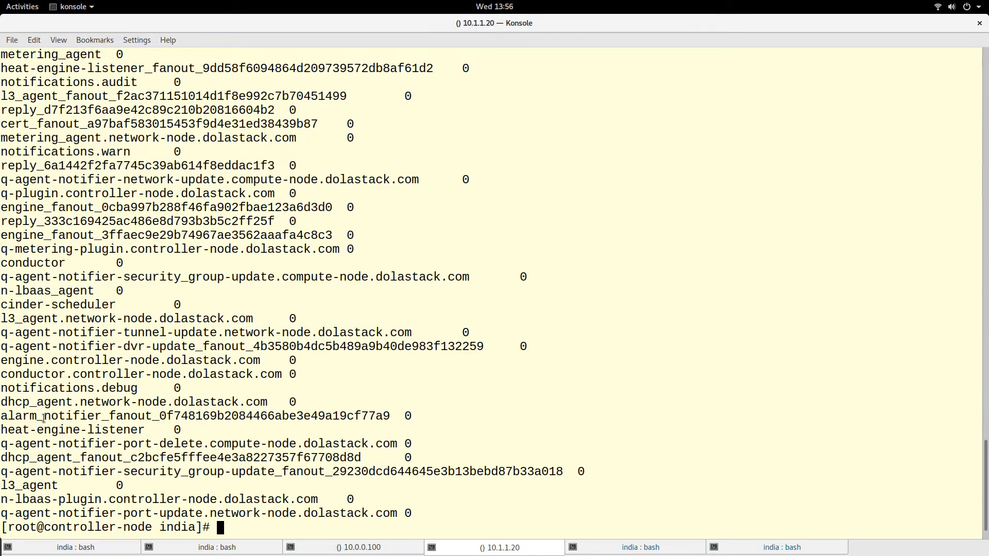
pyautogui.doubleClick(190, 416)
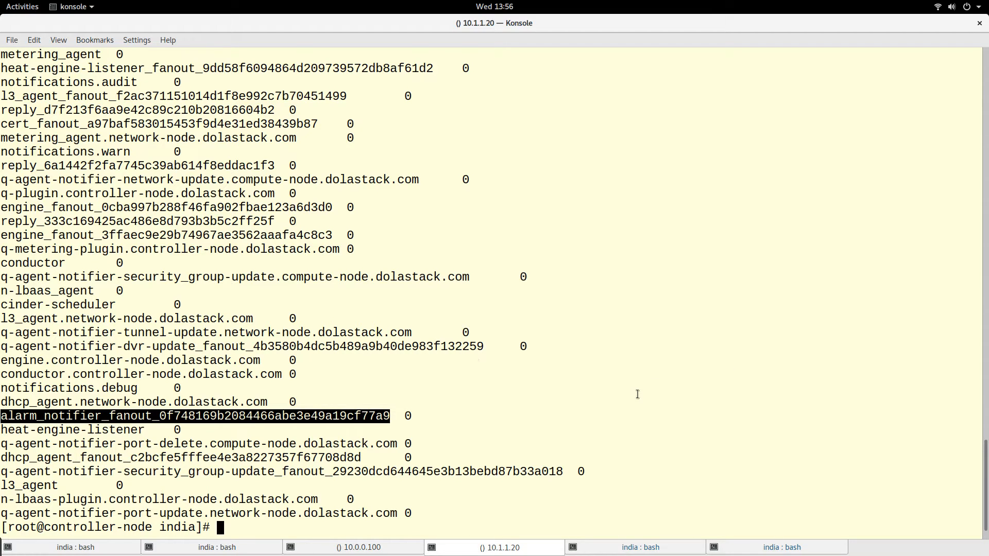
pyautogui.write('clea')
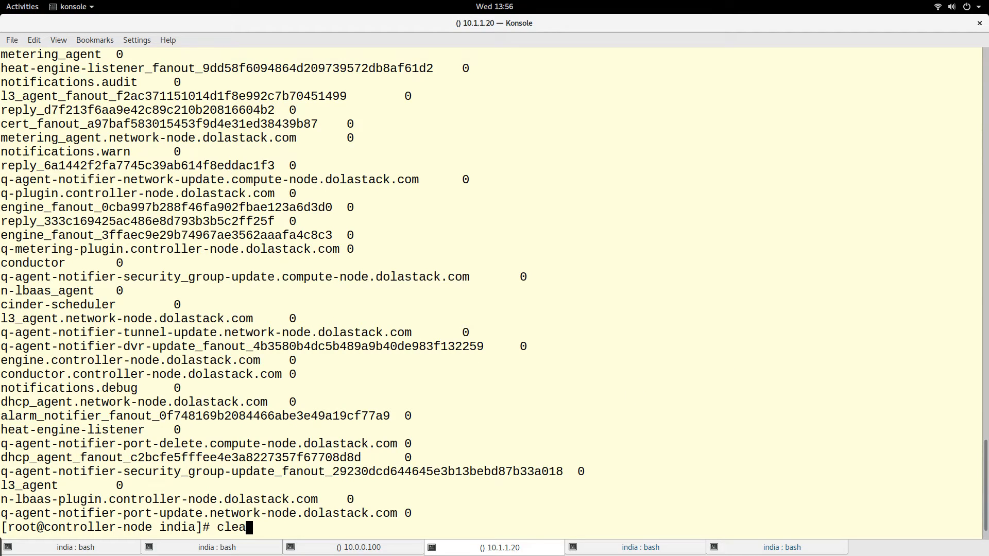
# - Run rabbitmq-plugins list and point out rabbitmq_management, not enabled
pyautogui.click(22, 6)
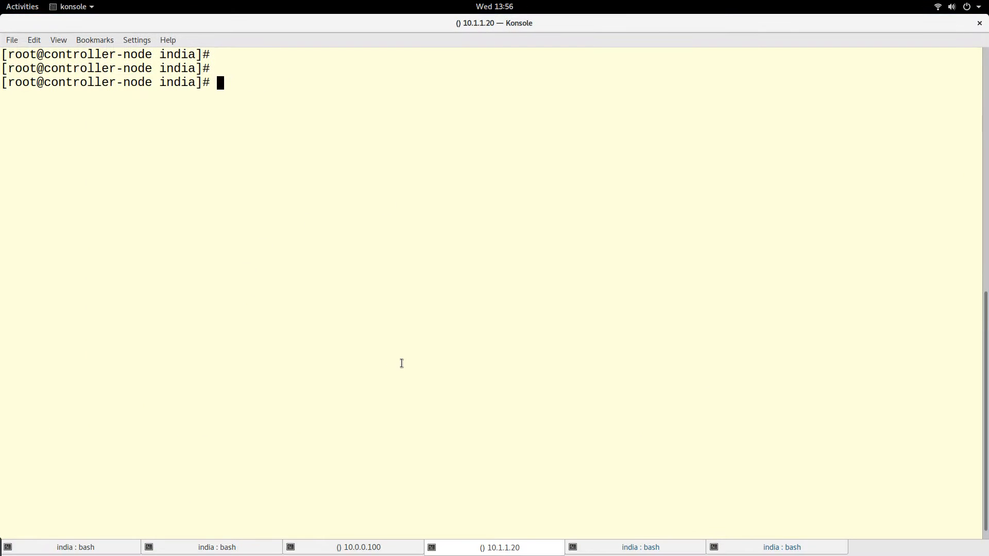
pyautogui.write('rabbitmq-plugins list')
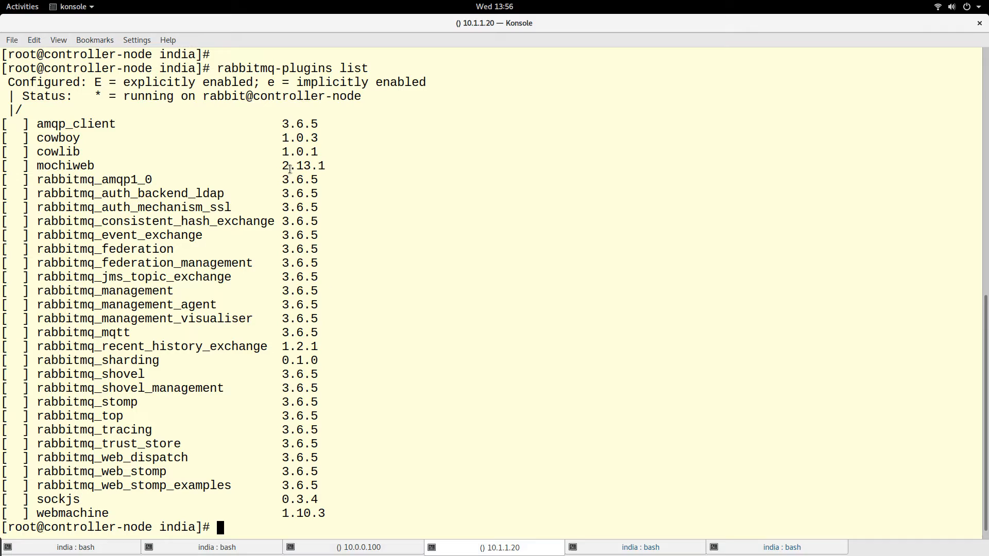
pyautogui.moveTo(354, 394)
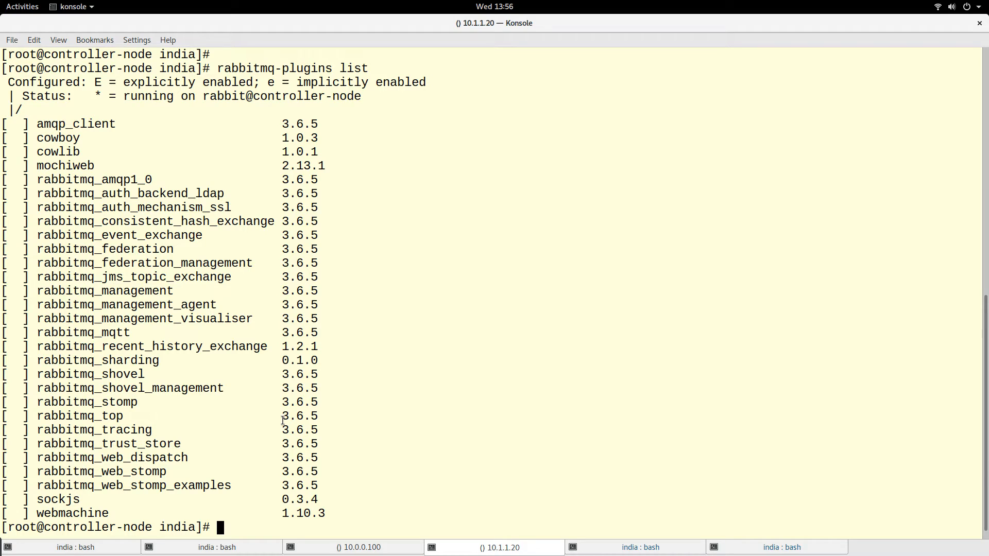
pyautogui.moveTo(168, 288)
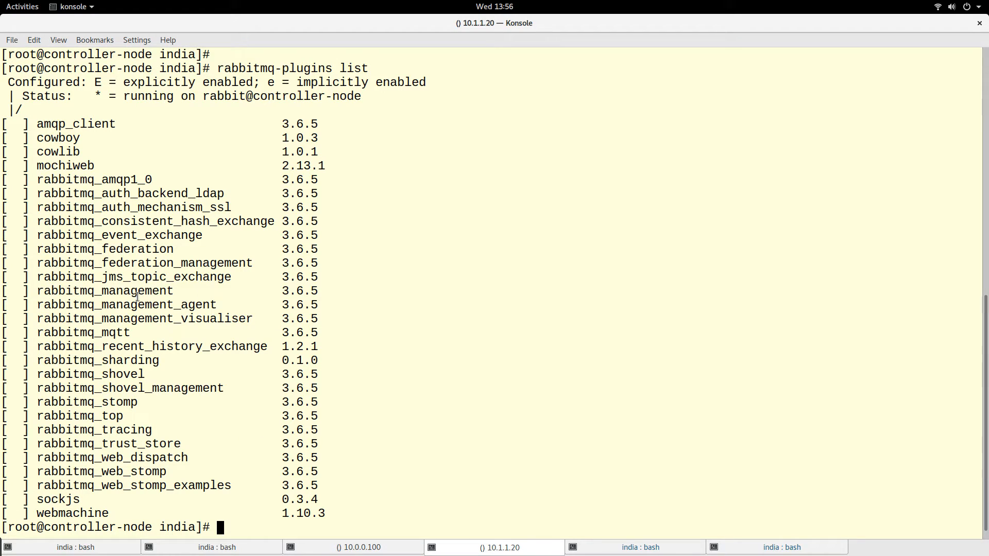
pyautogui.doubleClick(104, 290)
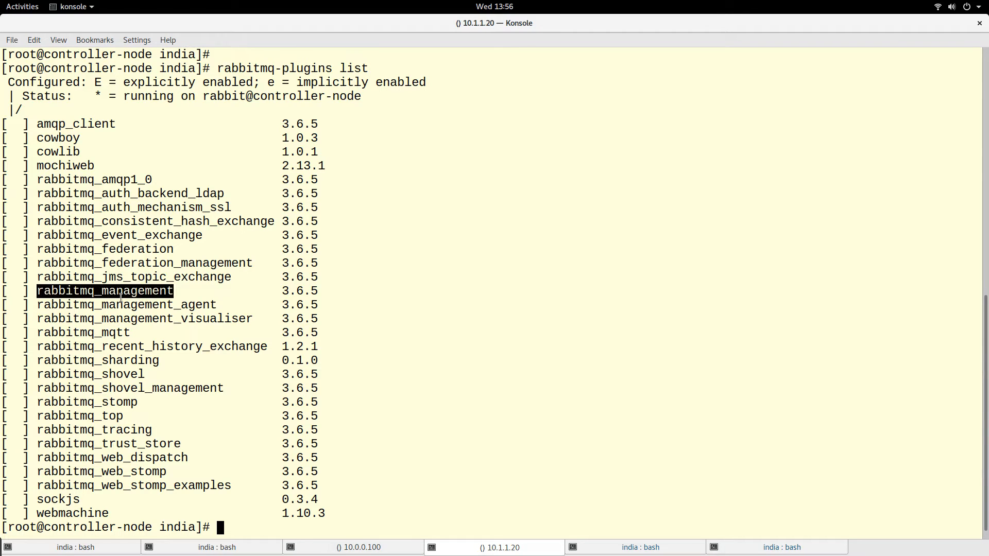
pyautogui.moveTo(498, 319)
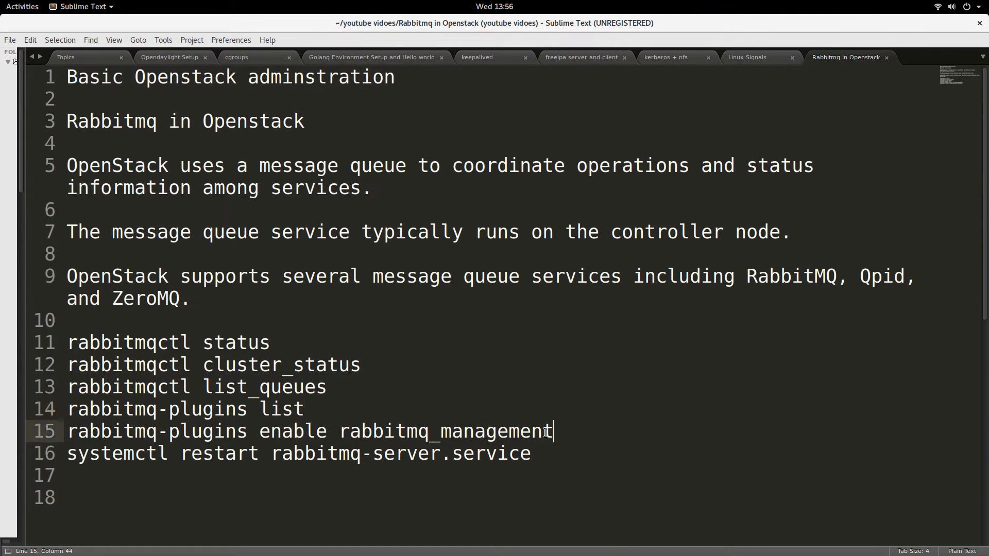
pyautogui.click(21, 6)
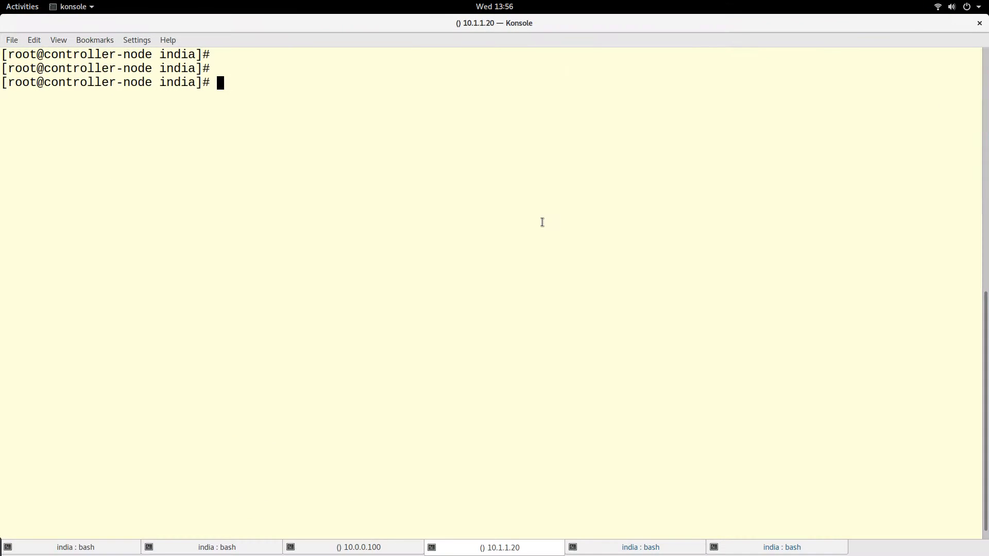
# - Run rabbitmq-plugins enable rabbitmq_management on the controller node
pyautogui.write('rabbitmq-plugins list')
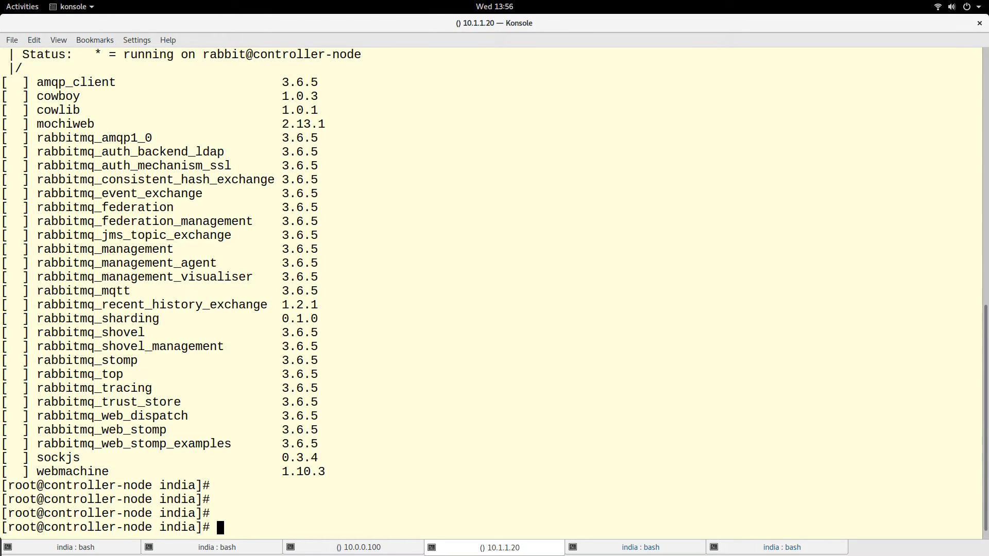
pyautogui.write('rabbitmq-plugins ena')
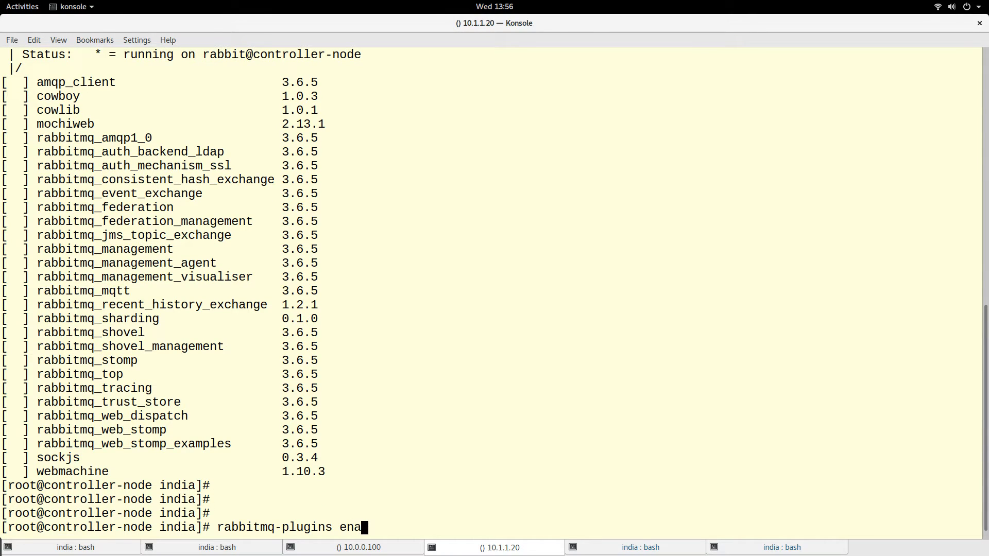
pyautogui.write('b')
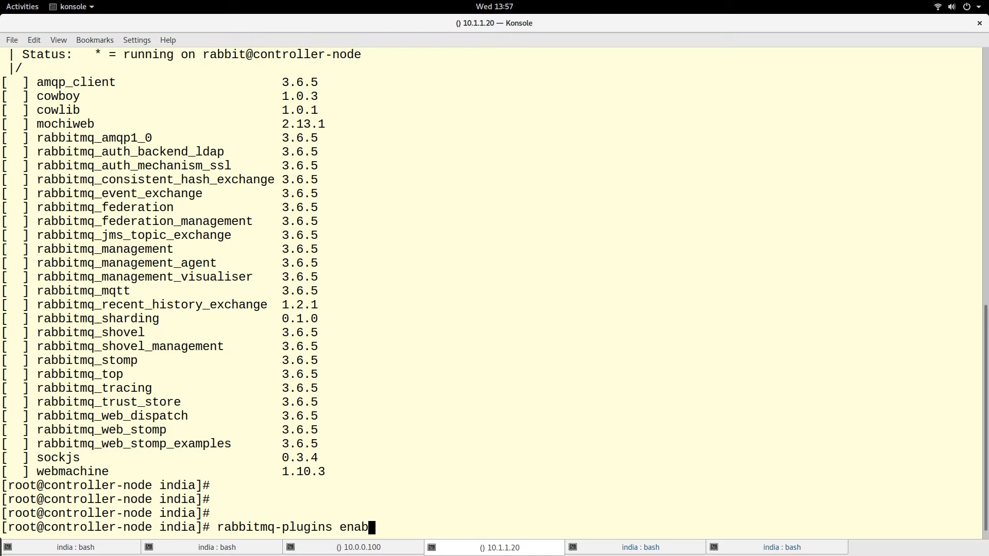
pyautogui.write('le')
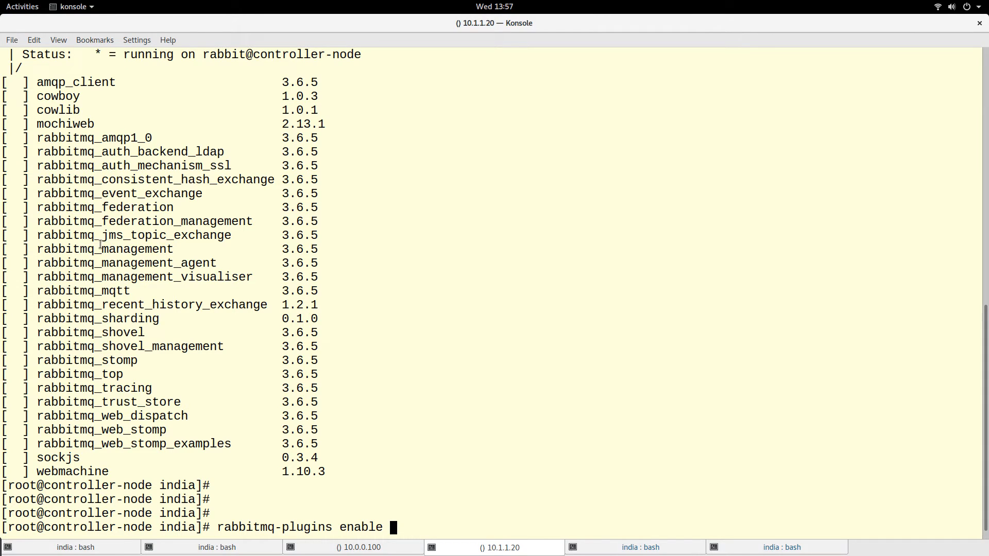
pyautogui.moveTo(123, 271)
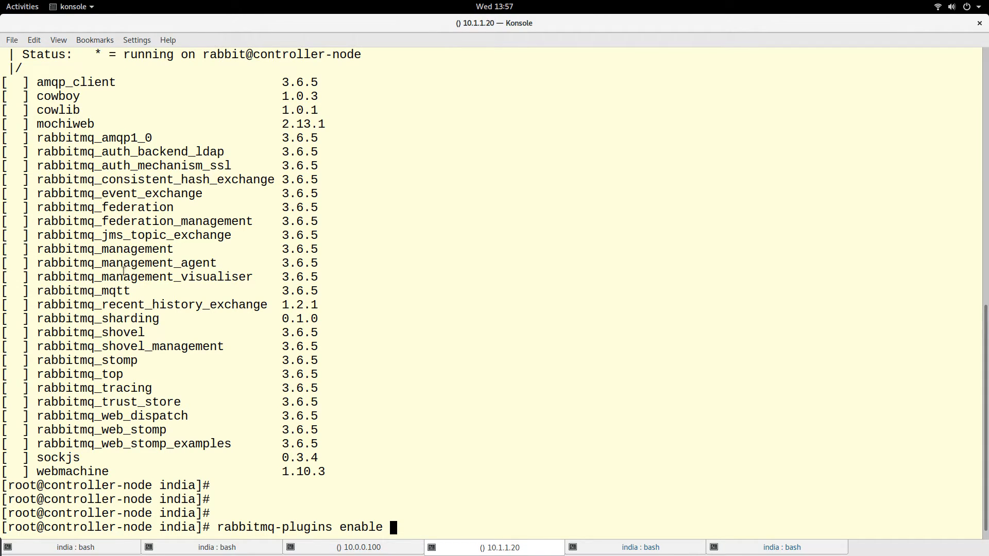
pyautogui.write('rabbitmq_management')
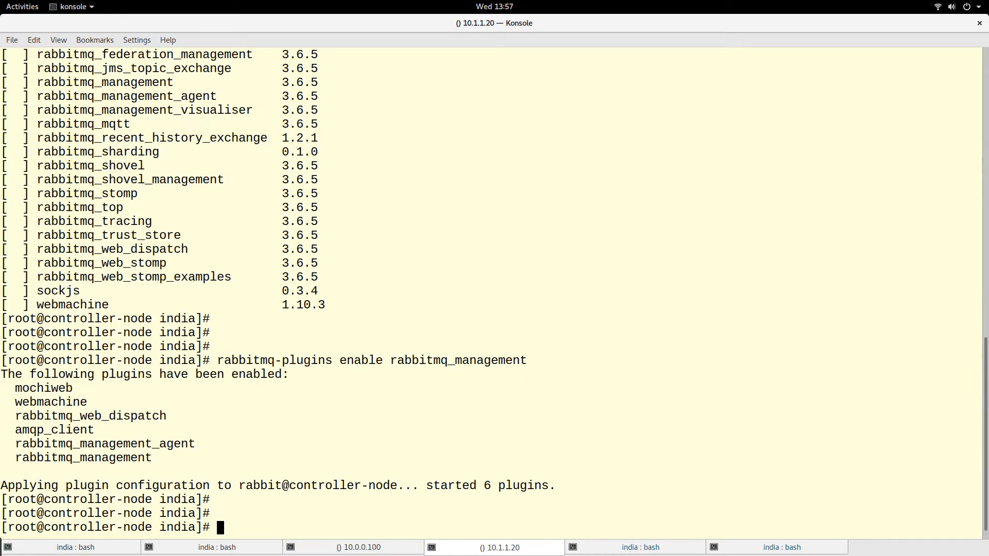
# - Verify with rabbitmq-plugins list that rabbitmq_management is enabled, then clear the terminal
pyautogui.write('rabbitmq-plugins list')
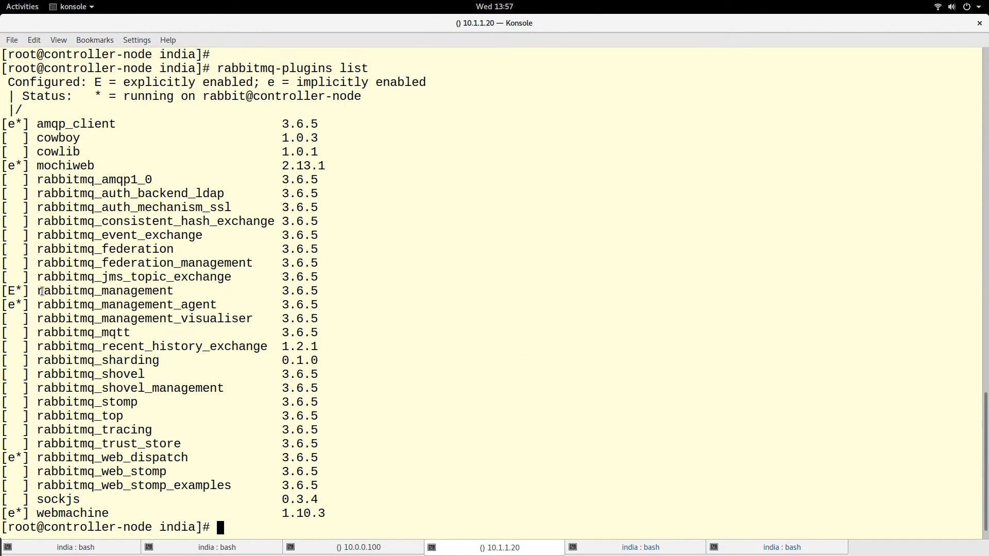
pyautogui.doubleClick(104, 290)
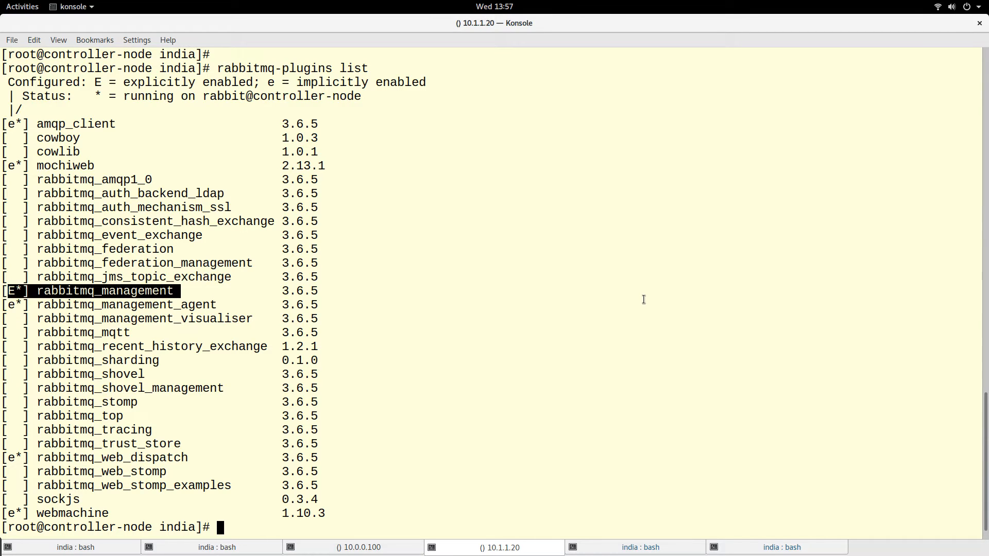
pyautogui.write('clear')
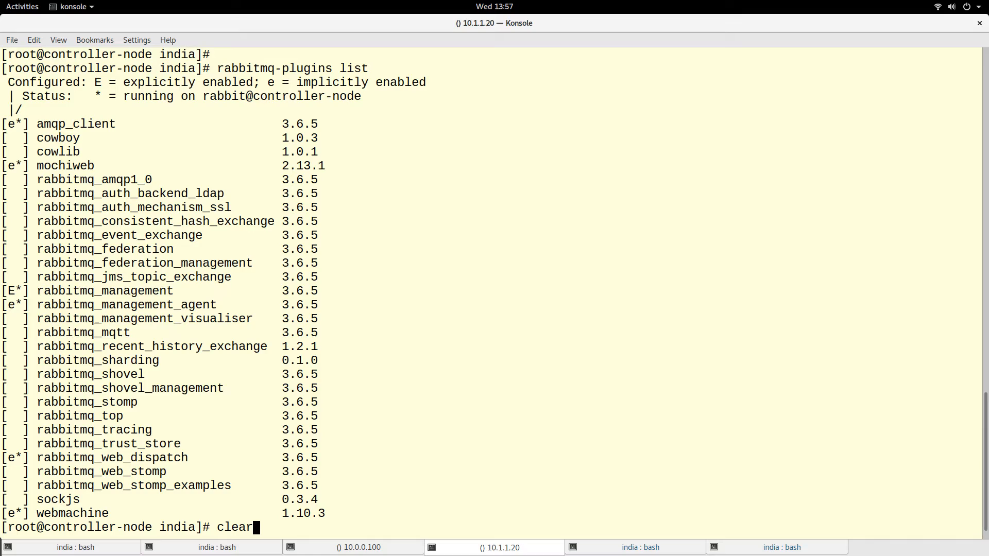
pyautogui.press('Return')
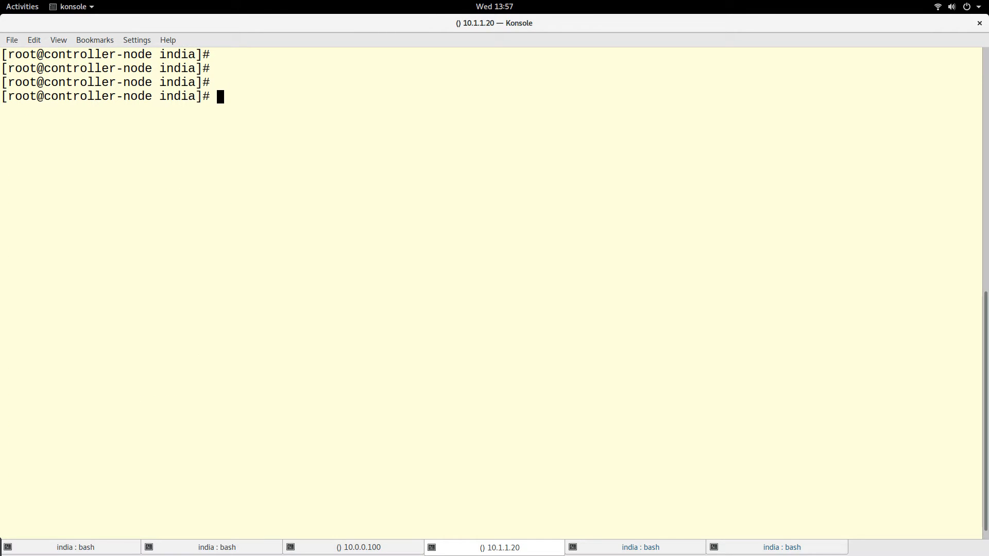
# - Run lsof -i :15672 to confirm beam.smp is listening on that port
pyautogui.write('lsof')
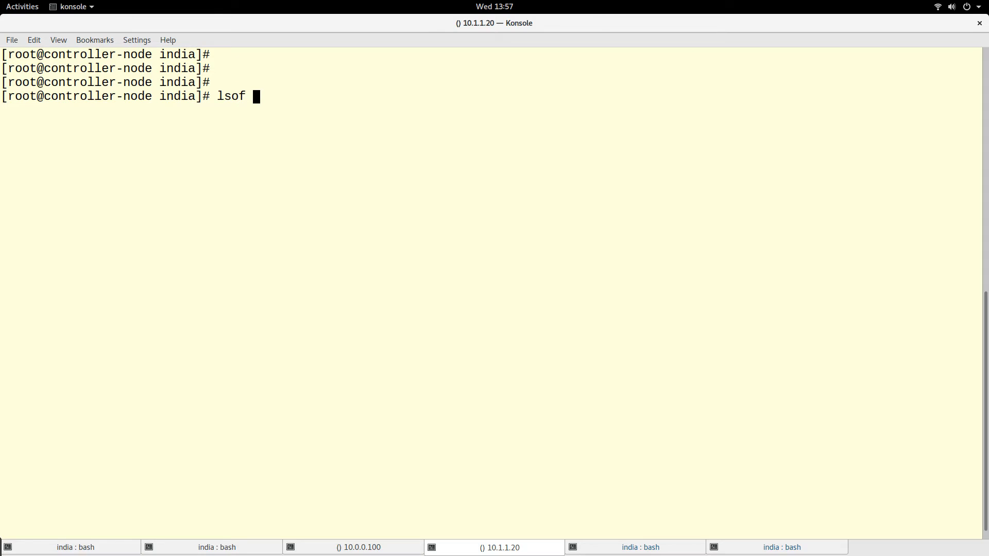
pyautogui.write('-i')
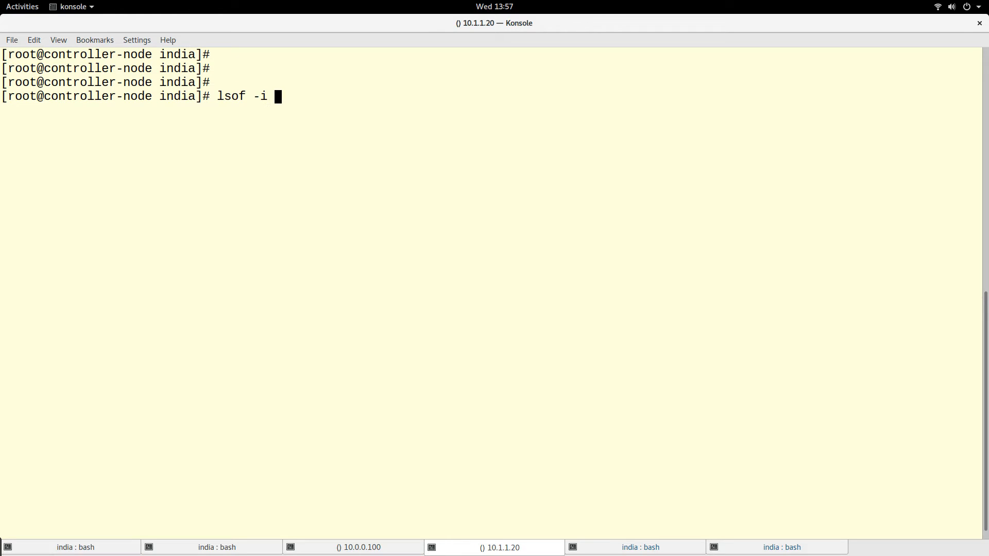
pyautogui.write(':')
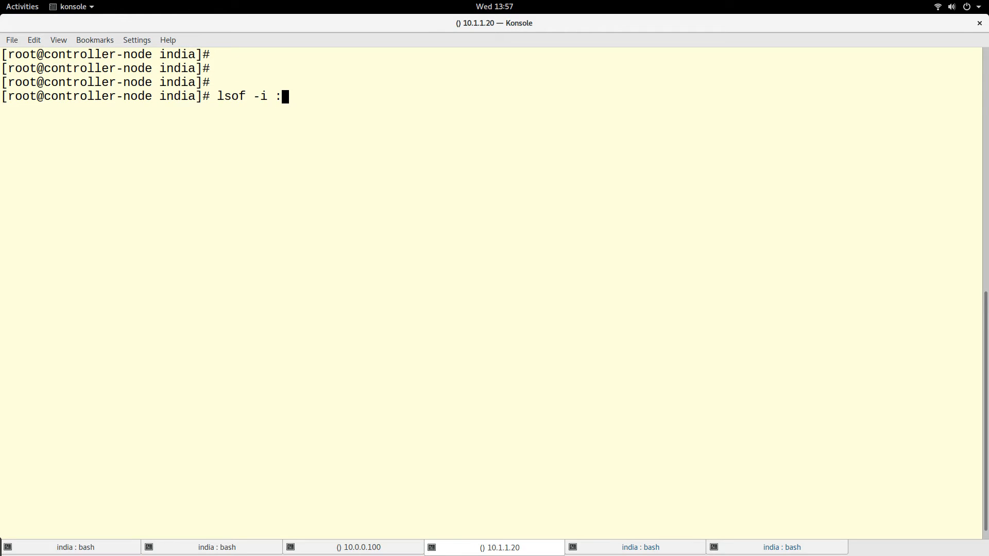
pyautogui.write('15672')
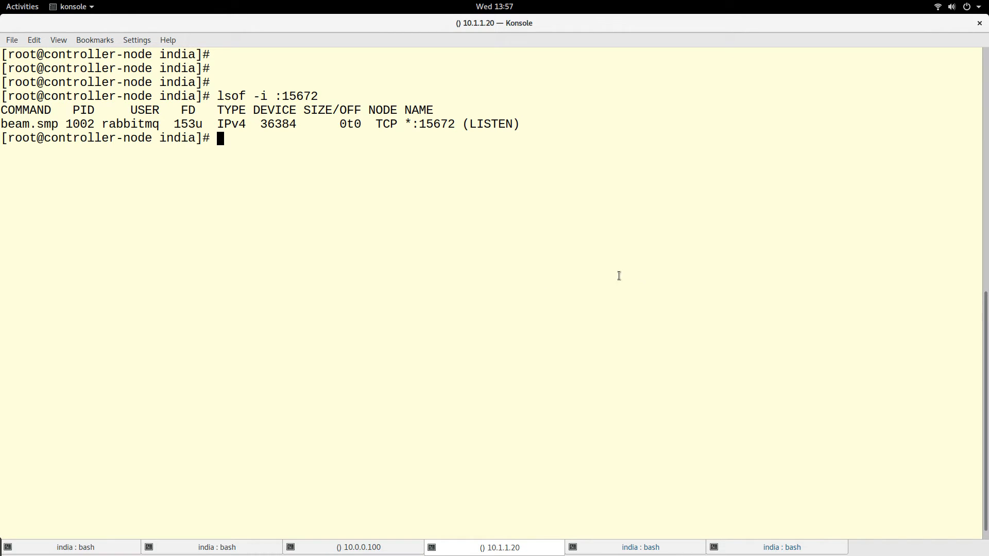
pyautogui.moveTo(572, 132)
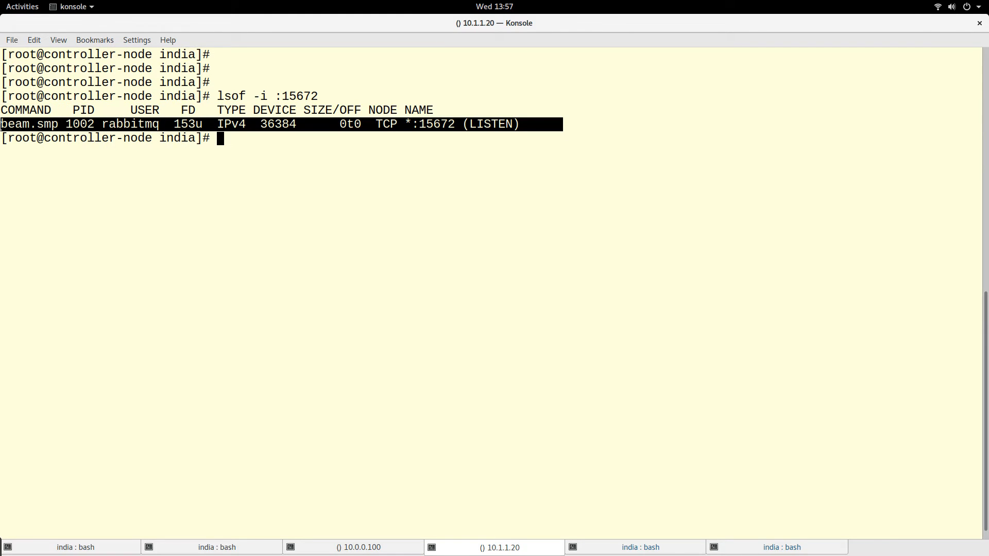
pyautogui.moveTo(349, 220)
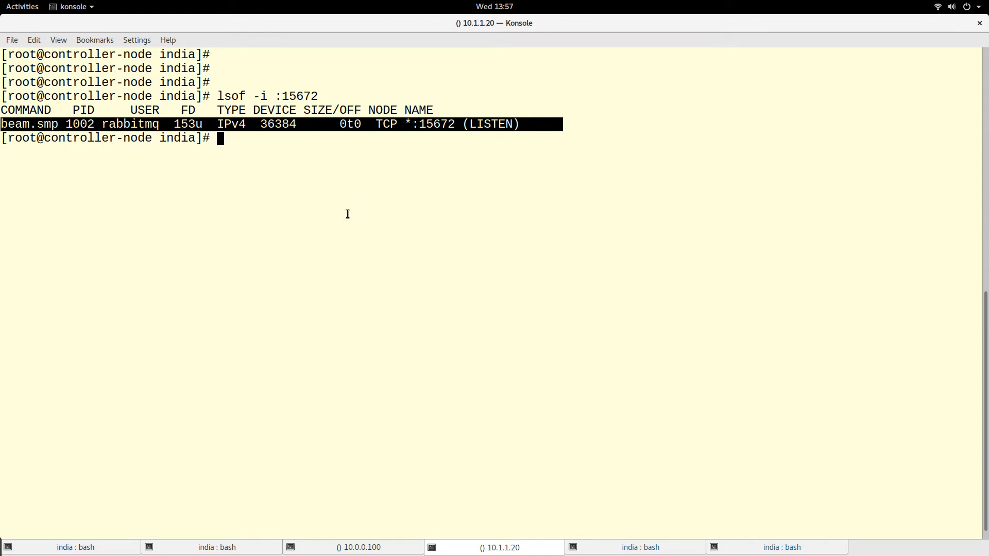
pyautogui.moveTo(399, 107)
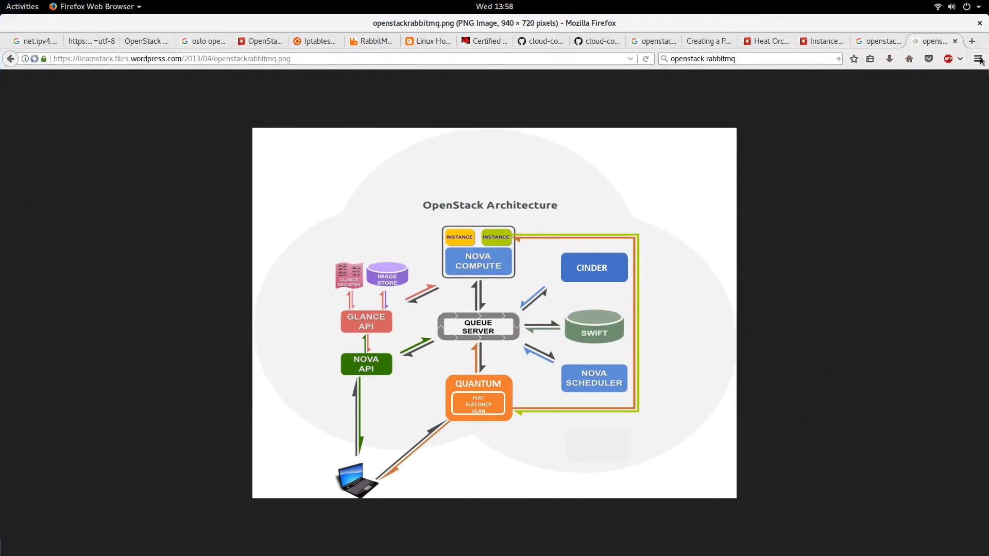
# - Browse to 10.1.1.20:15672 in a new tab to reach the RabbitMQ management login
pyautogui.click(971, 41)
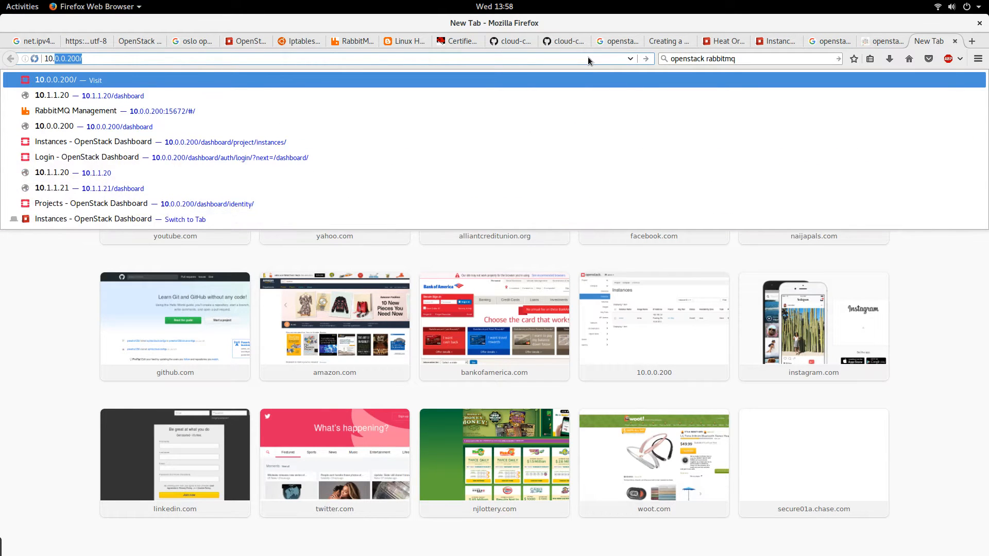
pyautogui.write('10.1.1.20')
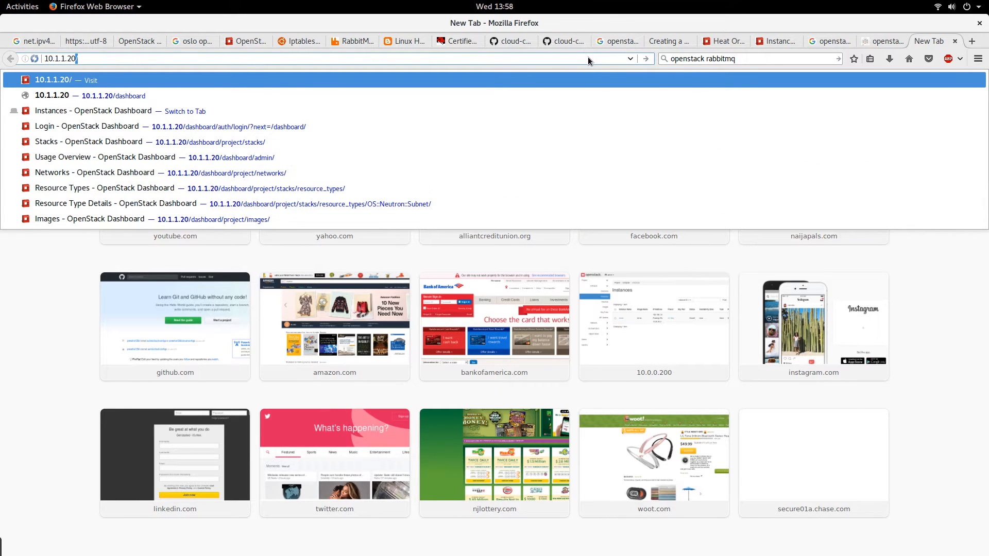
pyautogui.write(':')
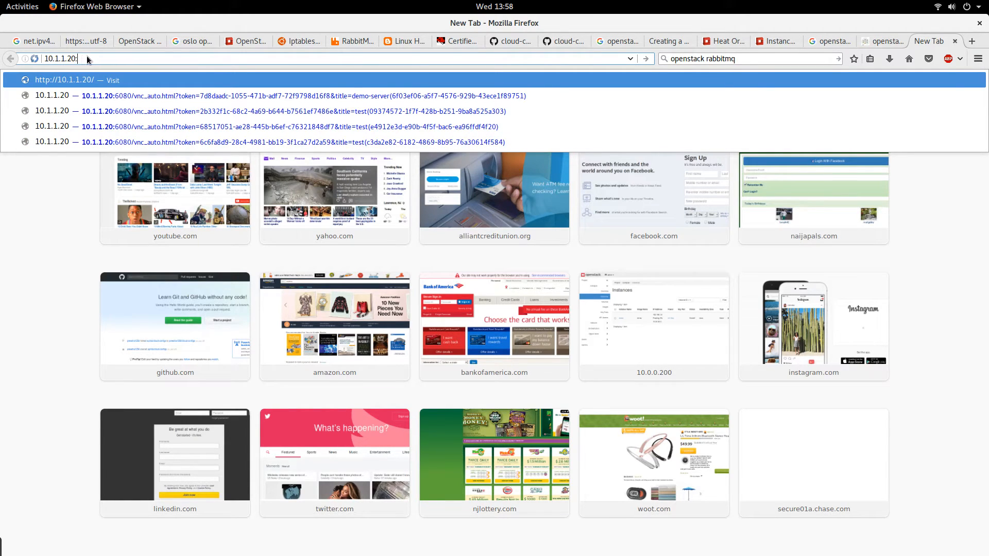
pyautogui.write('15672')
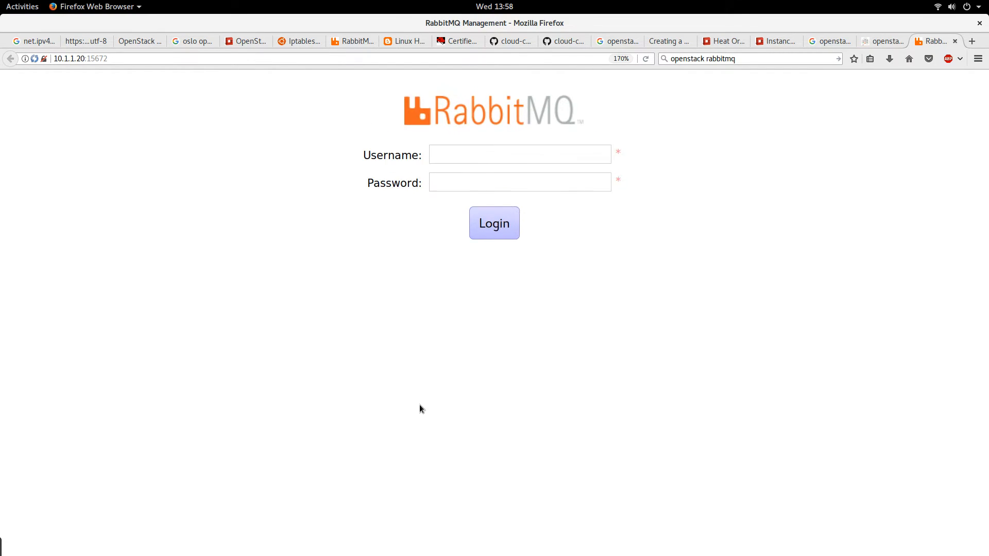
# - Zoom the RabbitMQ login page, focus Username, then return to the Sublime Text notes
pyautogui.press('ctrl+plus')
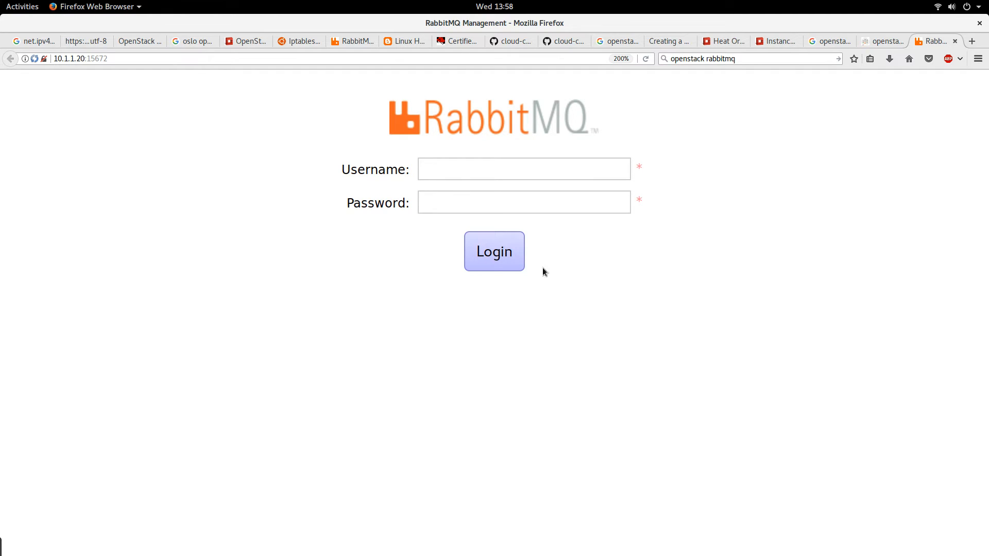
pyautogui.click(22, 6)
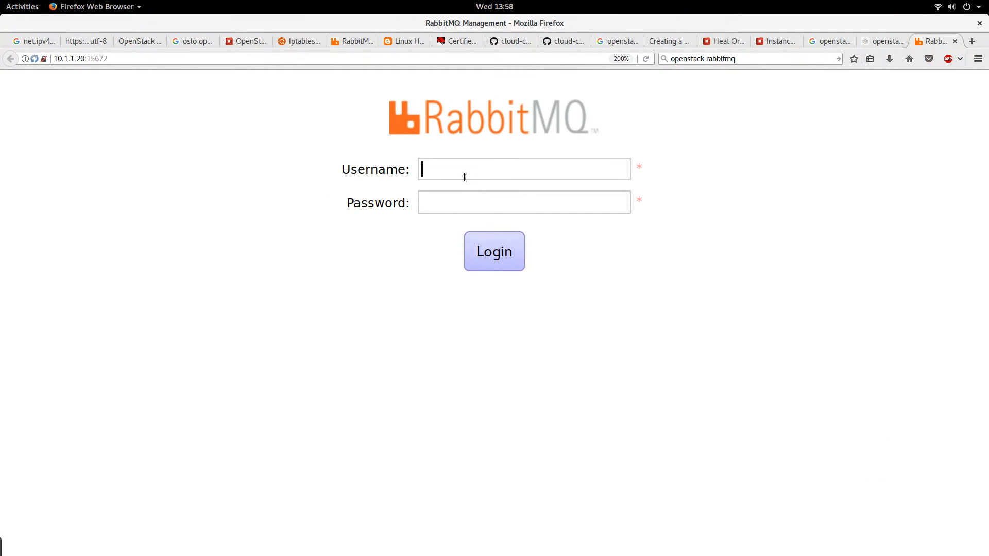
pyautogui.click(21, 6)
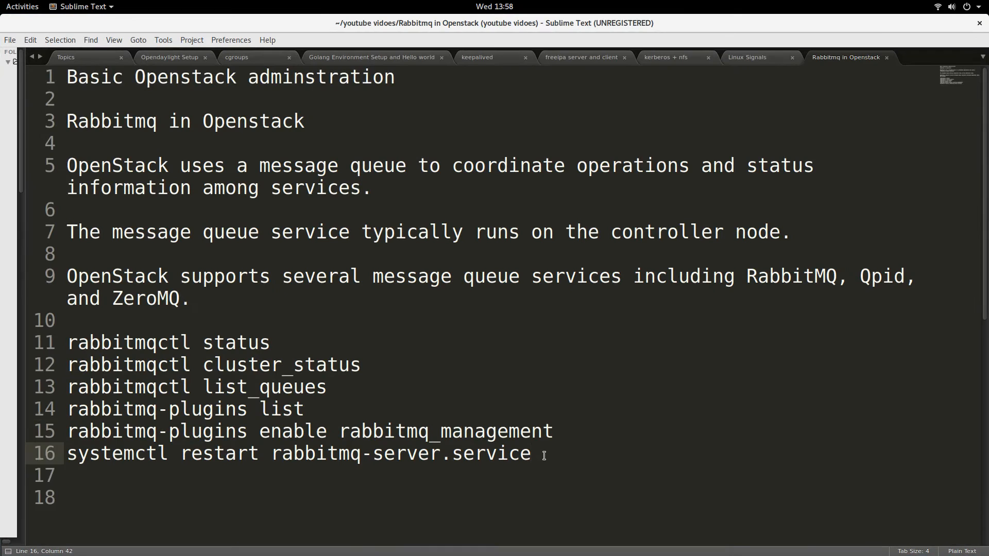
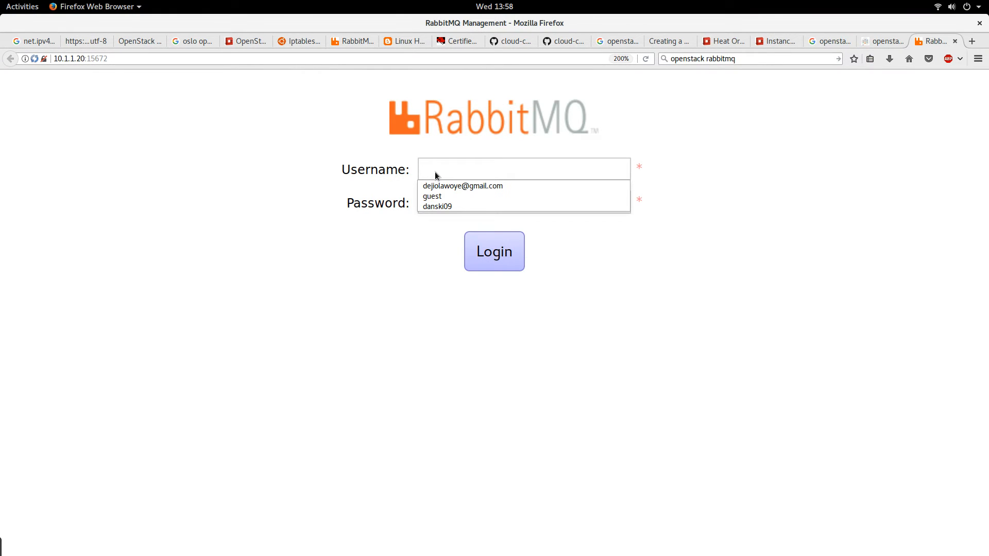
# - Log in as guest/guest to reach the Overview, dismissing Firefox's remember-login popup
pyautogui.click(431, 196)
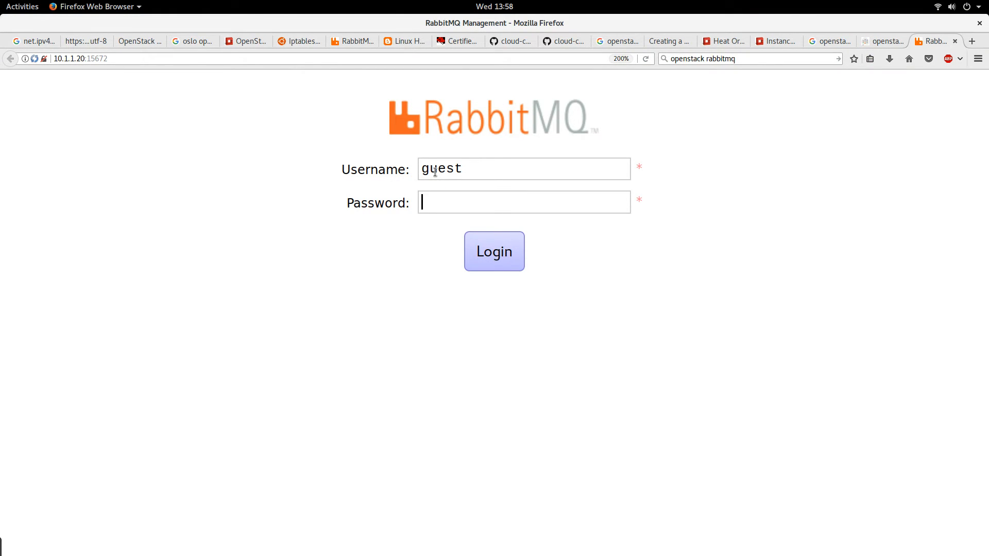
pyautogui.write('guest')
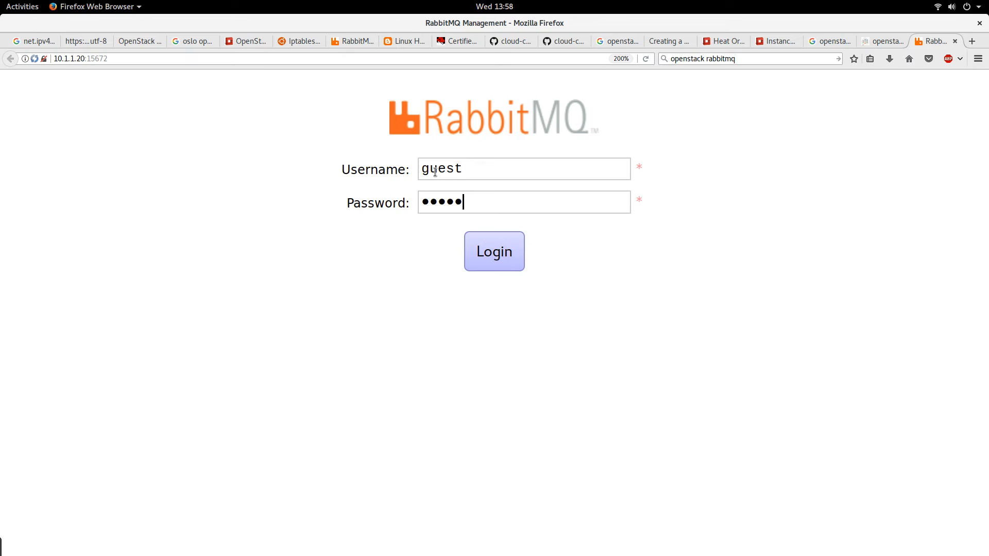
pyautogui.click(493, 251)
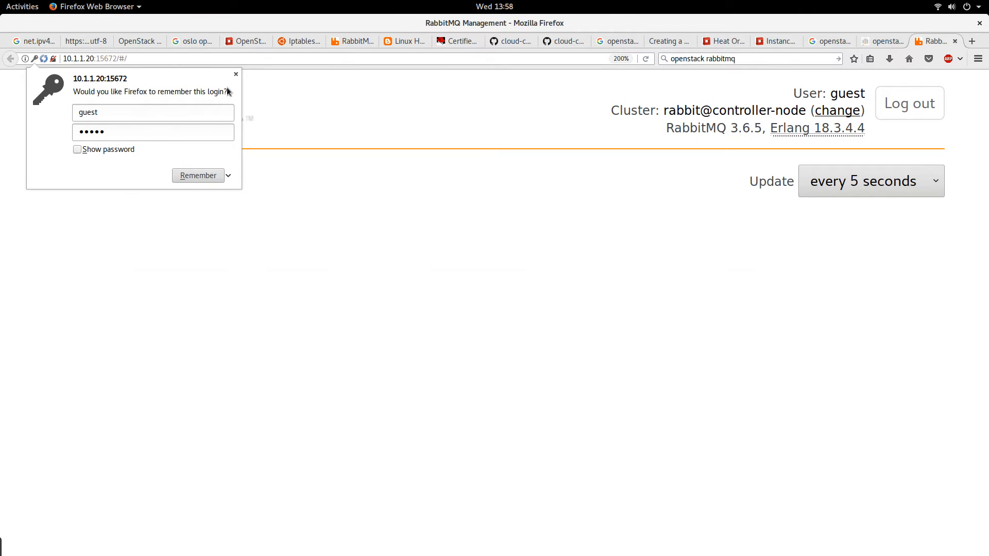
pyautogui.click(236, 75)
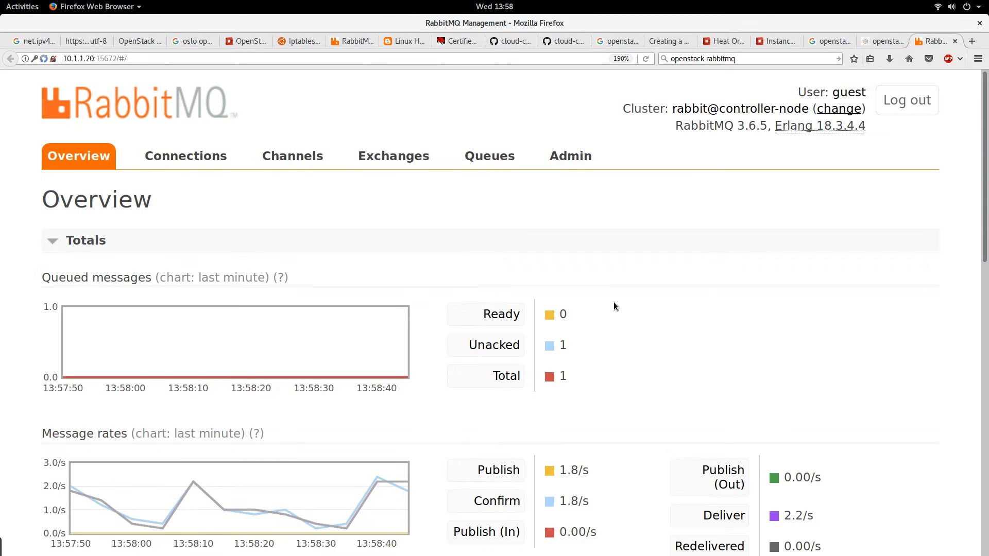
# - Browse Connections, Channels and Exchanges, ending on the Queues list of OpenStack queues
pyautogui.scroll(-3)
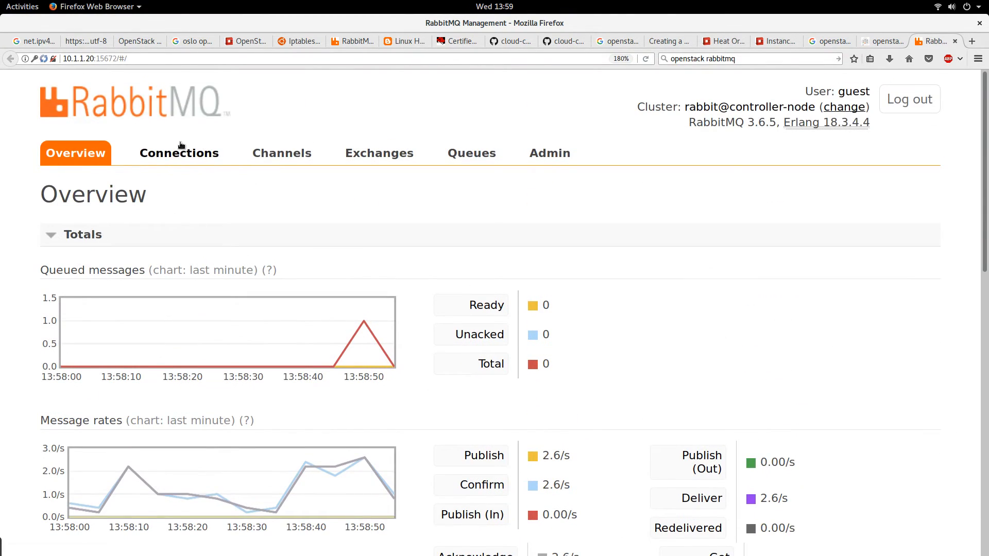
pyautogui.click(178, 153)
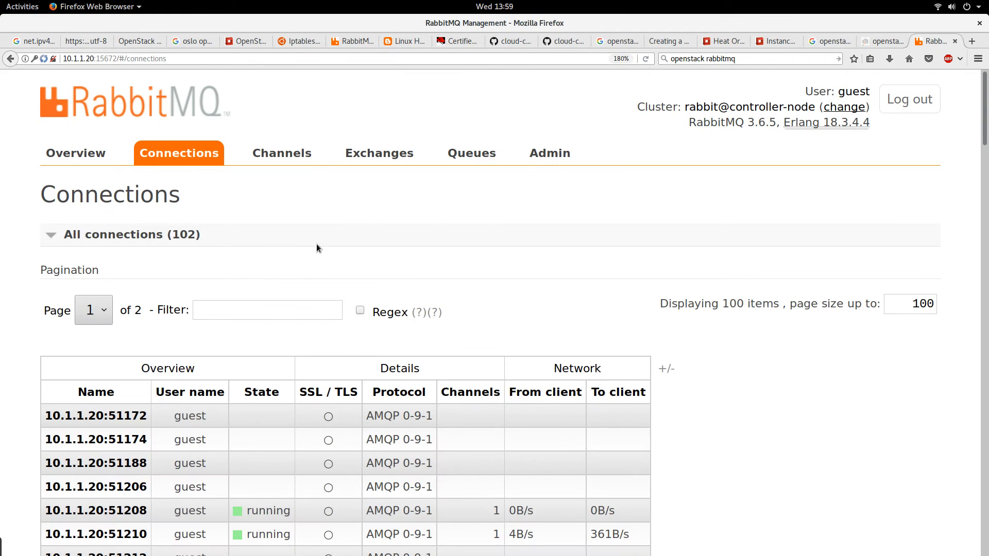
pyautogui.click(281, 153)
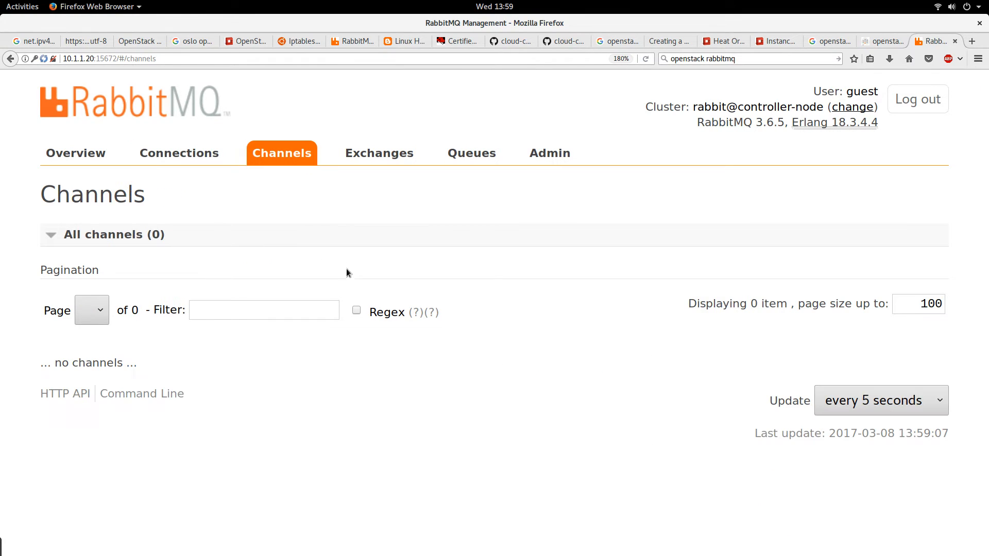
pyautogui.click(379, 153)
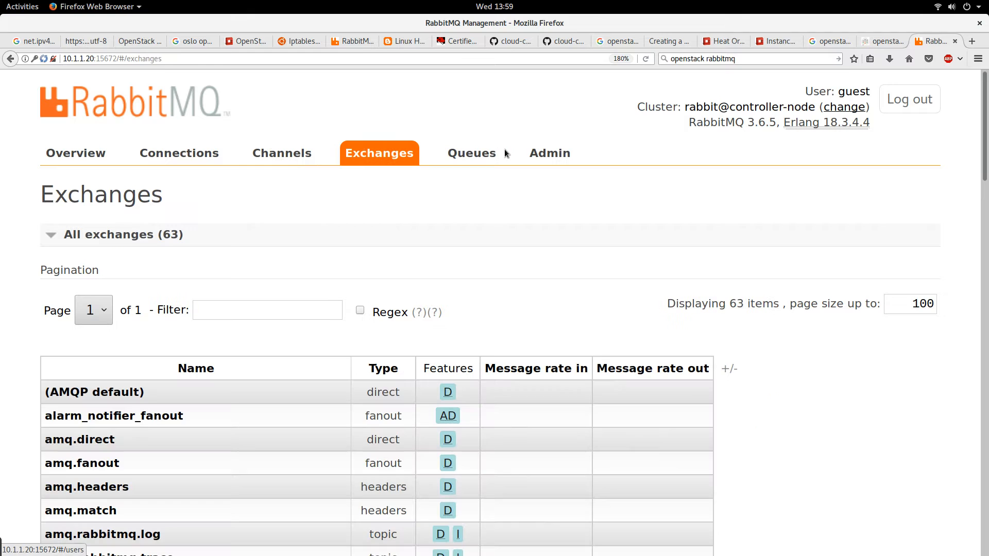
pyautogui.click(470, 153)
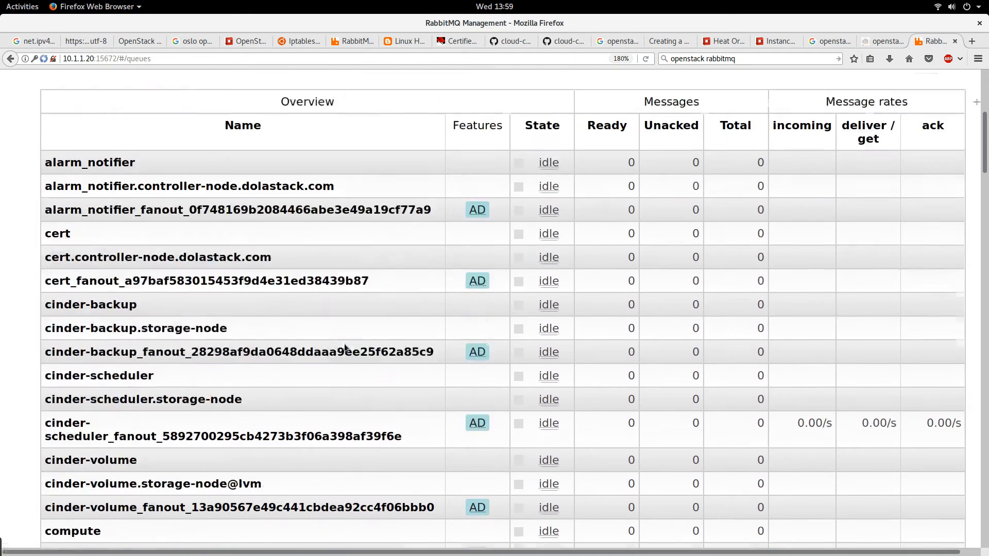
# - Scroll through the full queue list, then return to the broker Overview dashboard
pyautogui.scroll(-3)
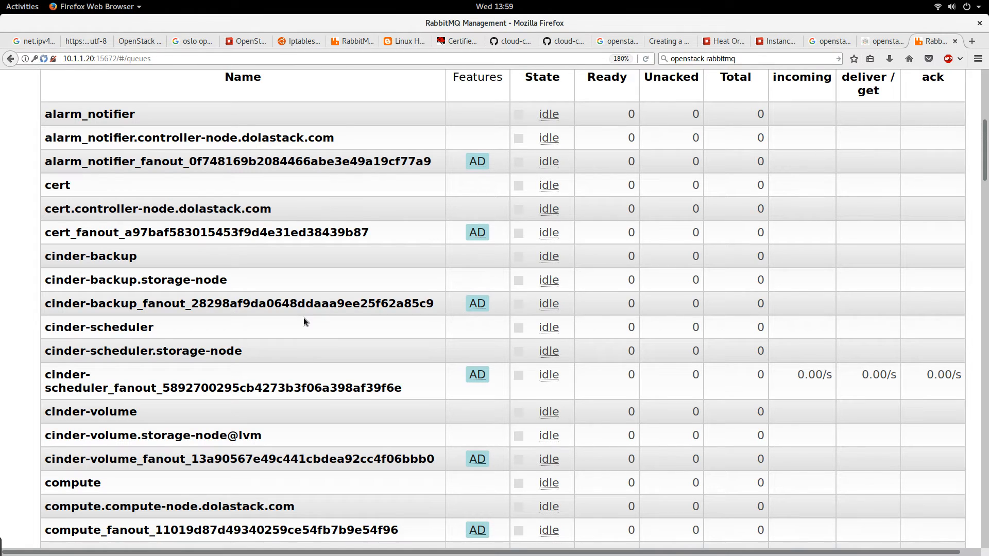
pyautogui.scroll(3)
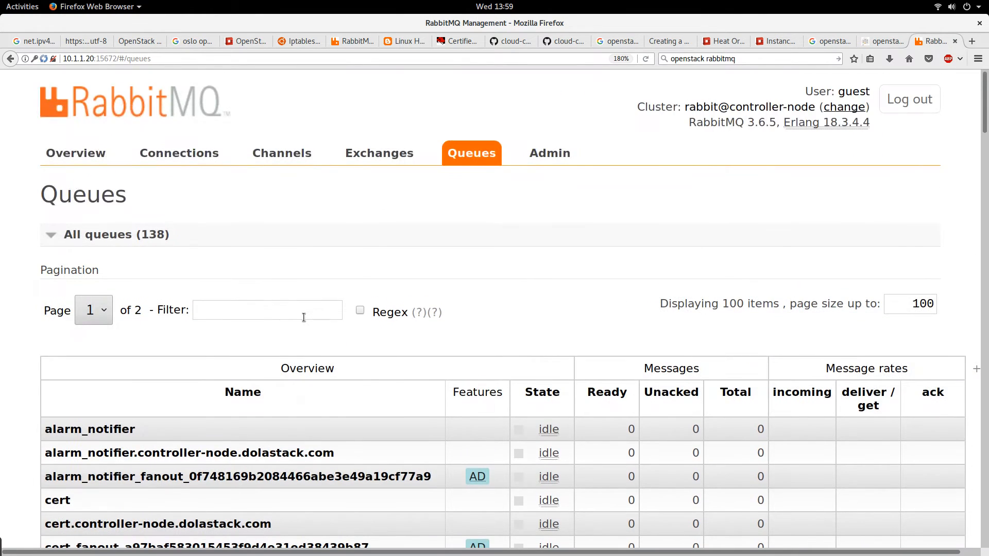
pyautogui.scroll(-3)
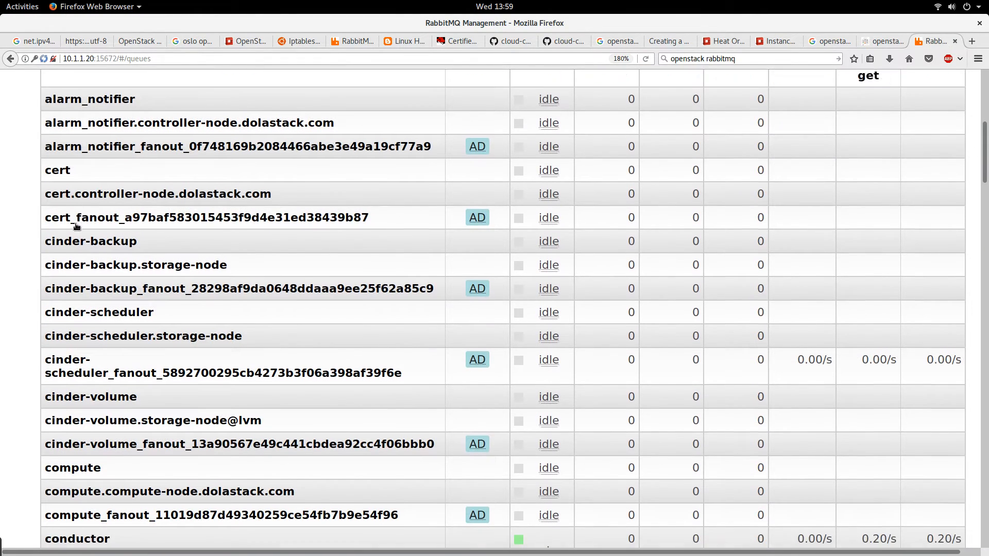
pyautogui.scroll(-3)
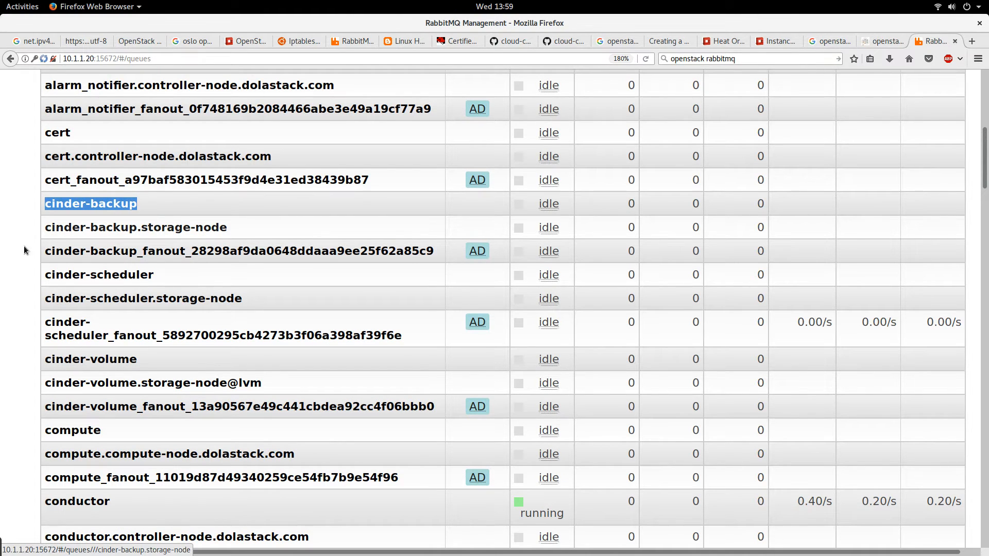
pyautogui.scroll(-3)
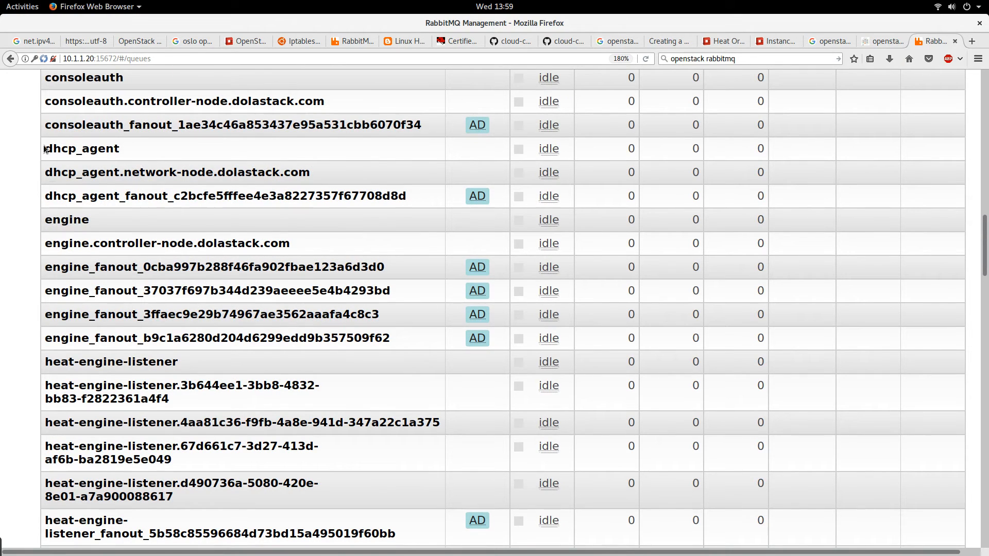
pyautogui.scroll(-3)
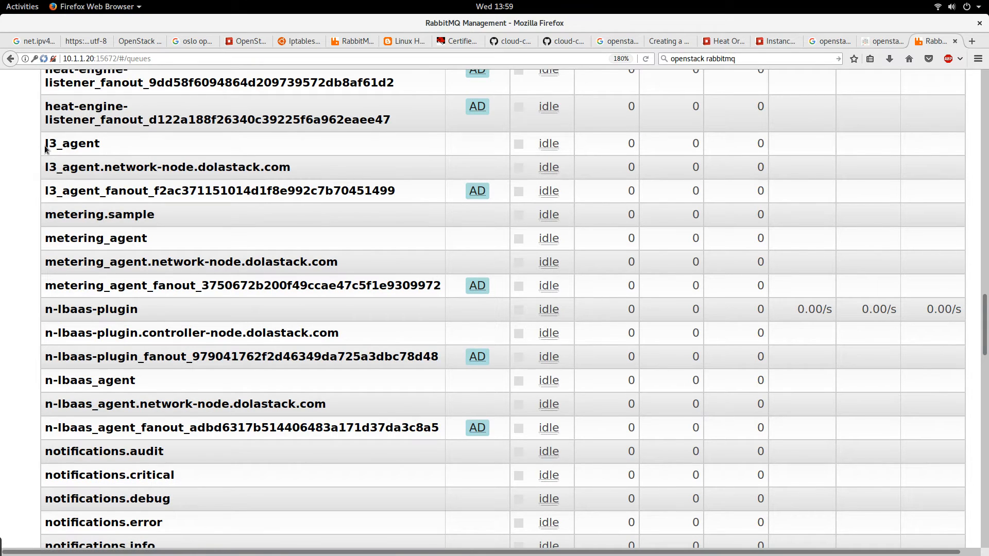
pyautogui.scroll(-3)
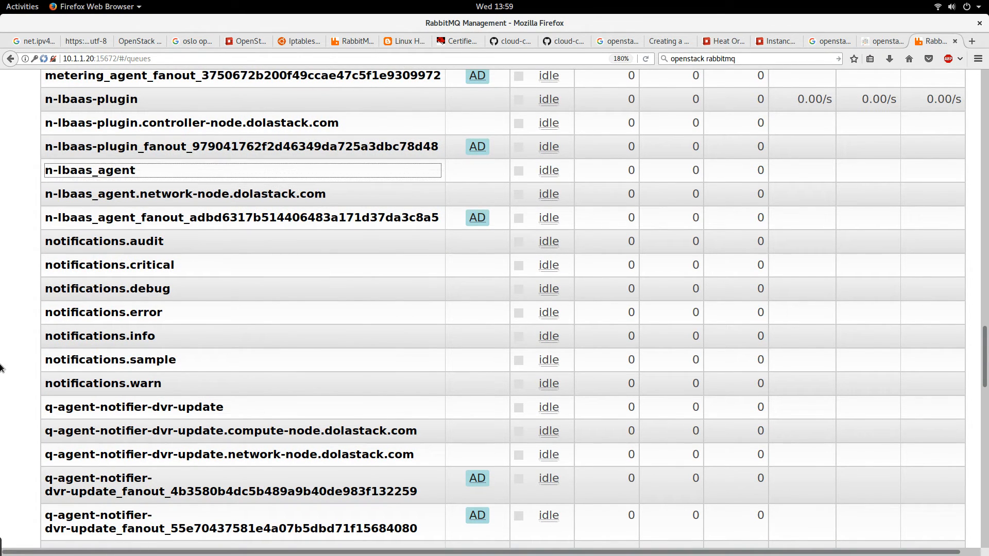
pyautogui.scroll(-3)
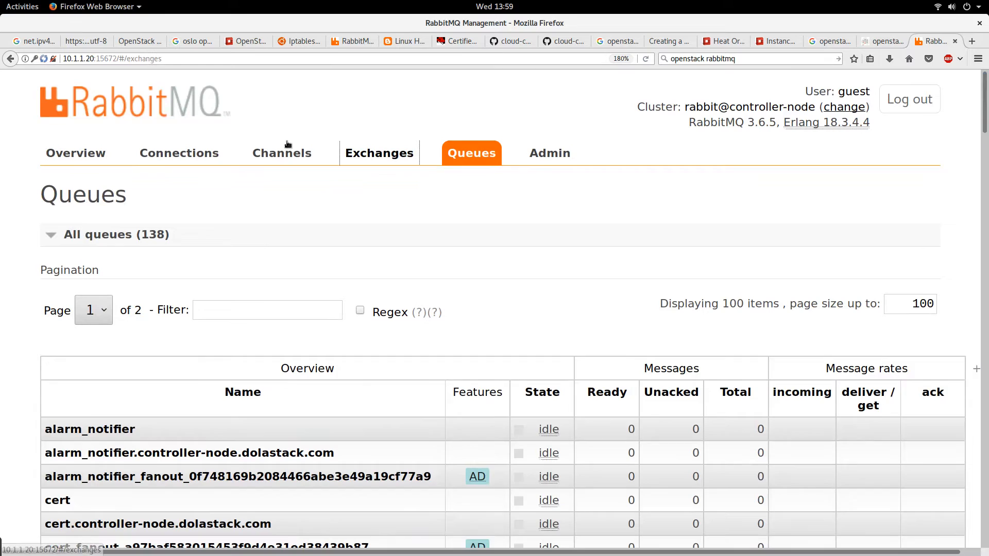
pyautogui.click(76, 153)
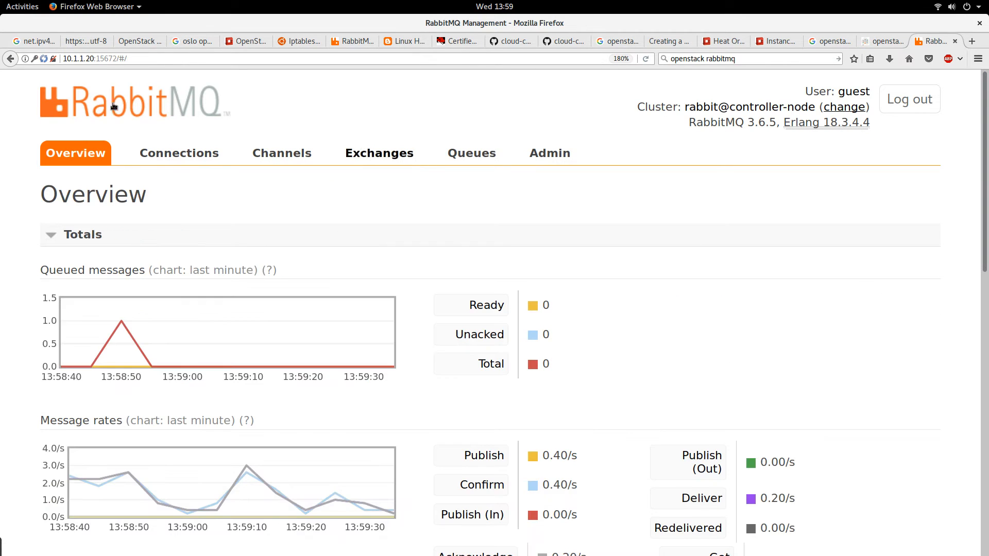
# - Select the config file path /etc/rabbitmq/rabbitmq.config under Node > Paths, then switch to Konsole
pyautogui.scroll(-3)
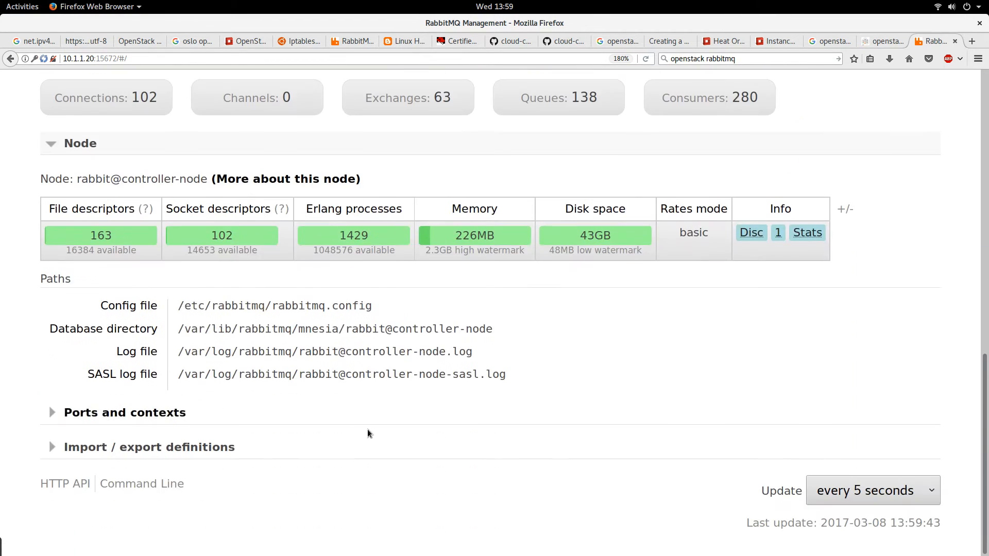
pyautogui.moveTo(441, 412)
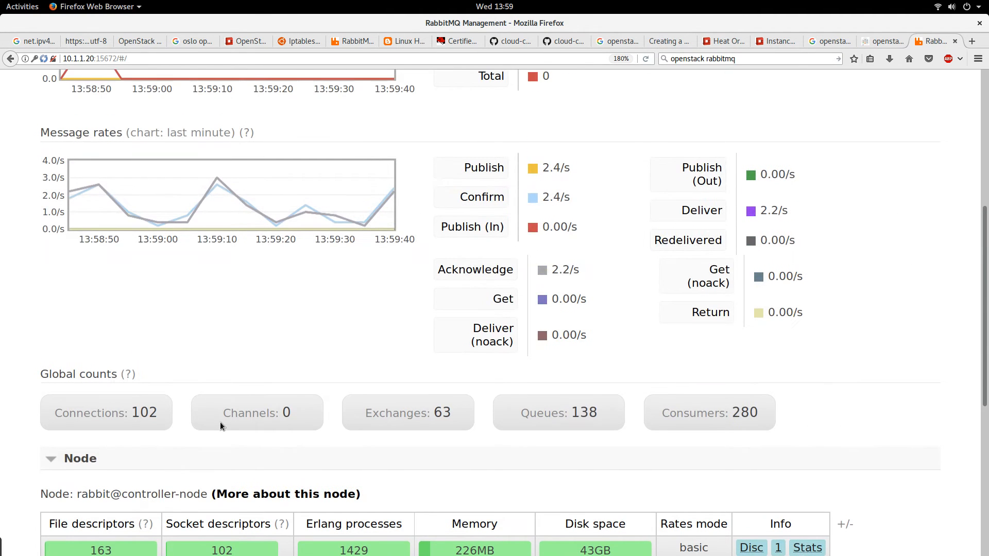
pyautogui.scroll(3)
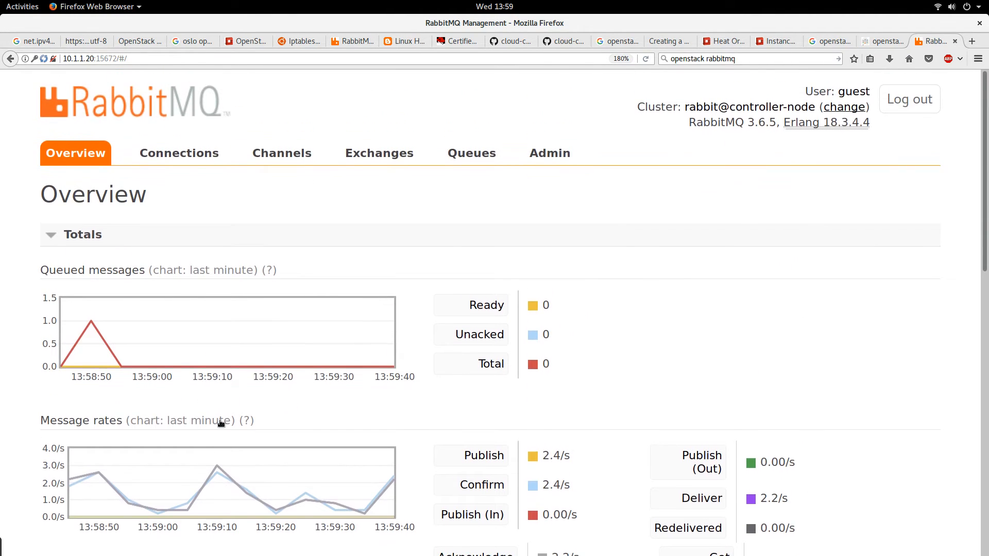
pyautogui.scroll(-3)
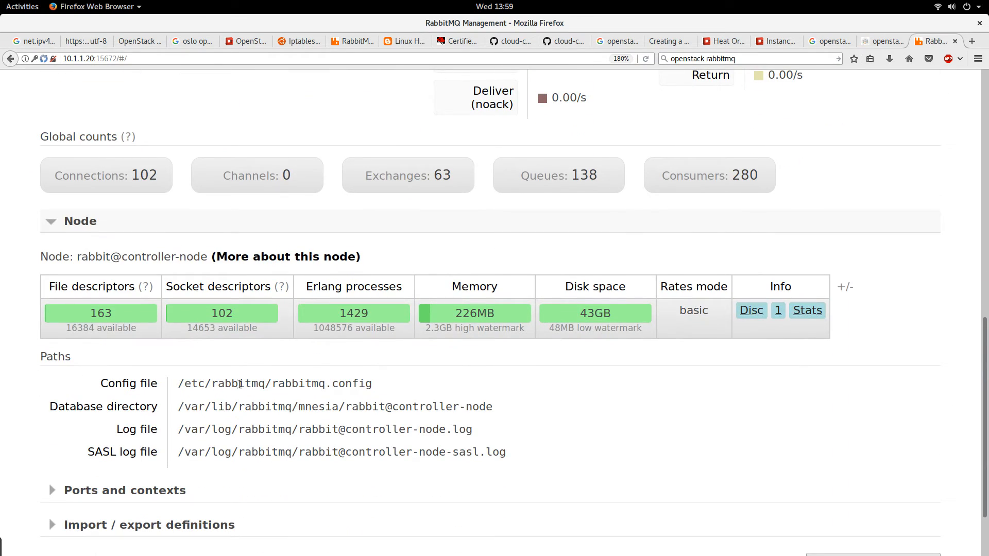
pyautogui.doubleClick(274, 383)
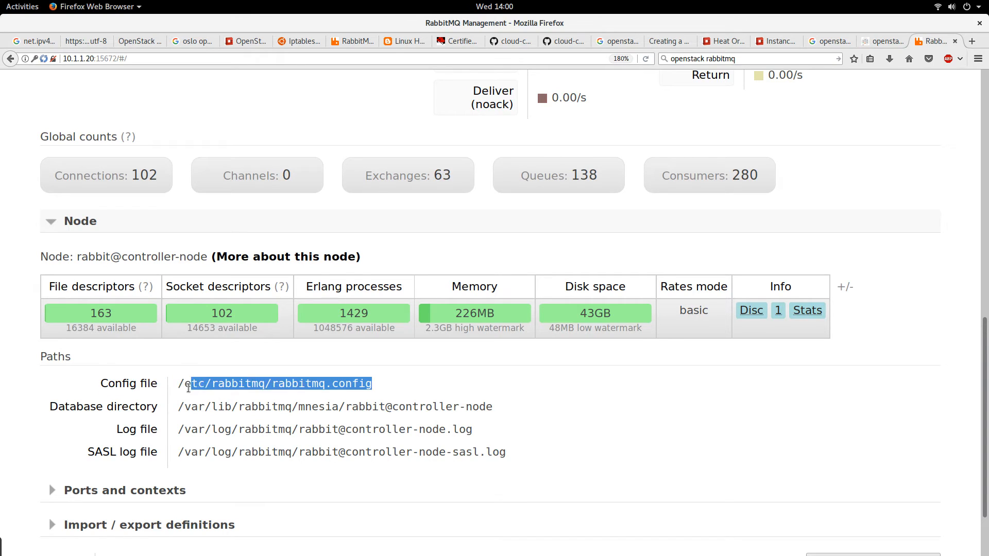
pyautogui.click(380, 371)
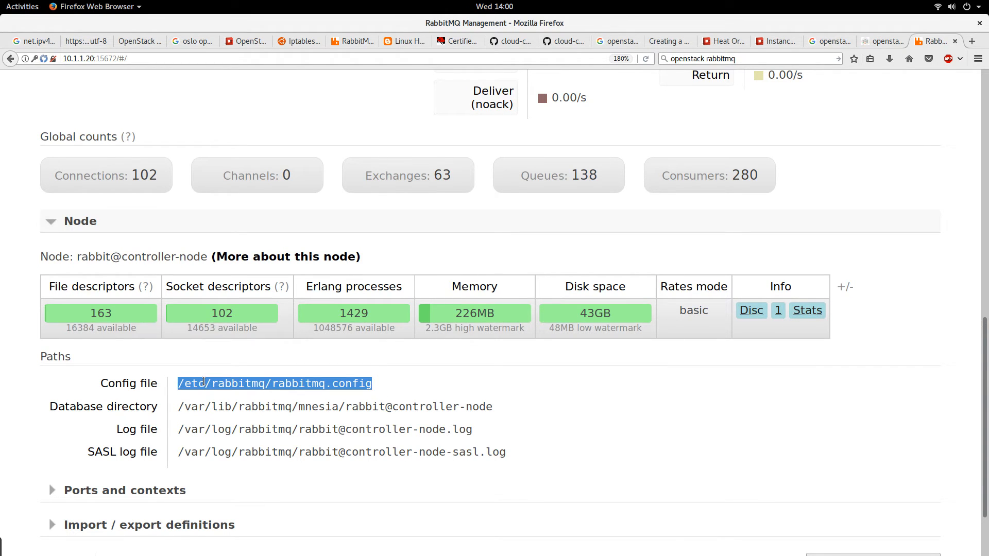
pyautogui.click(21, 6)
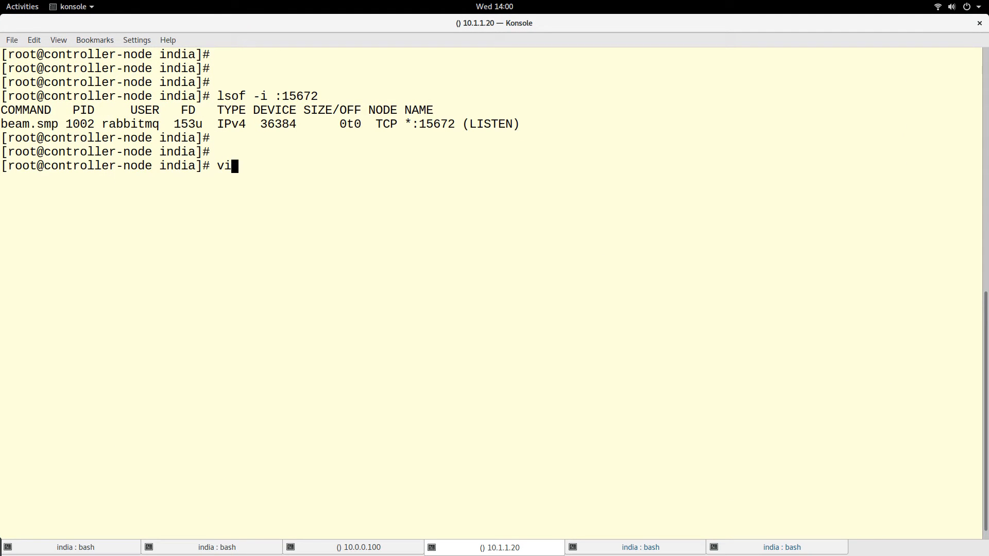
pyautogui.write('m /etc/rabbitmq/rabbitmq.config')
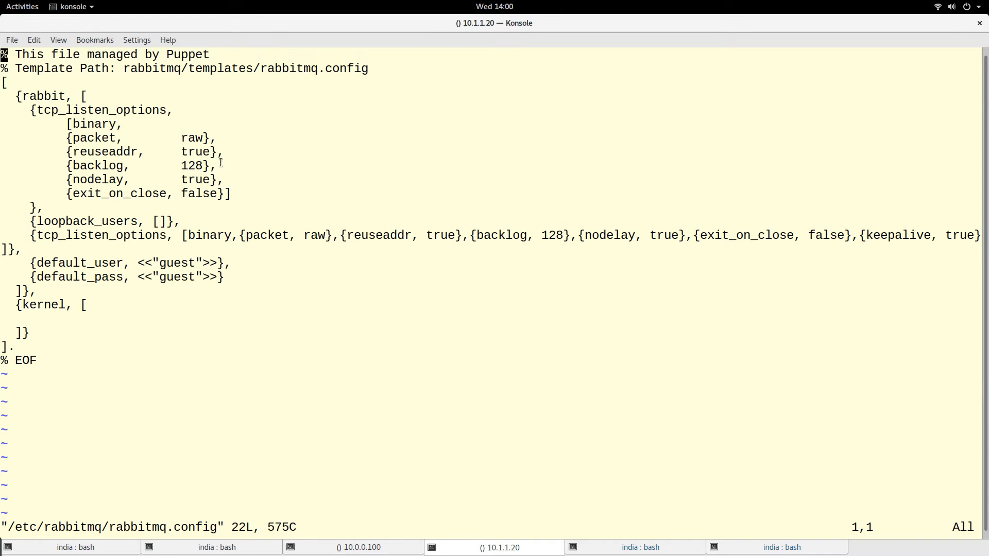
pyautogui.moveTo(167, 267)
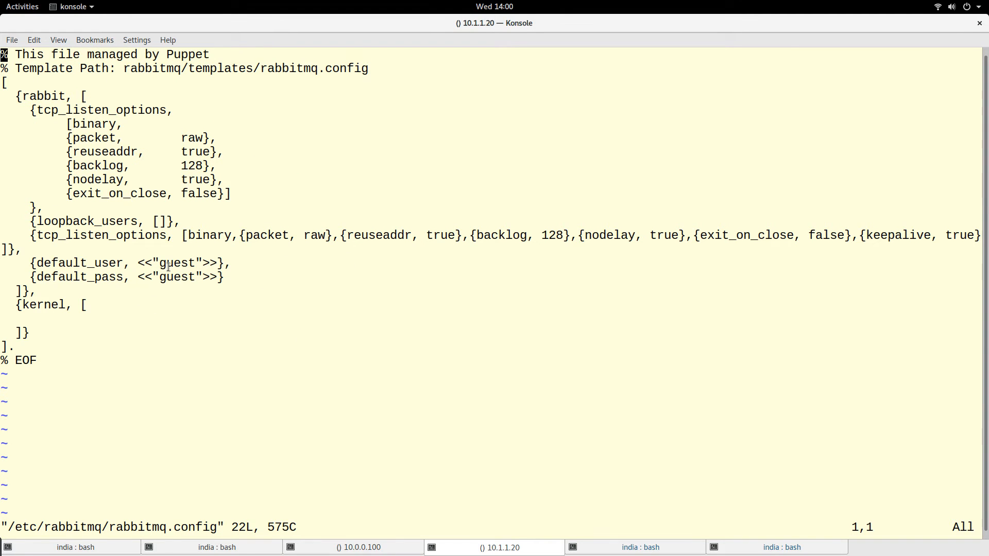
pyautogui.moveTo(292, 364)
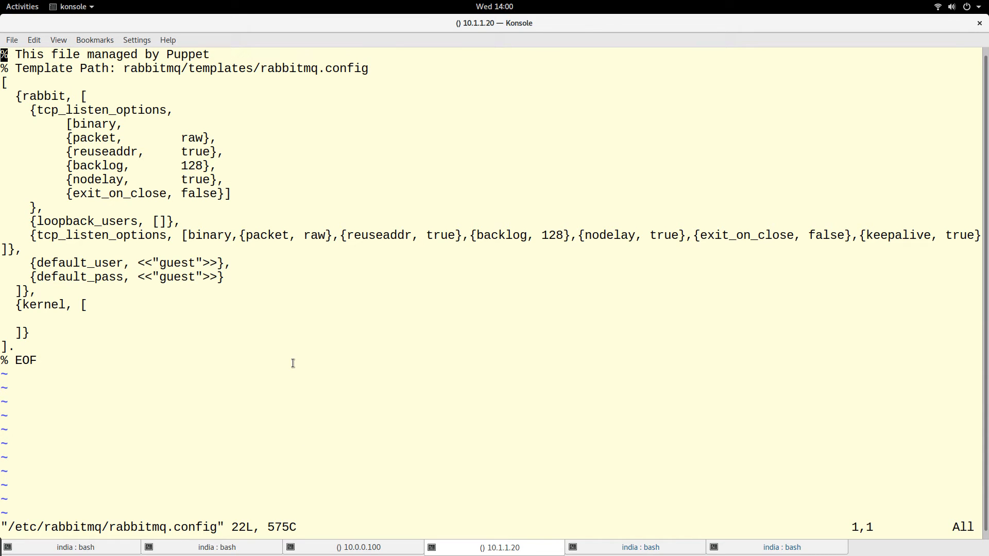
pyautogui.write(':wq')
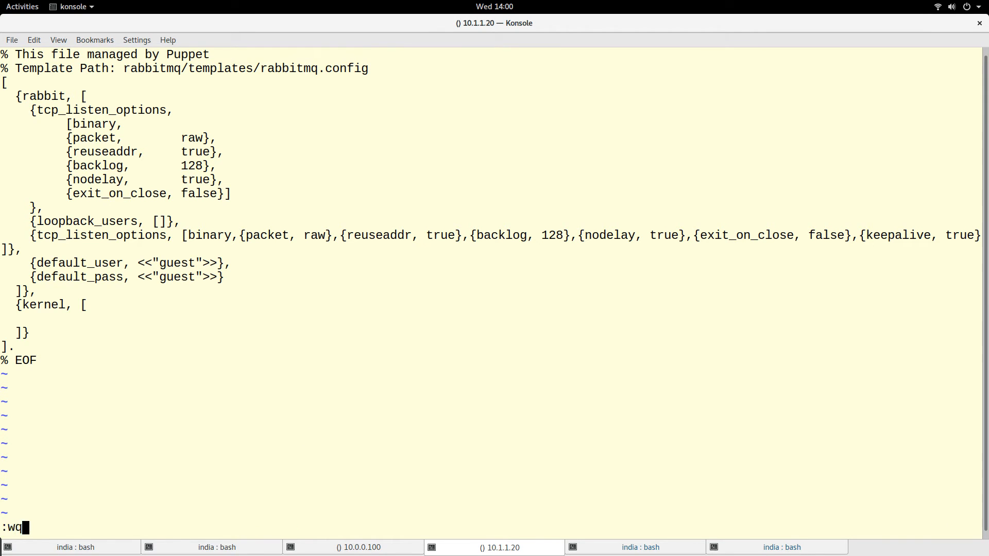
pyautogui.press('Return')
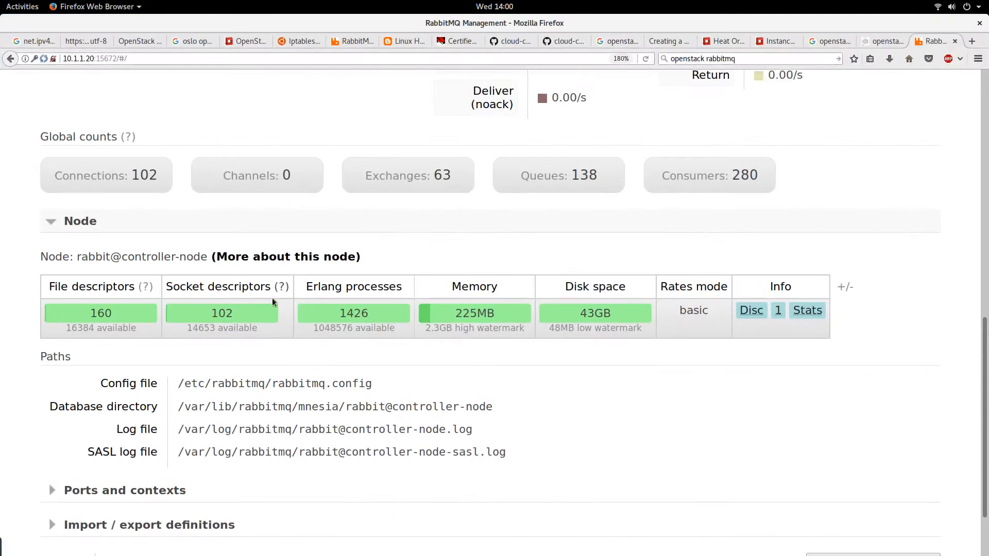
# - Scroll through the list of 102 guest client connections
pyautogui.scroll(-3)
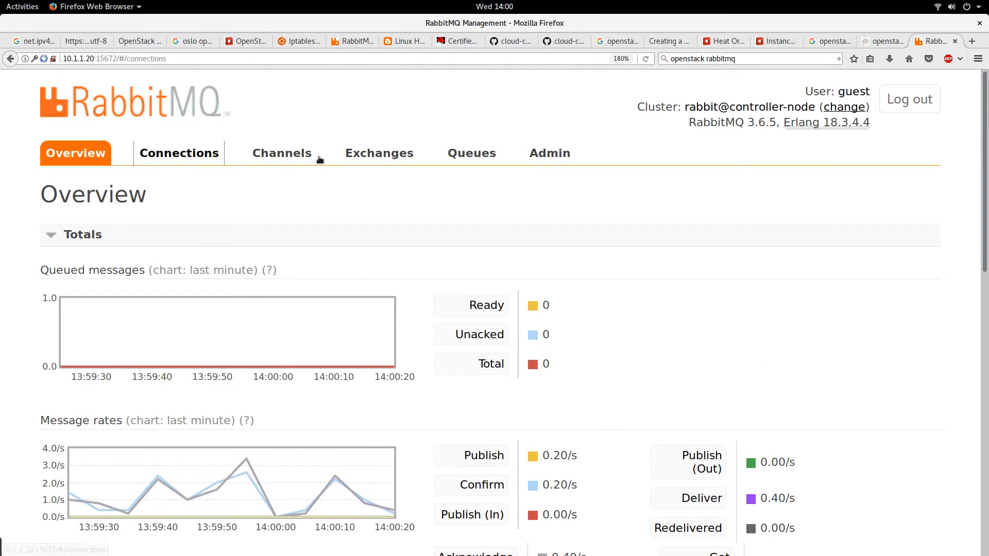
pyautogui.click(178, 153)
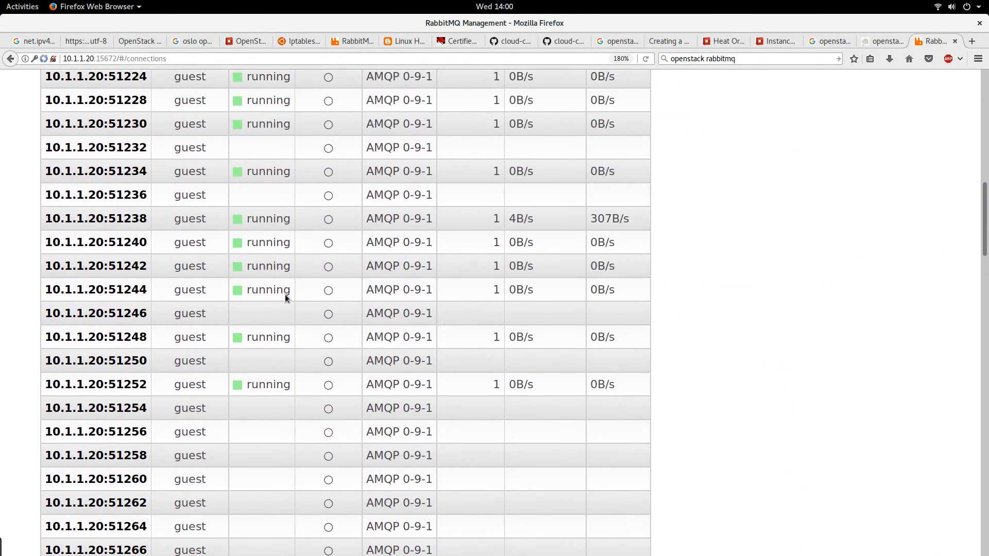
pyautogui.scroll(-3)
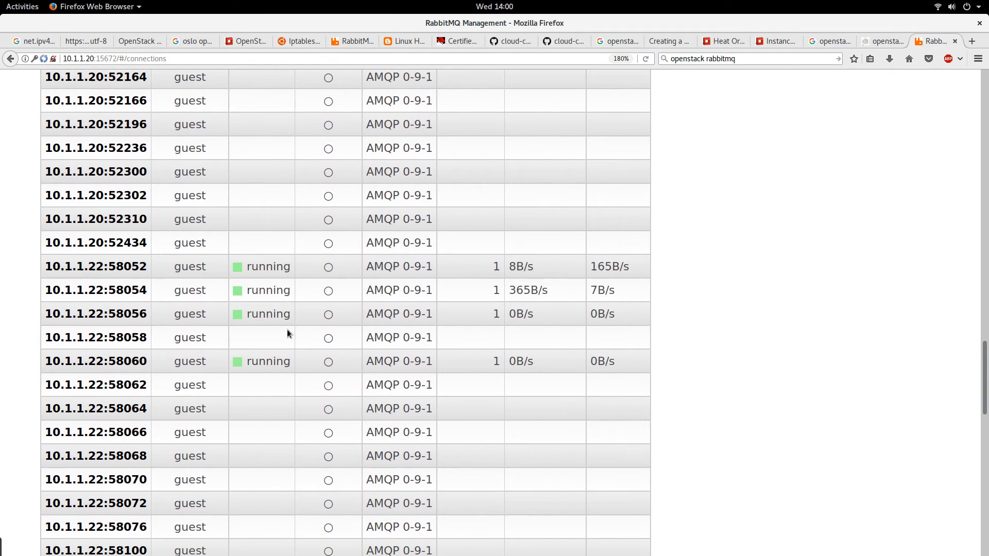
pyautogui.scroll(-3)
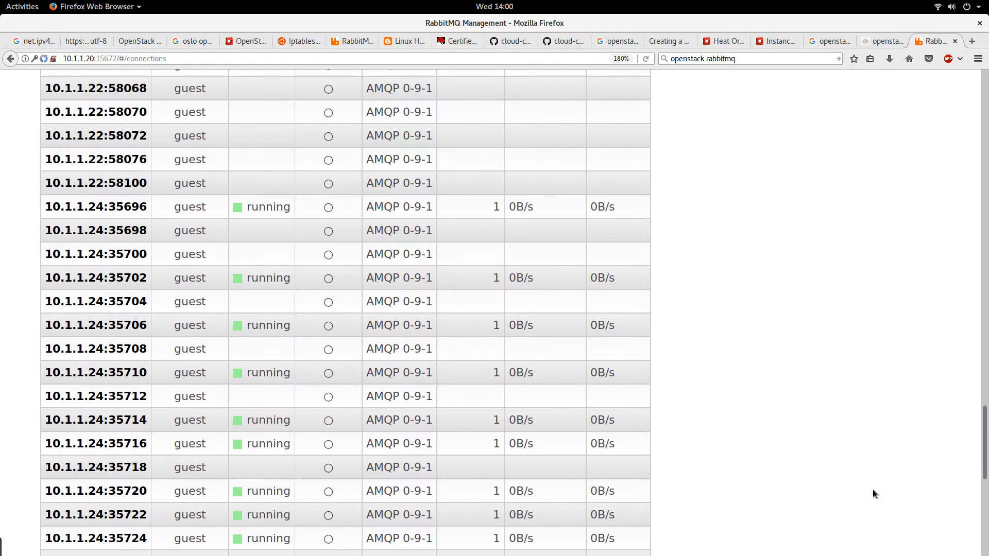
pyautogui.scroll(3)
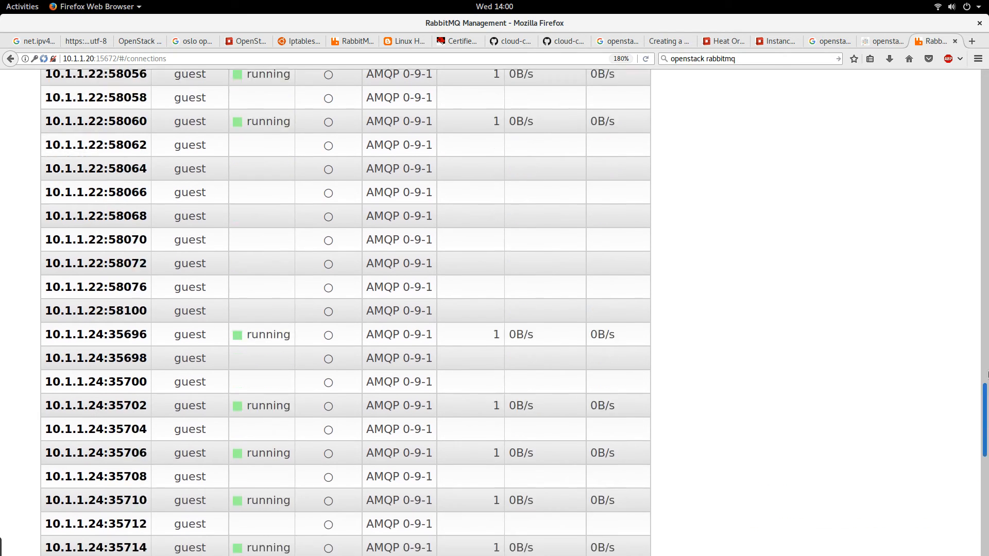
pyautogui.scroll(3)
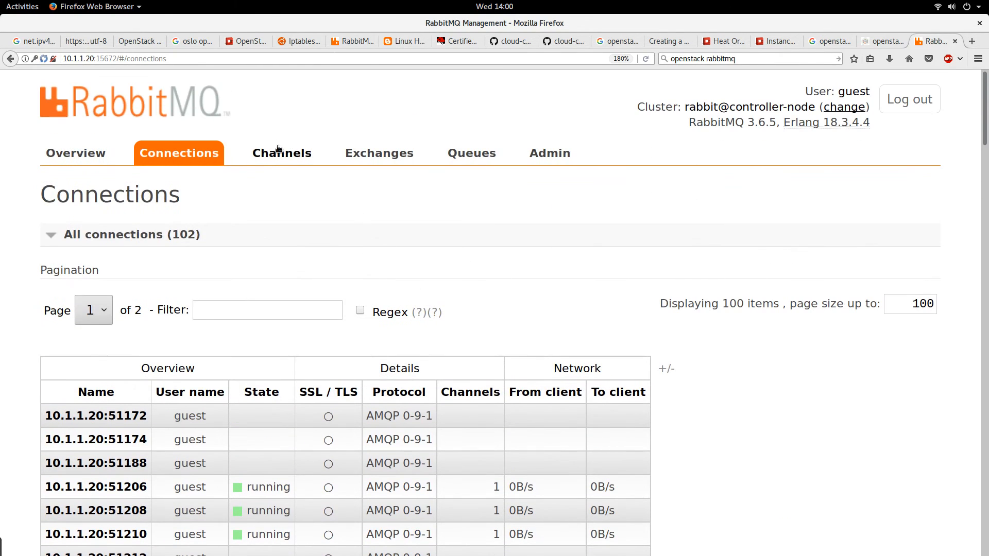
# - Bring up the Exchanges page listing all 63 exchanges
pyautogui.click(379, 153)
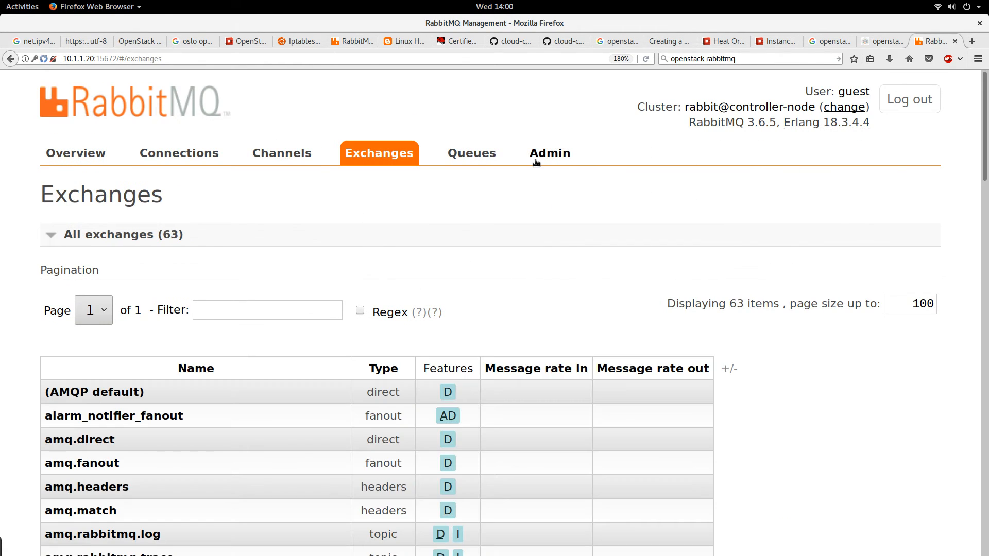
pyautogui.moveTo(644, 316)
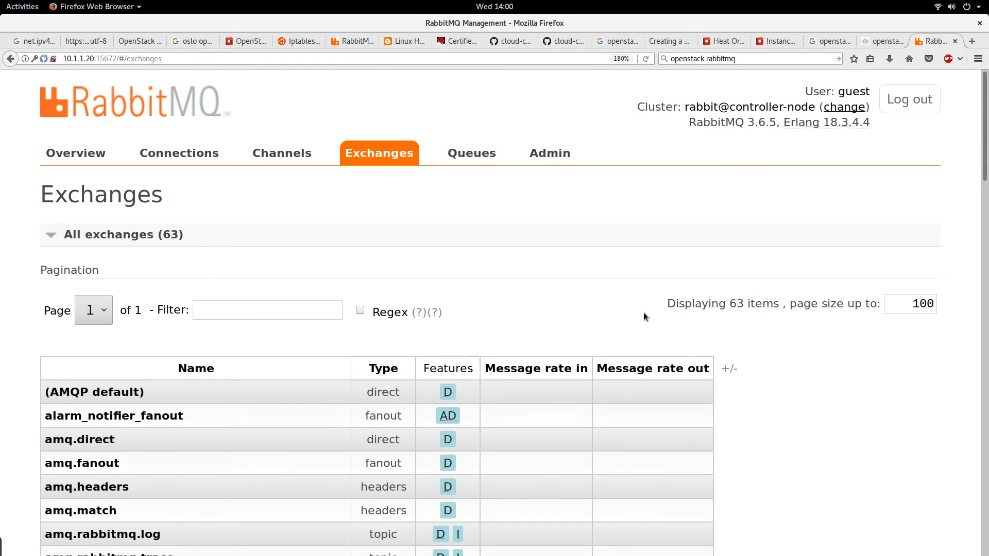
pyautogui.scroll(-3)
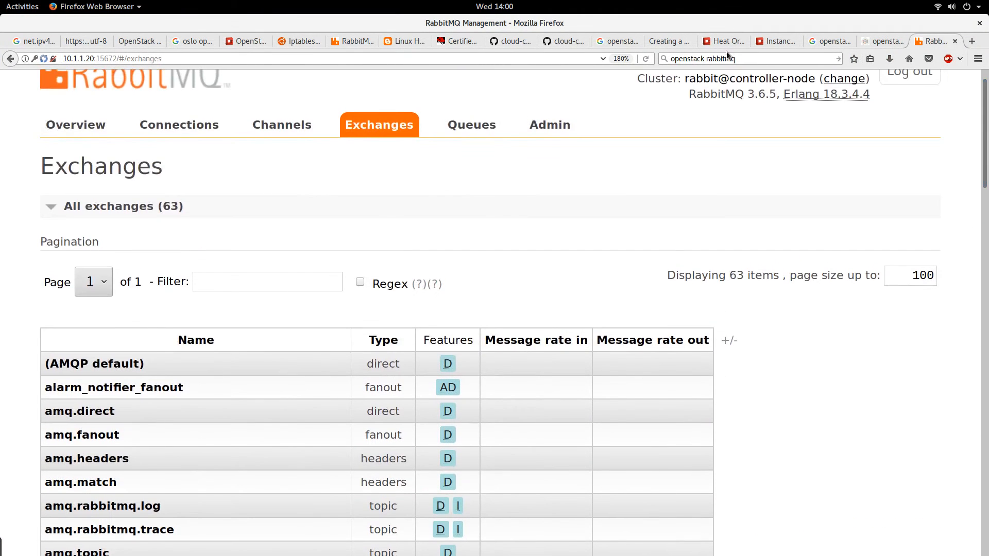
# - Switch to the OpenStack Dashboard tab showing the empty Instances page
pyautogui.click(774, 41)
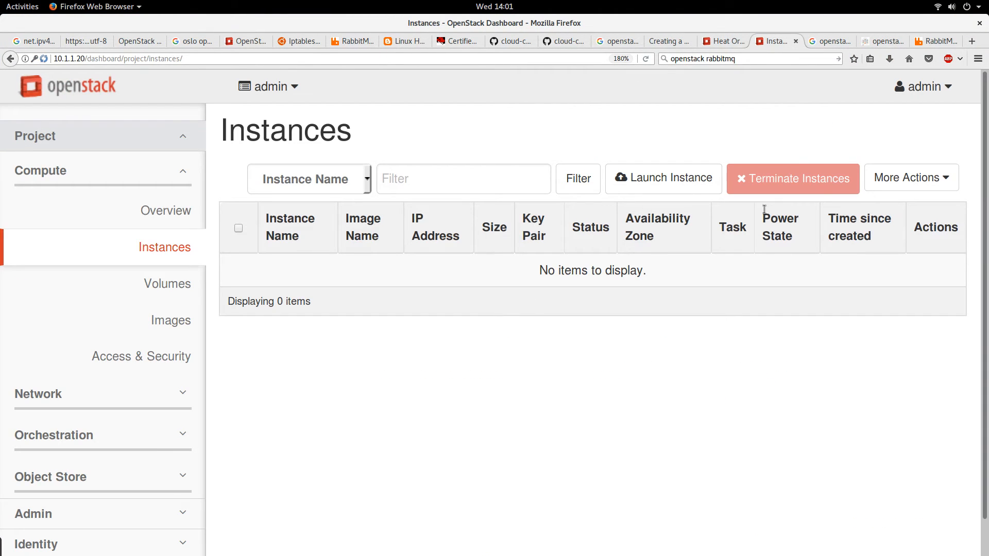
pyautogui.moveTo(519, 400)
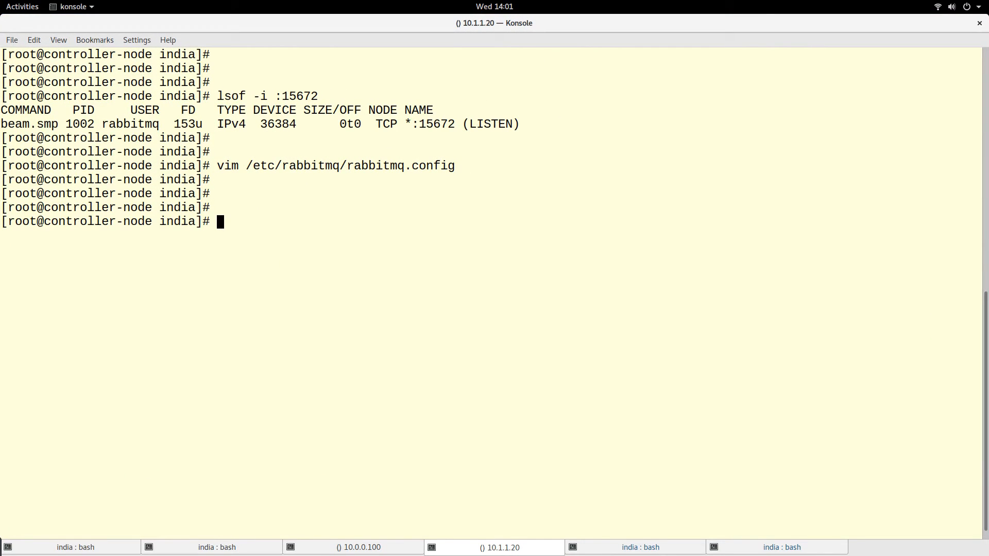
# - Find the RabbitMQ beam.smp process with ps -ef | grep rabbitmq and kill PID 1002
pyautogui.write('ps -ef |')
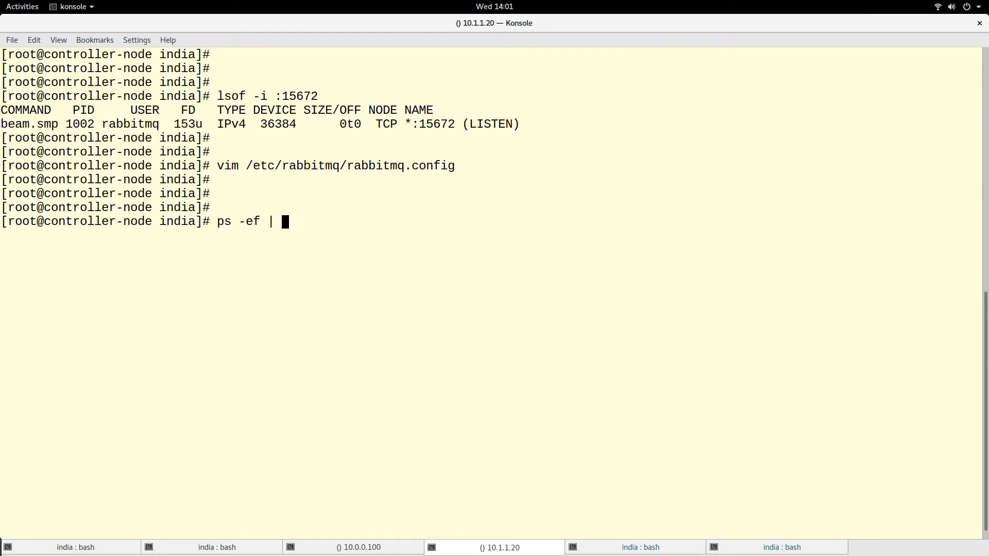
pyautogui.write('grep rabbitmq')
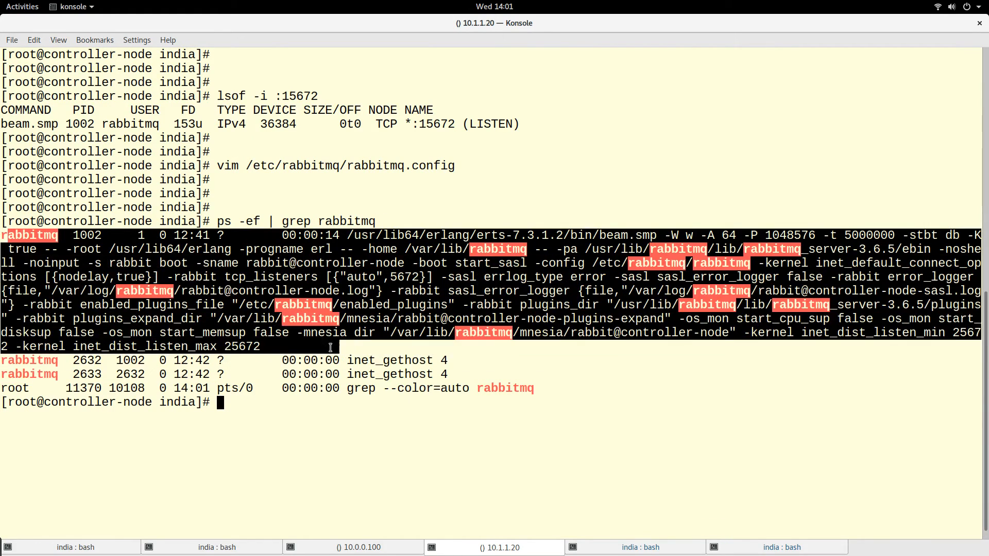
pyautogui.doubleClick(86, 235)
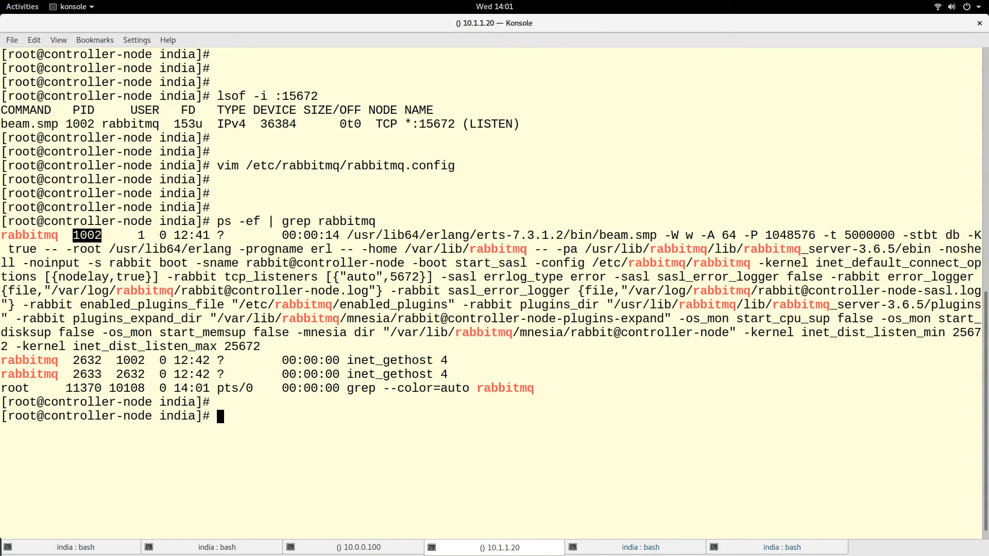
pyautogui.write('kill')
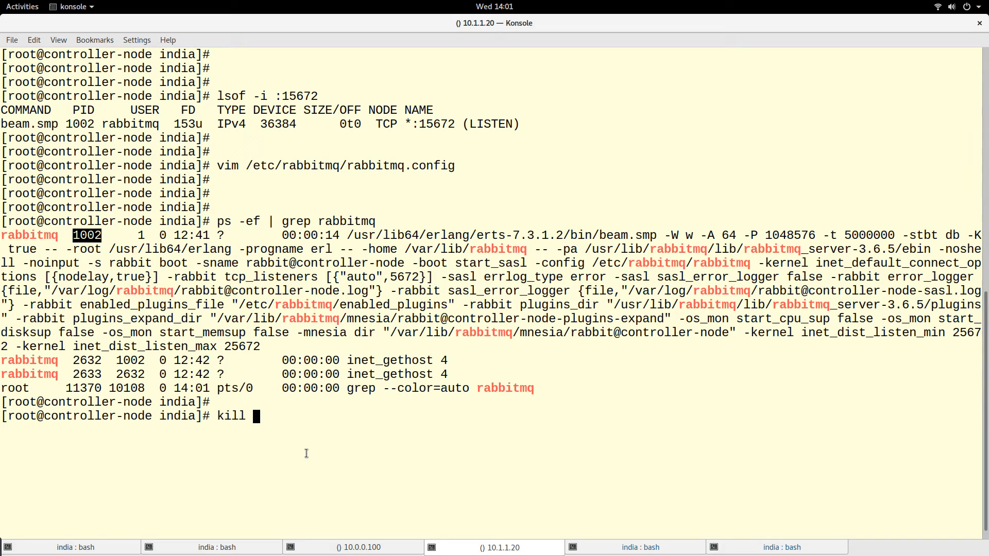
pyautogui.write('1002')
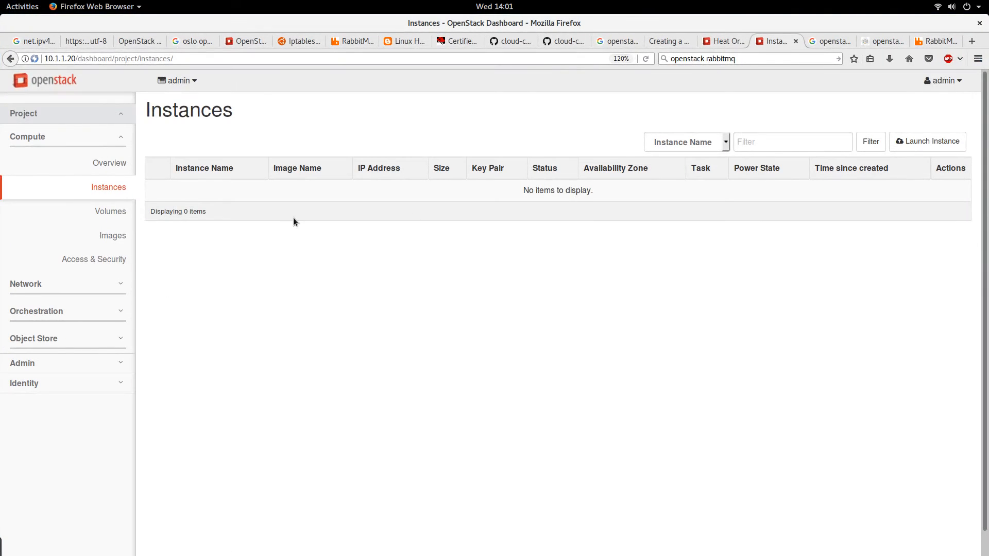
pyautogui.moveTo(927, 142)
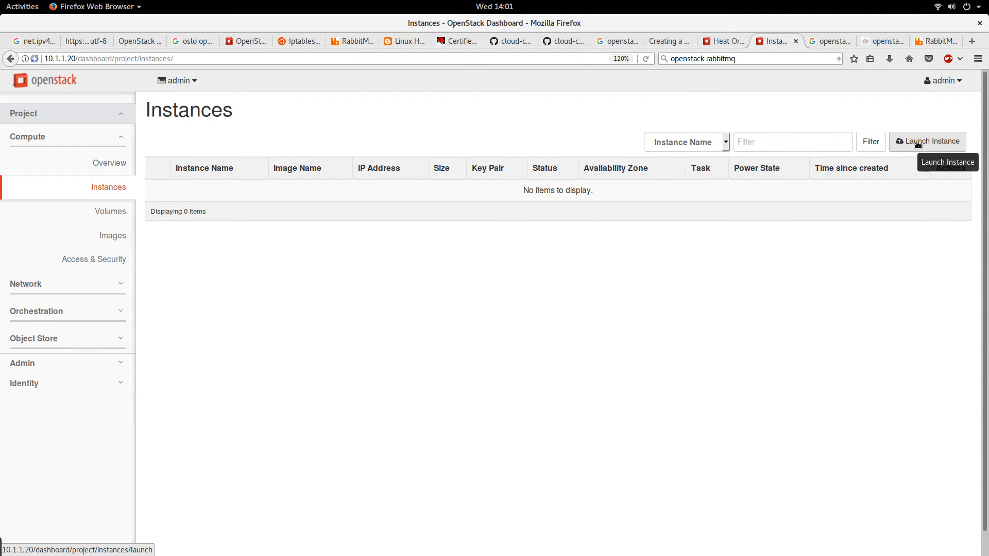
# - Start launching an instance named test set to boot from the cirros image
pyautogui.click(928, 141)
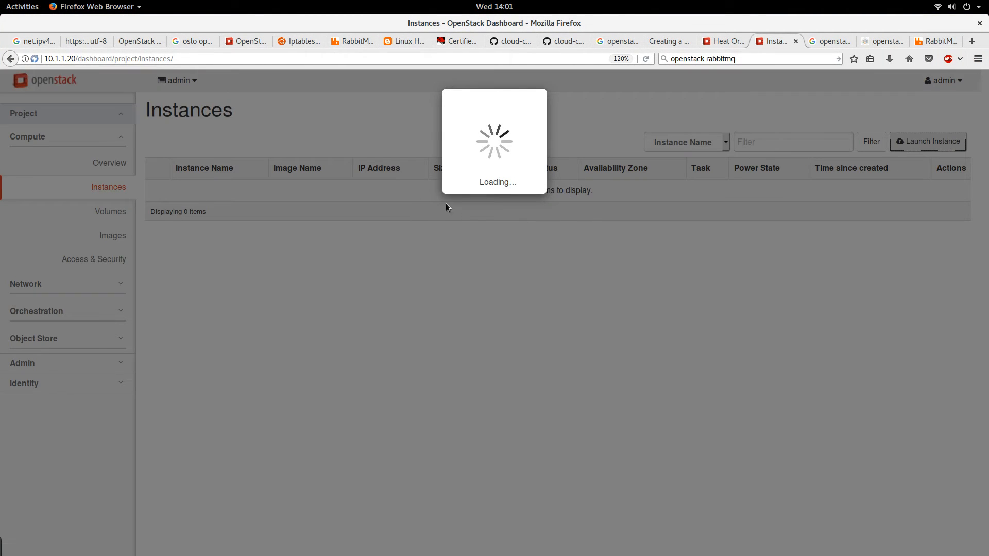
pyautogui.click(928, 141)
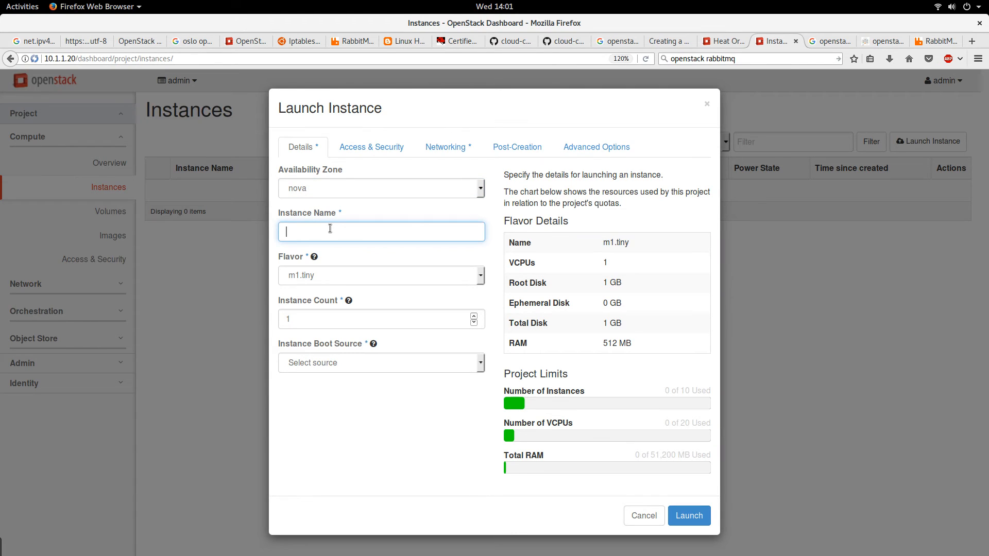
pyautogui.write('tets')
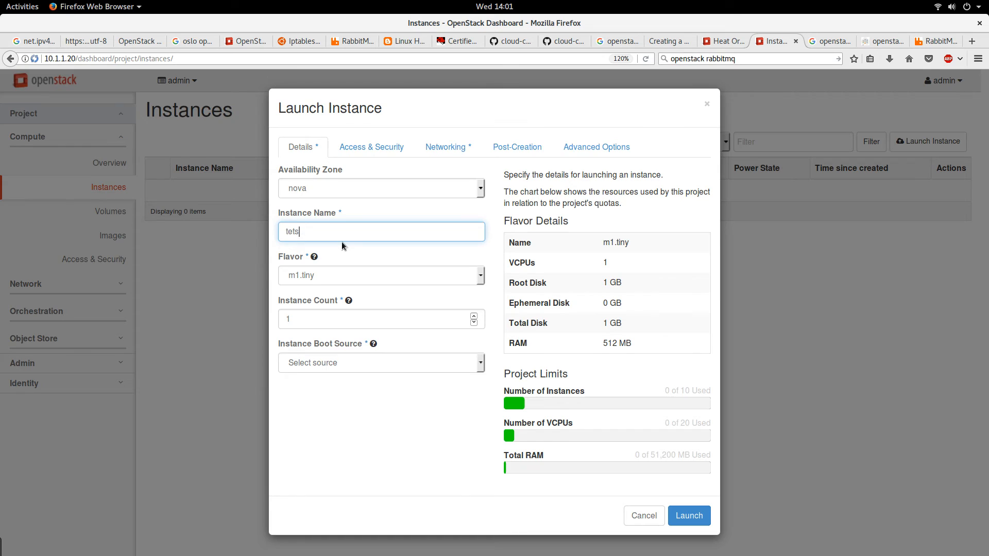
pyautogui.write('test')
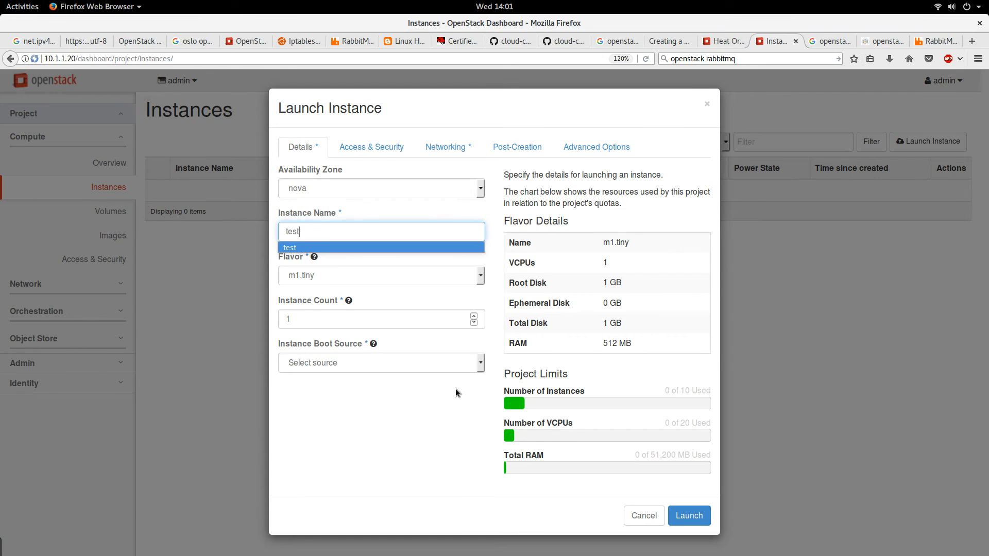
pyautogui.click(381, 361)
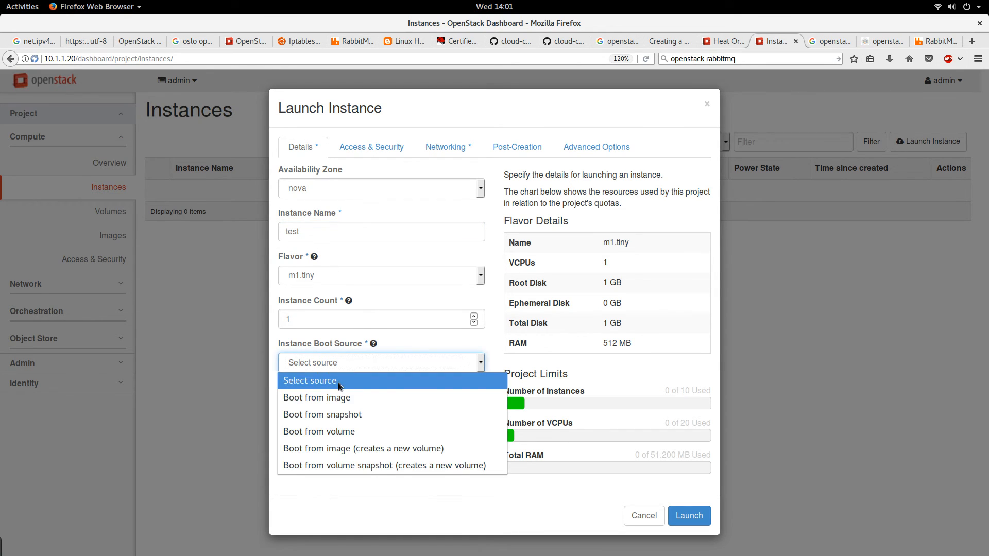
pyautogui.click(316, 398)
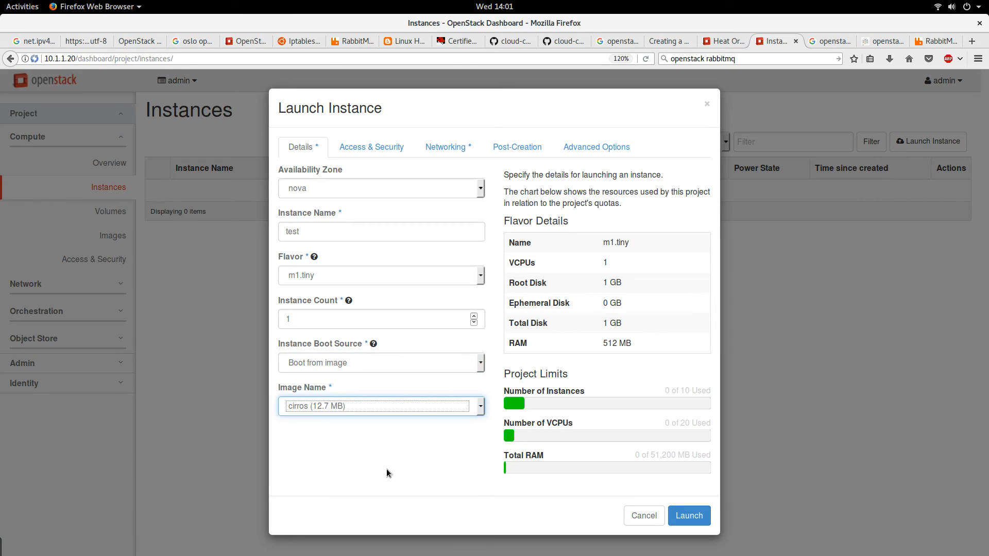
# - Attach int-net under Networking and launch, then recheck RabbitMQ with ps -ef | grep rabbitmq
pyautogui.click(370, 147)
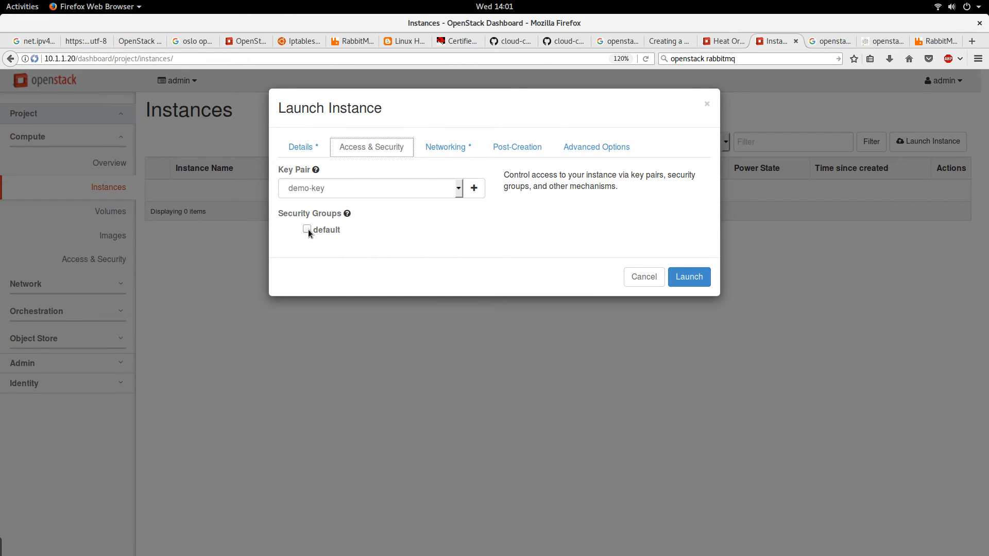
pyautogui.click(445, 147)
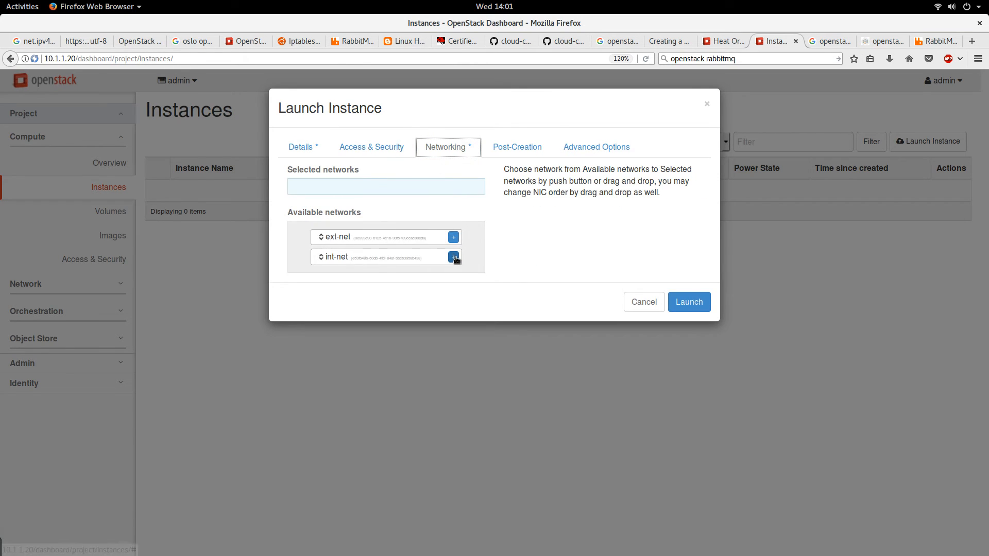
pyautogui.click(516, 148)
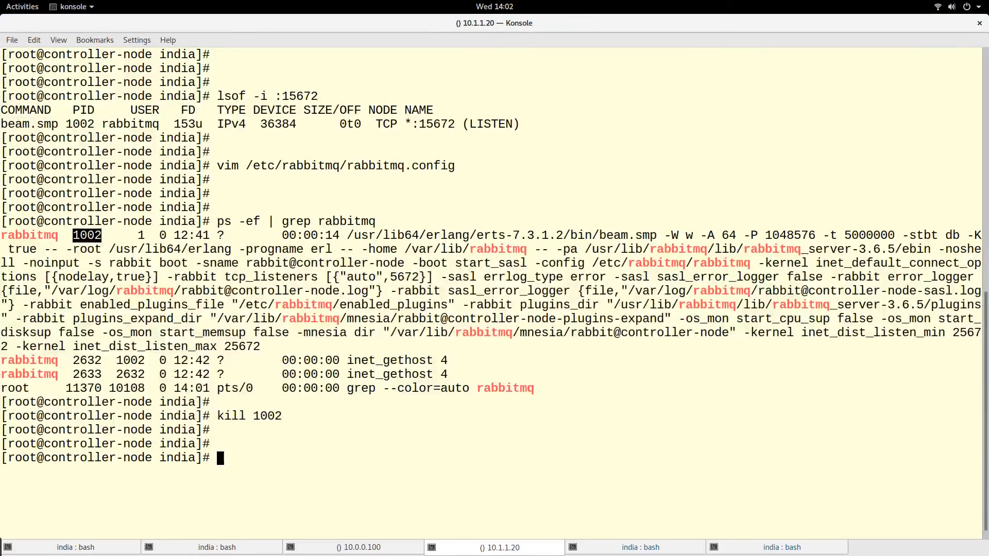
pyautogui.write('ps -ef | grep rabbitmq')
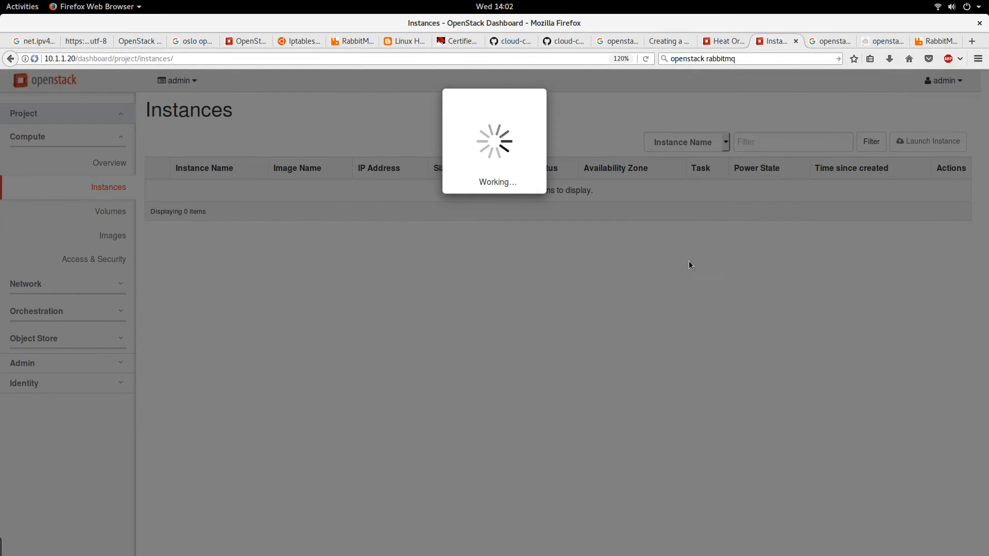
pyautogui.moveTo(468, 445)
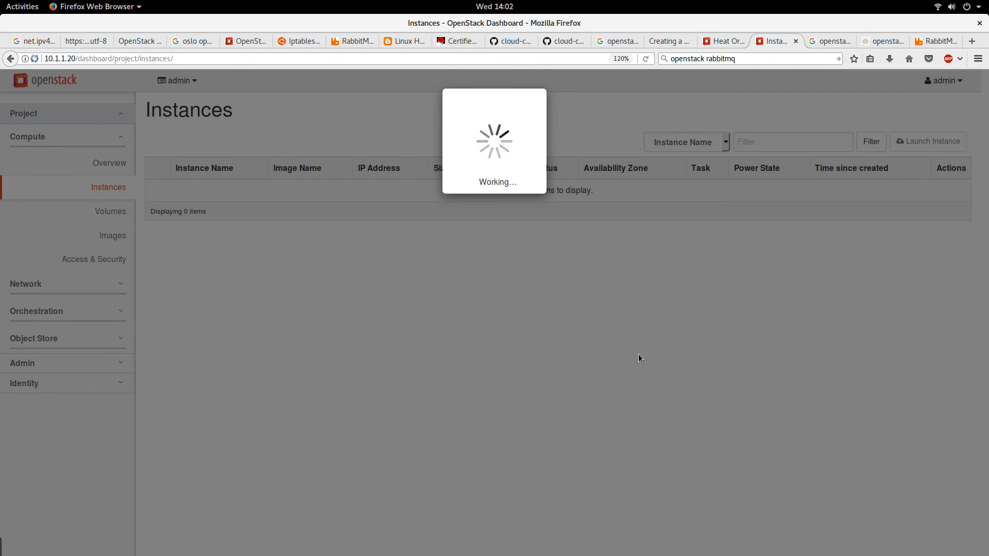
pyautogui.moveTo(850, 198)
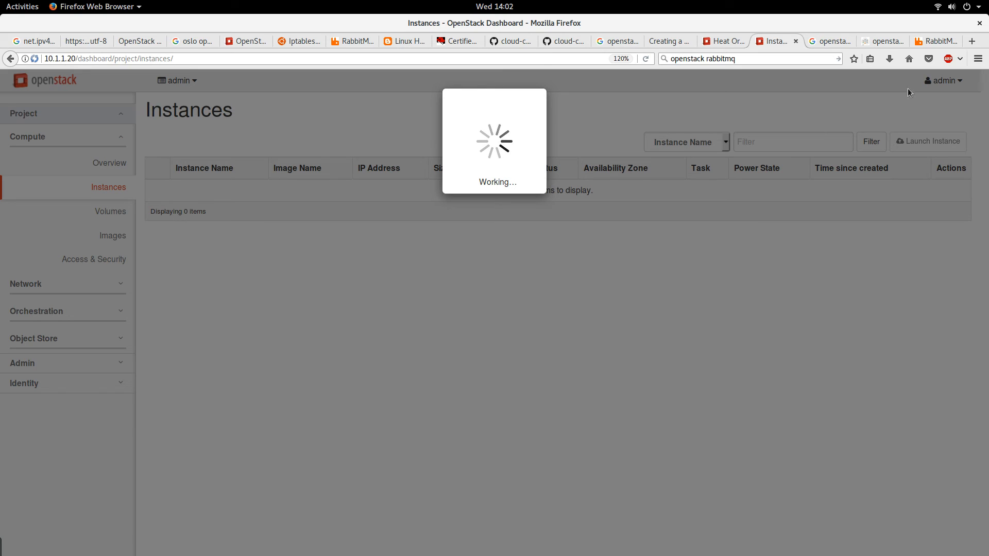
pyautogui.moveTo(441, 274)
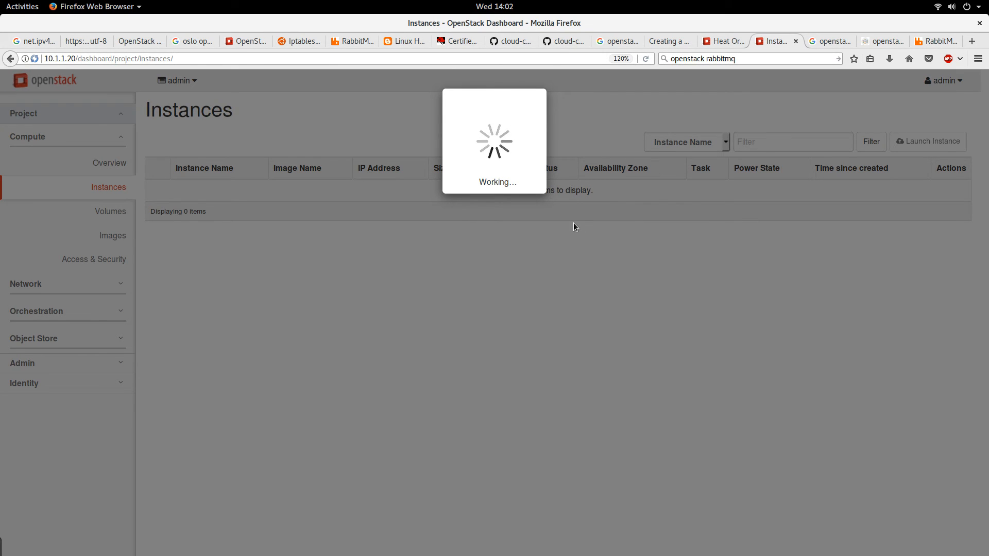
pyautogui.moveTo(558, 235)
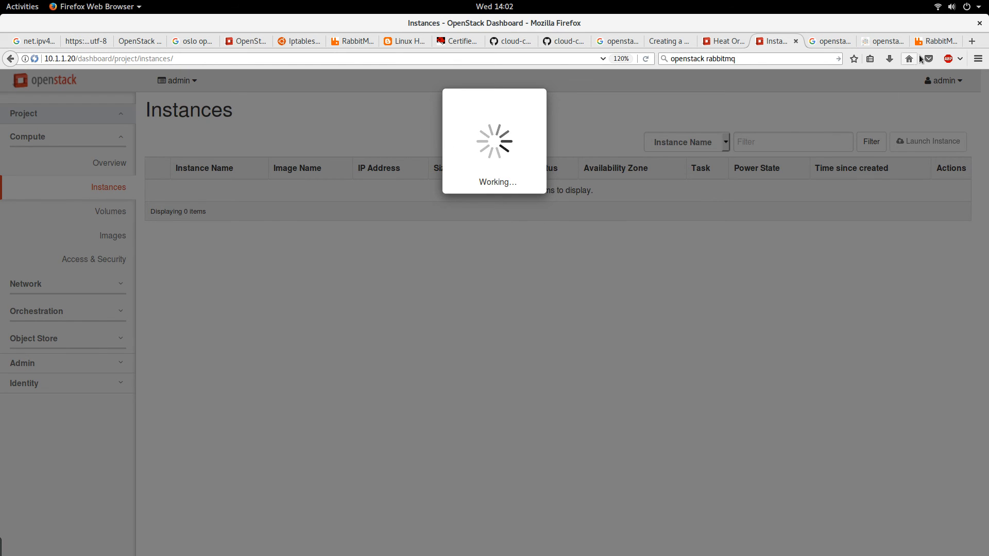
pyautogui.click(935, 41)
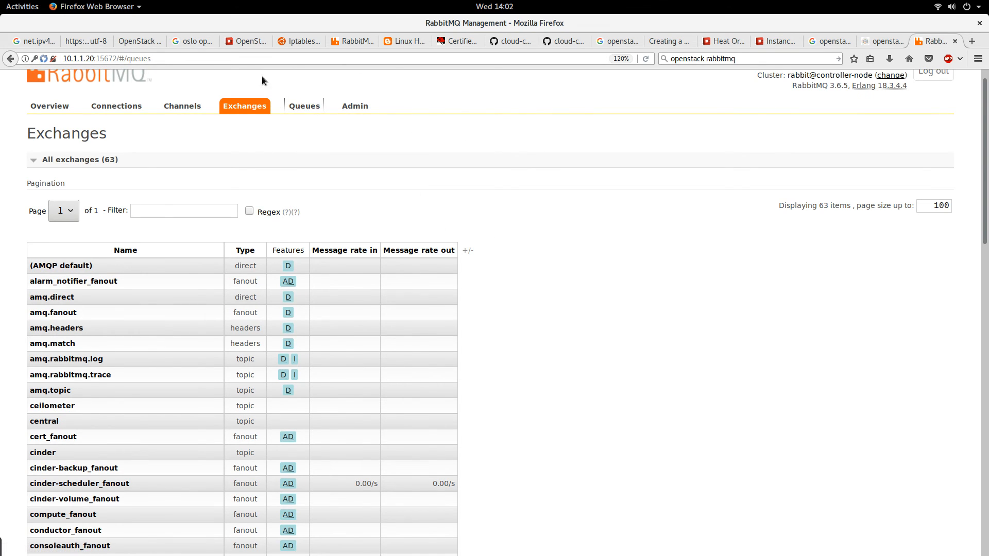
pyautogui.moveTo(838, 309)
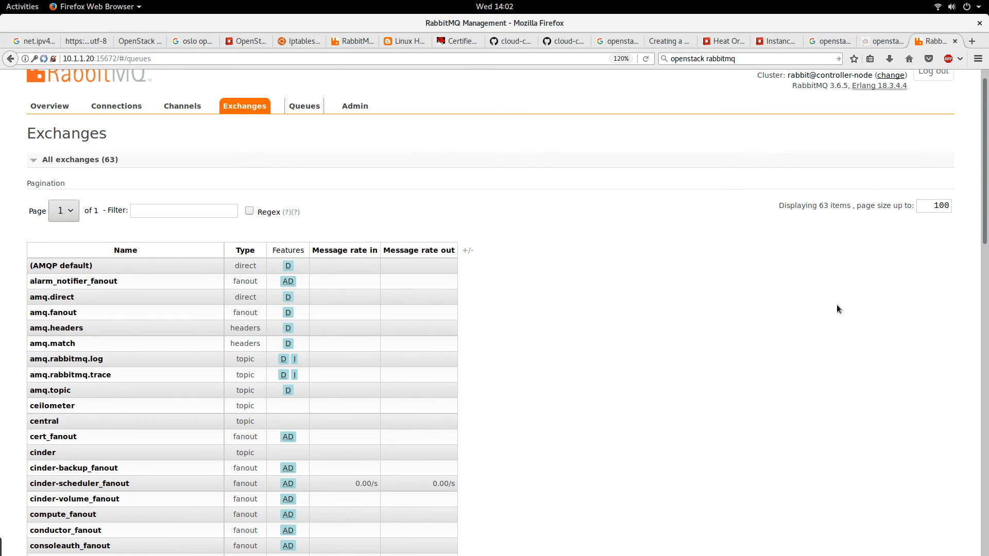
pyautogui.click(775, 42)
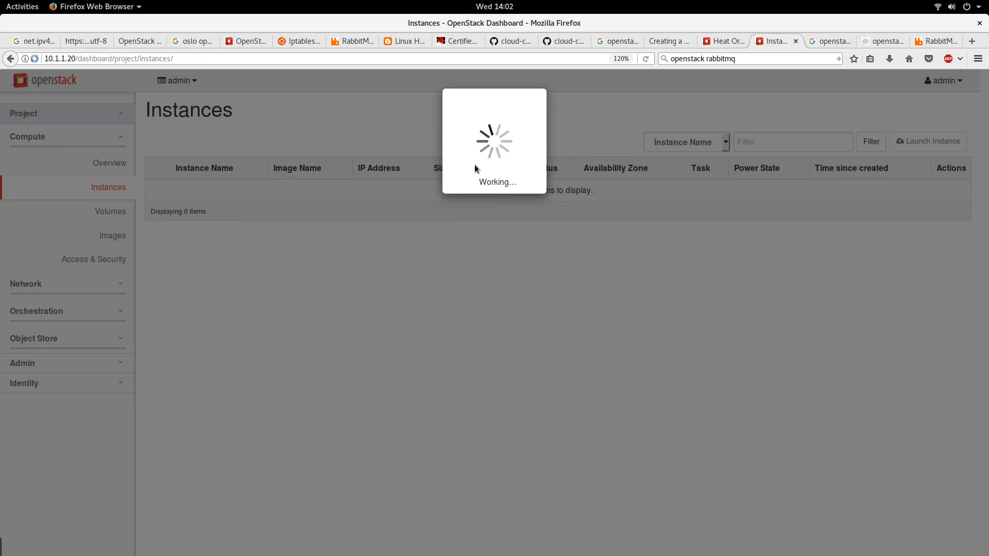
pyautogui.moveTo(468, 242)
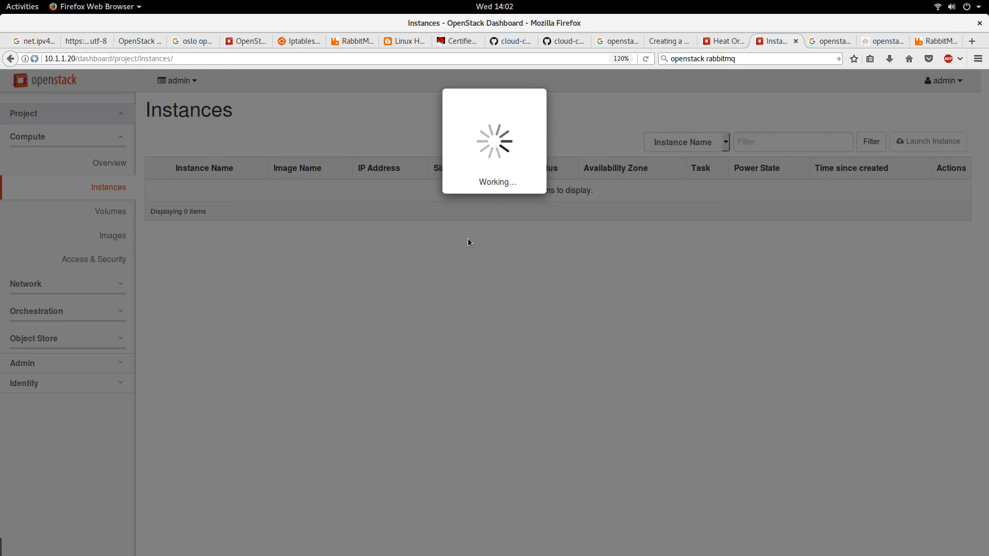
pyautogui.moveTo(501, 235)
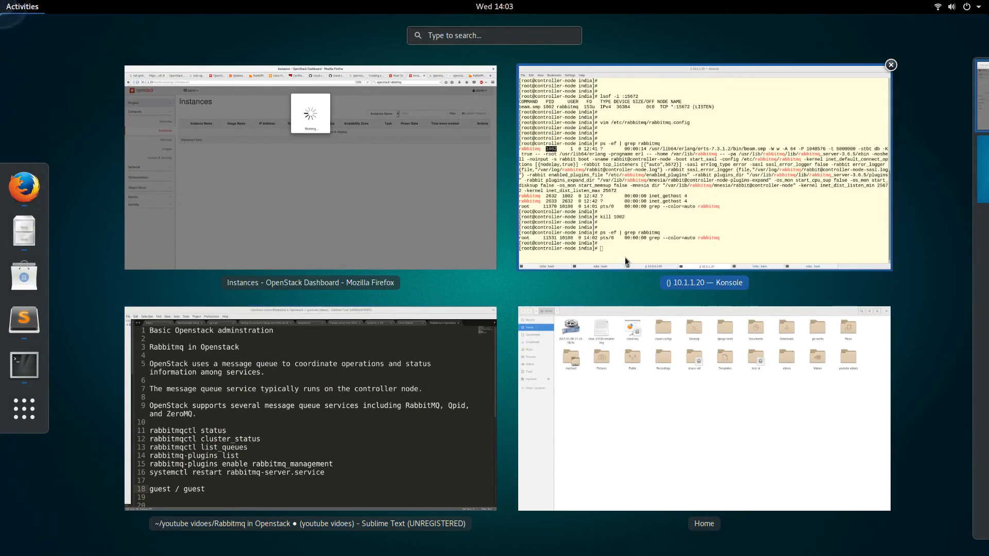
# - Switch to the Sublime Text notes and mark the word RabbitMQ on line 9
pyautogui.click(310, 410)
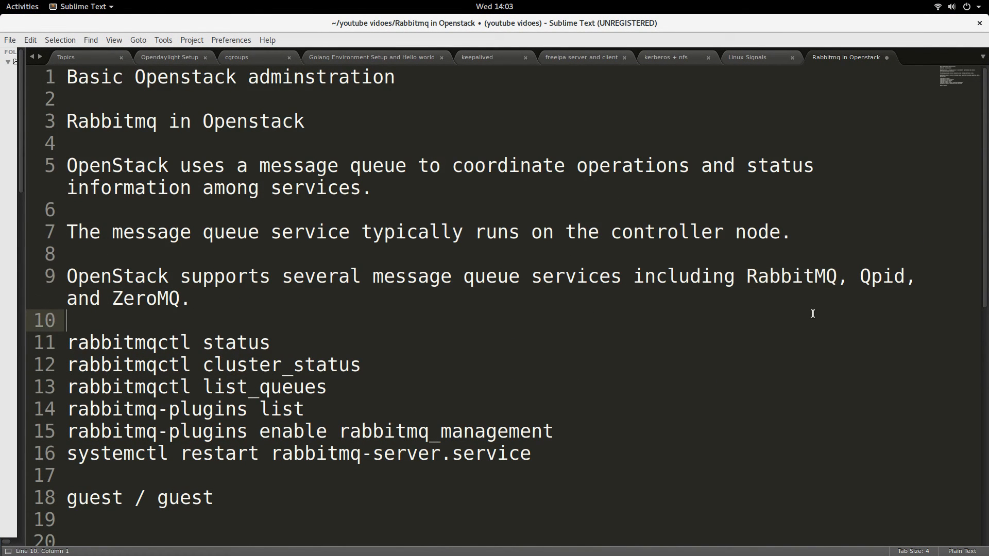
pyautogui.doubleClick(790, 276)
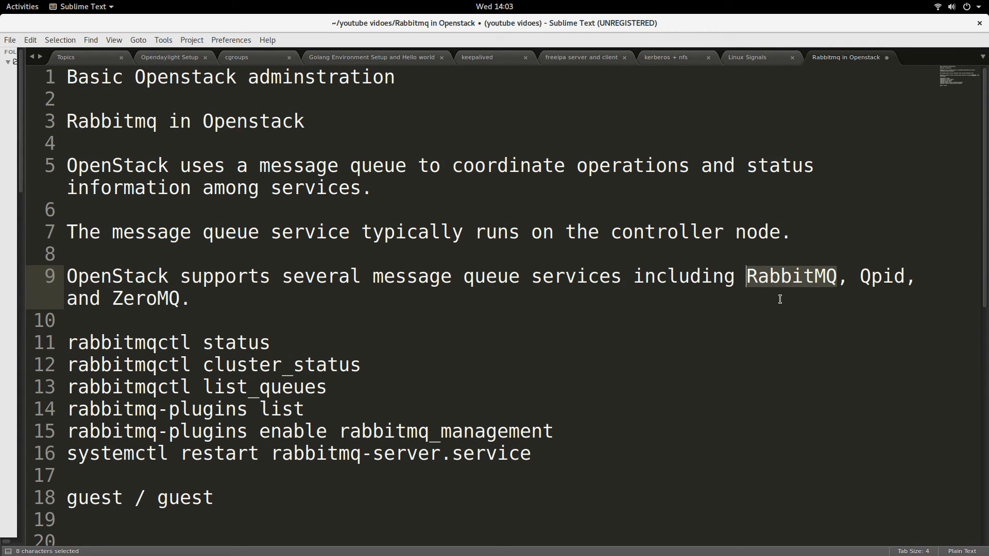
pyautogui.moveTo(579, 353)
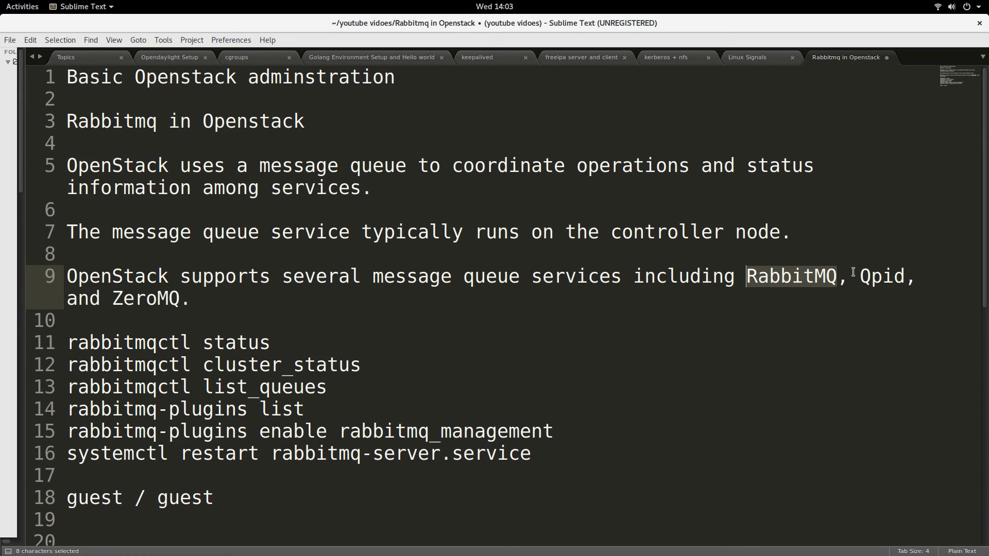
pyautogui.doubleClick(876, 276)
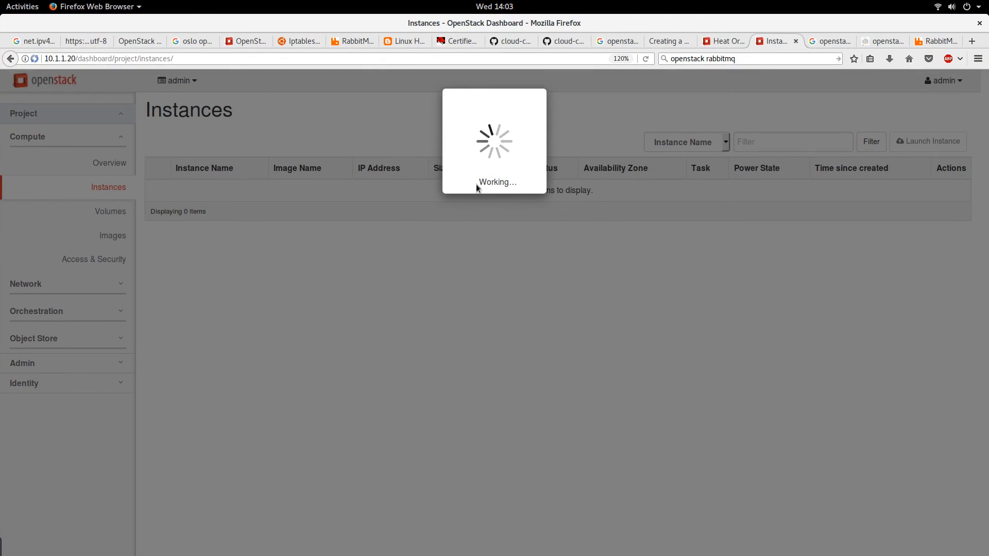
pyautogui.moveTo(567, 156)
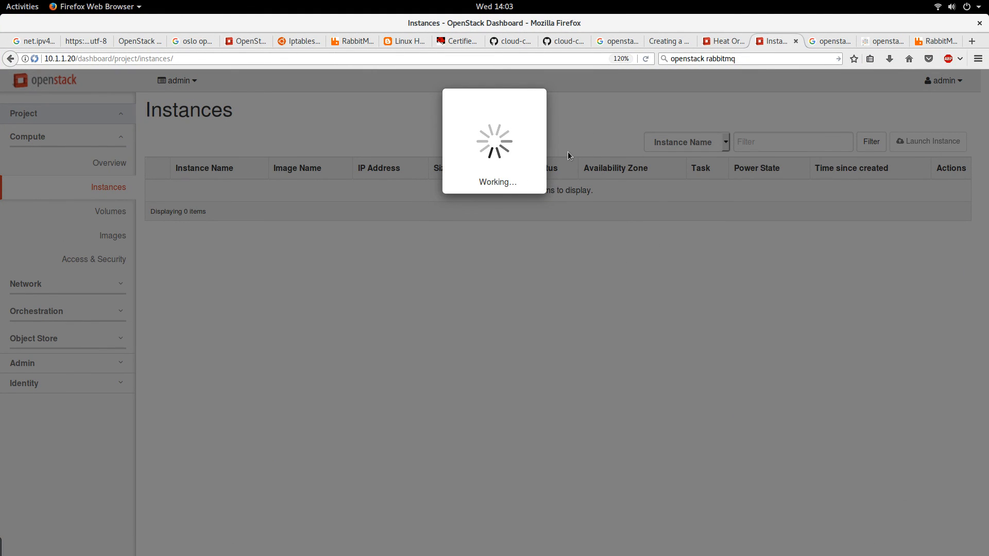
pyautogui.moveTo(488, 267)
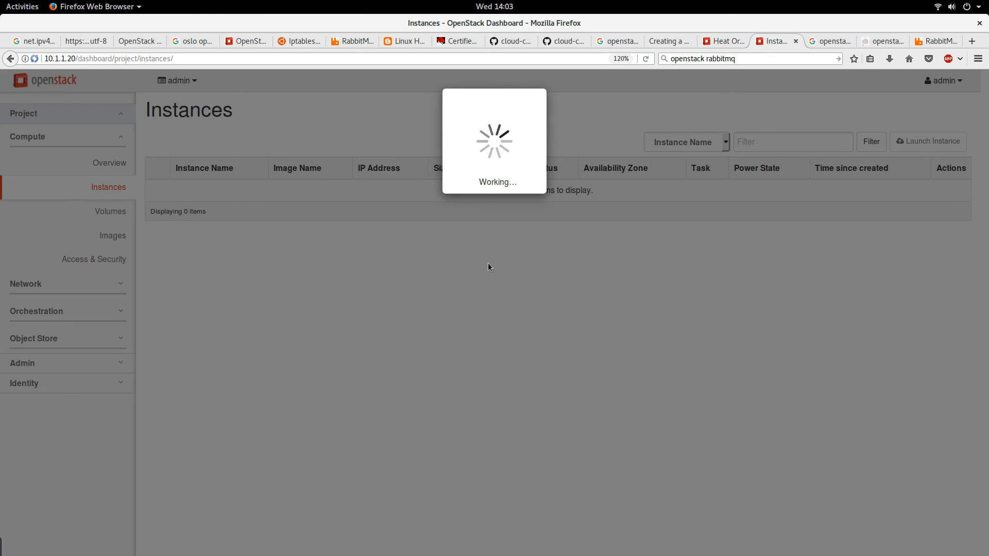
pyautogui.moveTo(670, 282)
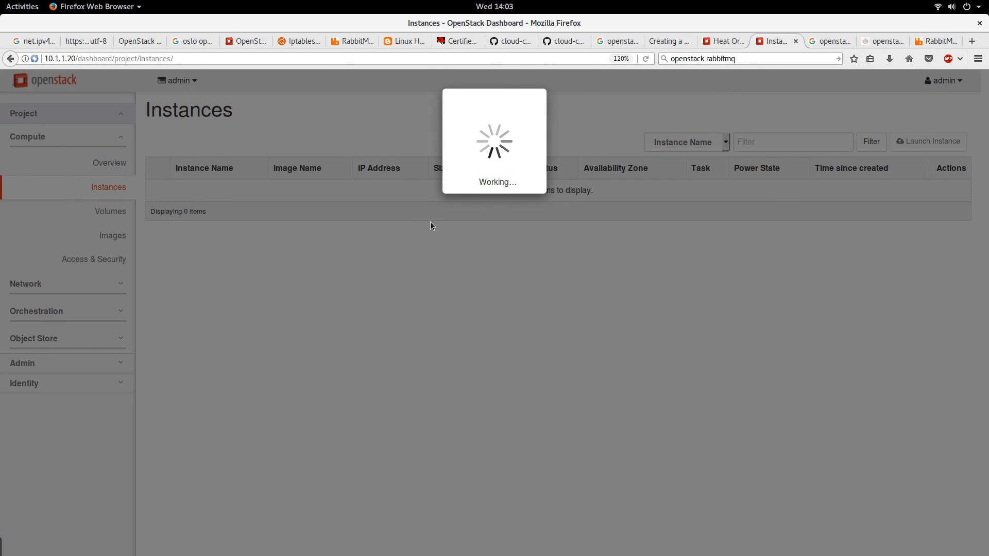
pyautogui.moveTo(456, 282)
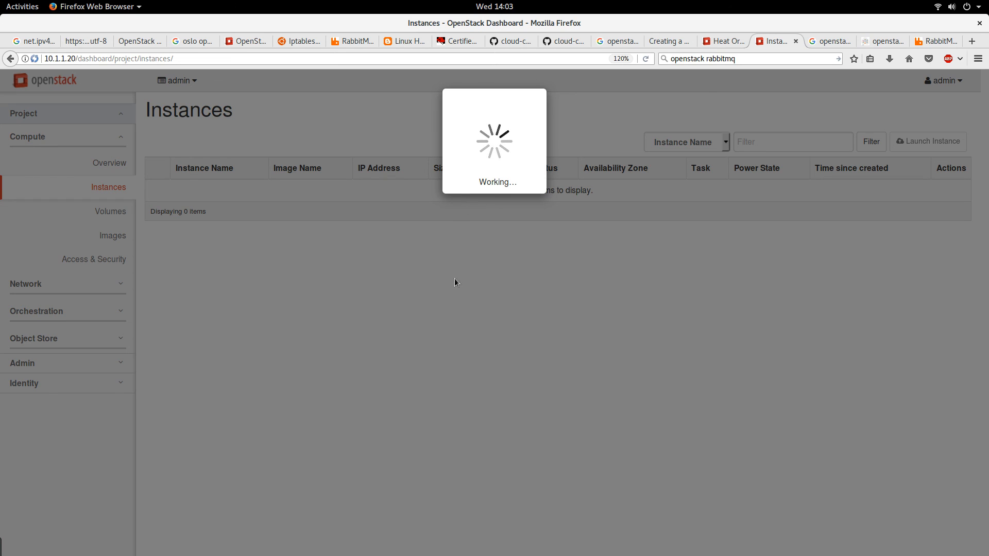
pyautogui.moveTo(633, 217)
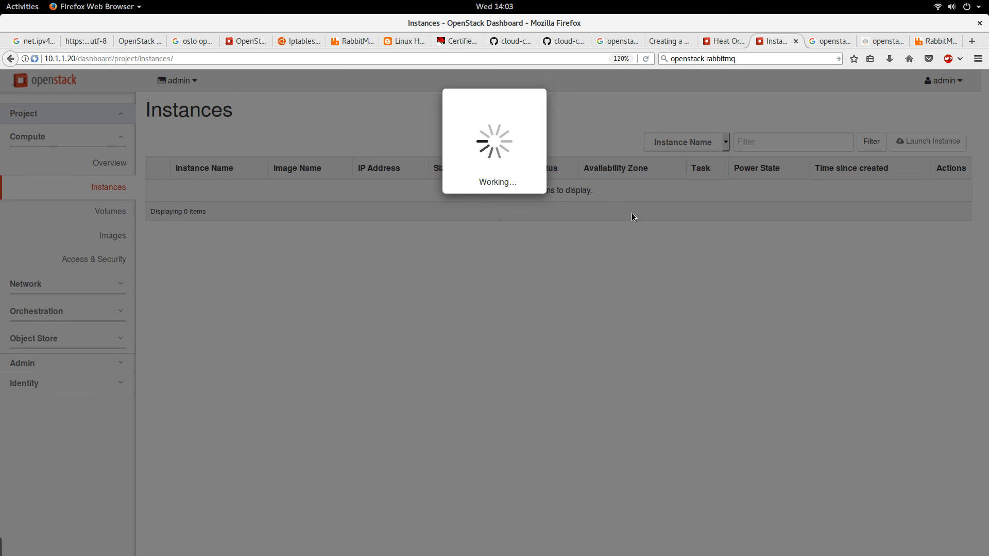
# - Return from the stuck dashboard launch to the RabbitMQ notes in Sublime Text
pyautogui.click(21, 7)
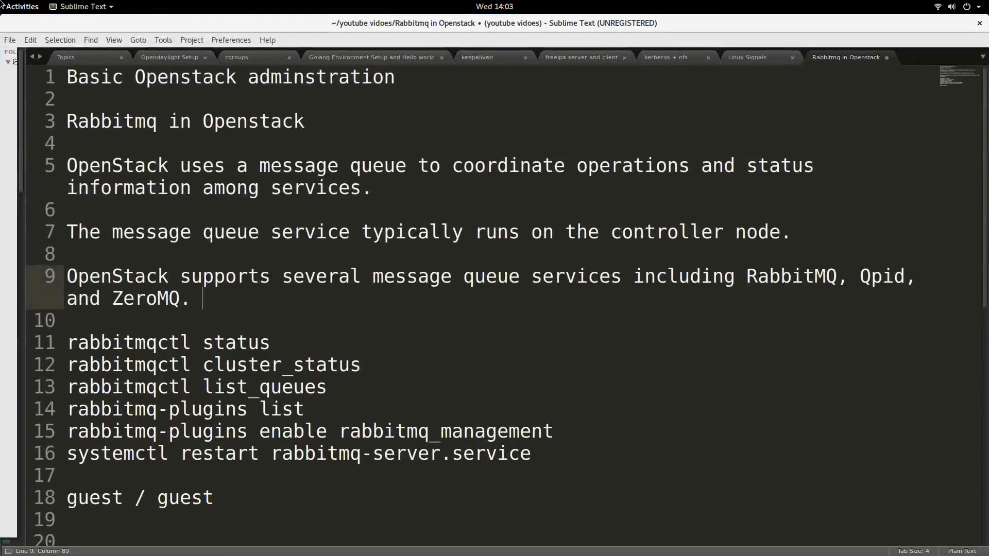
pyautogui.click(21, 6)
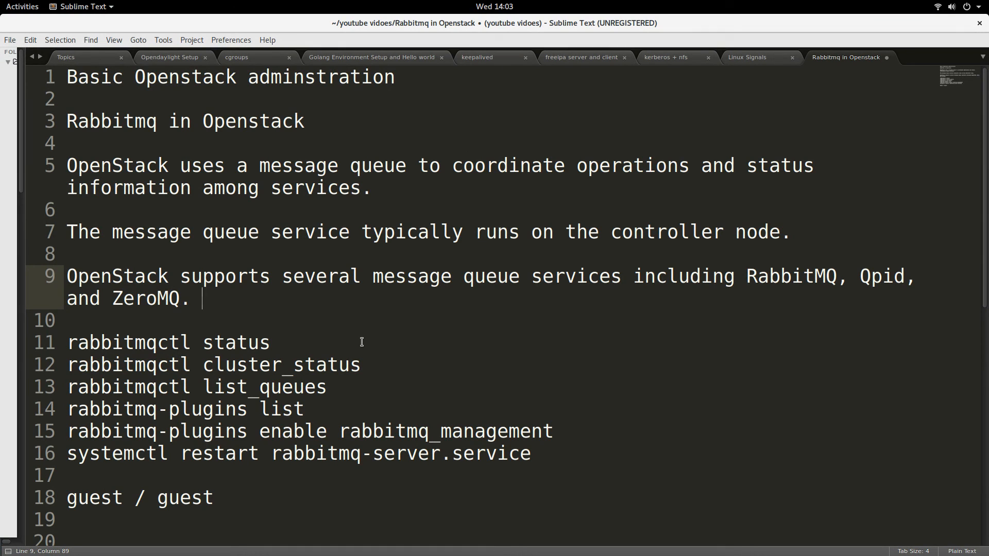
pyautogui.scroll(-3)
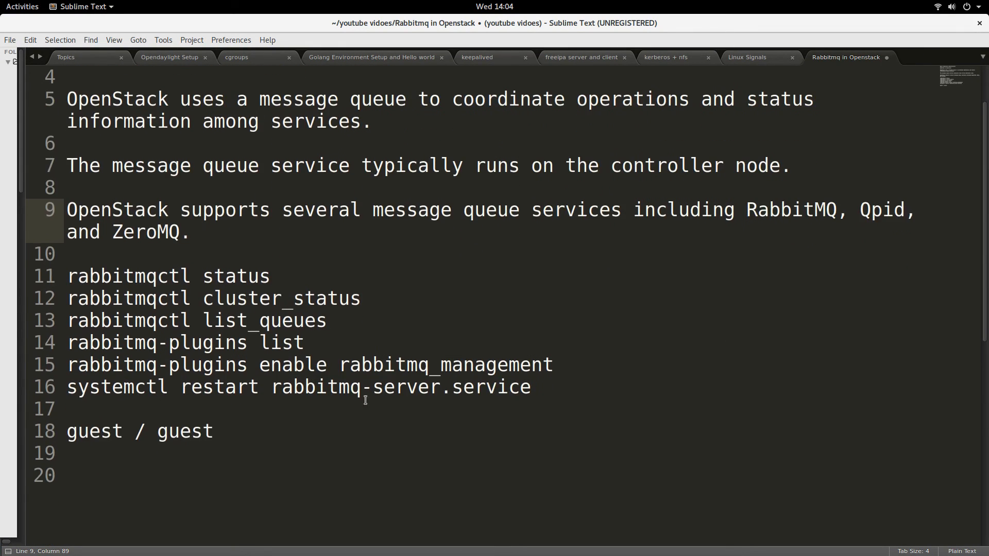